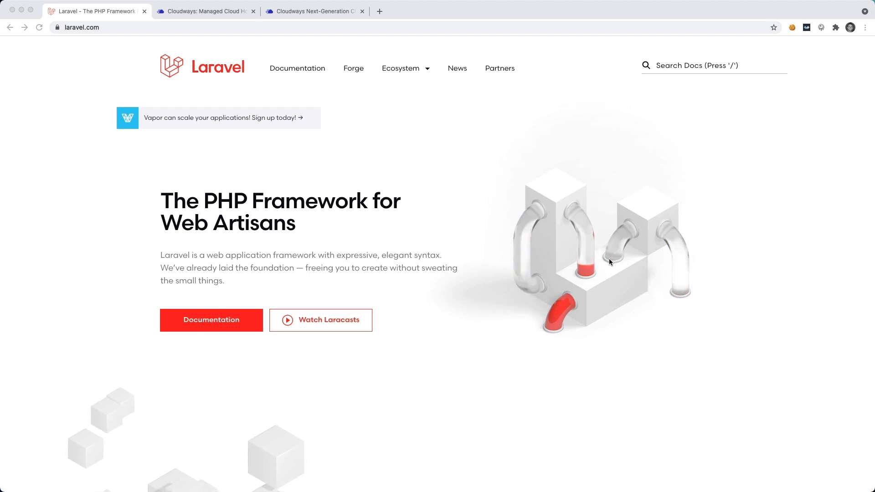
Switch the browser to the Cloudways Managed Cloud Hosting homepage tab
left_click(205, 11)
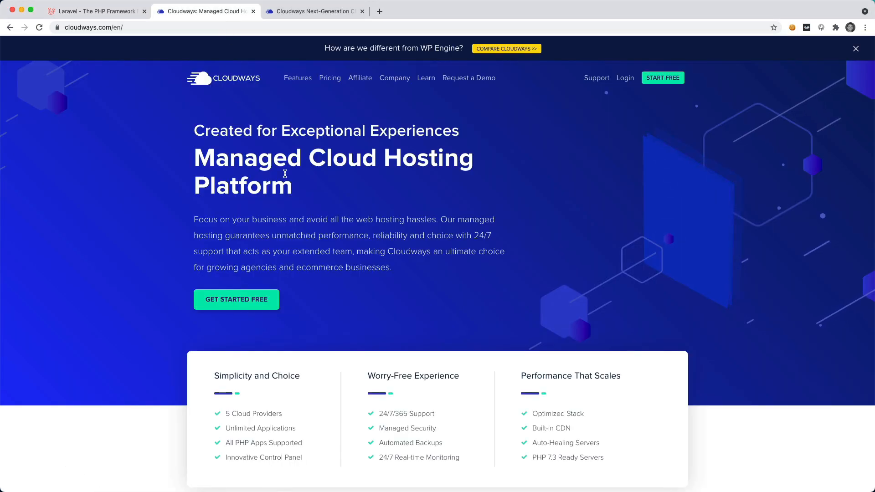
mouse_move(223, 60)
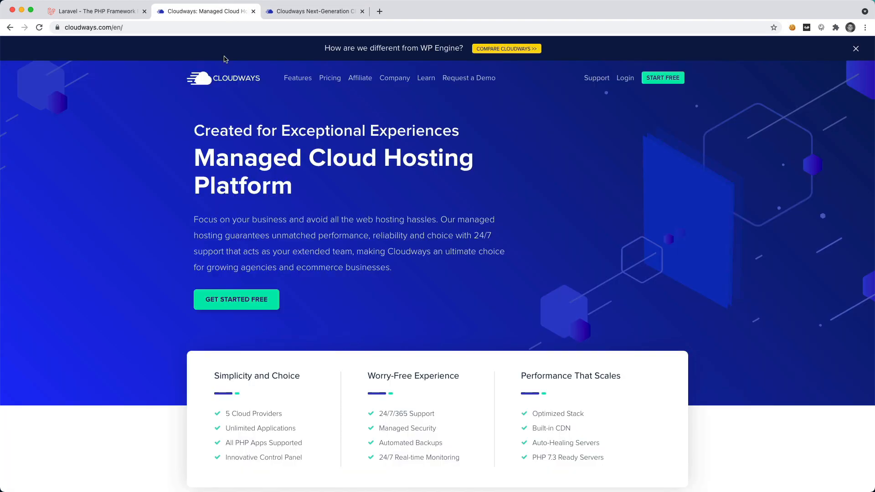
mouse_move(239, 130)
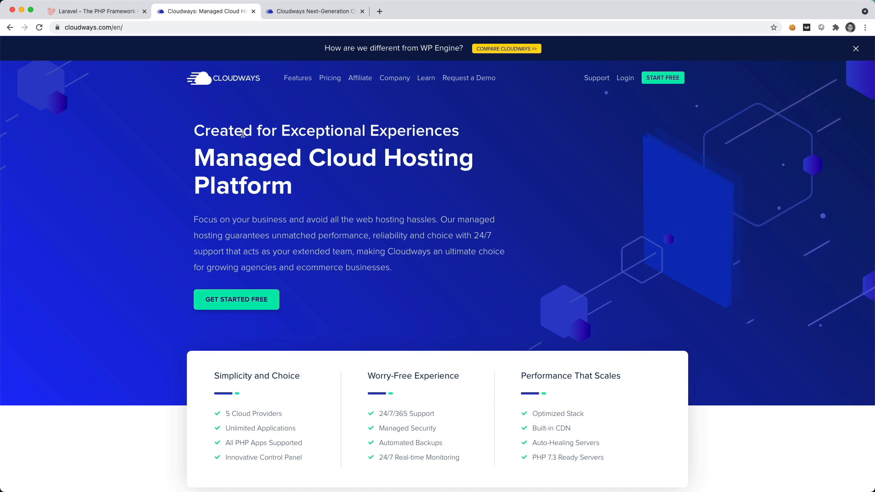
In Terminal, cd to ~/Sites/ and run 'laravel new cloudways-api'
left_click(95, 11)
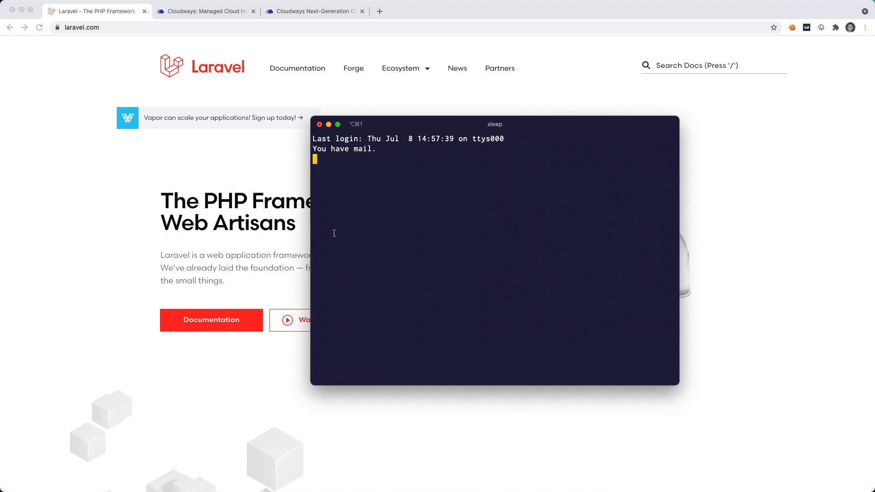
type("cd ~/Sites/")
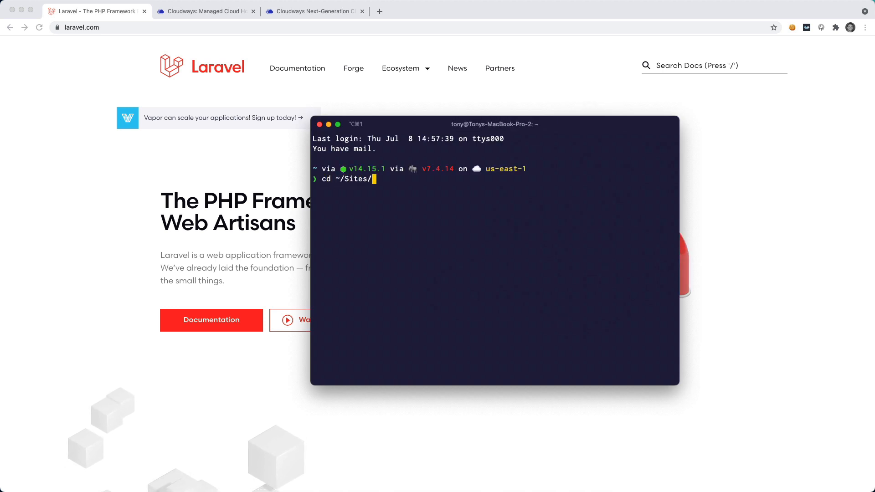
type("laravel ne")
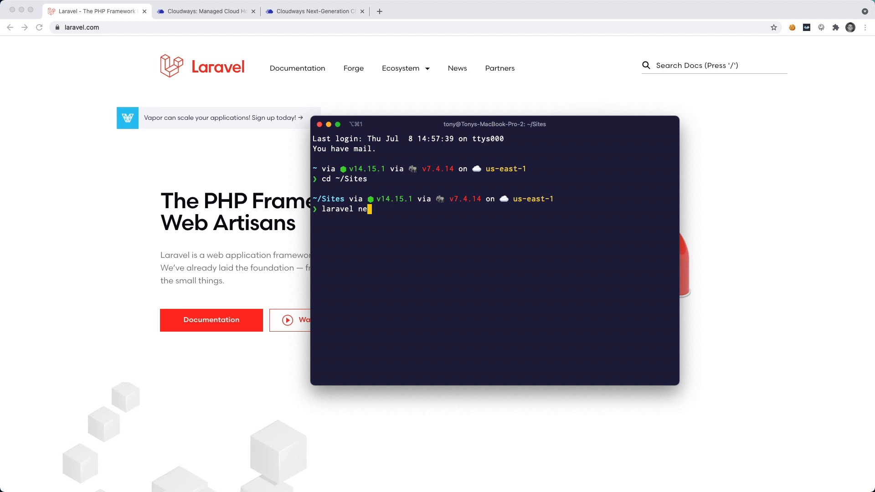
type("w cloud")
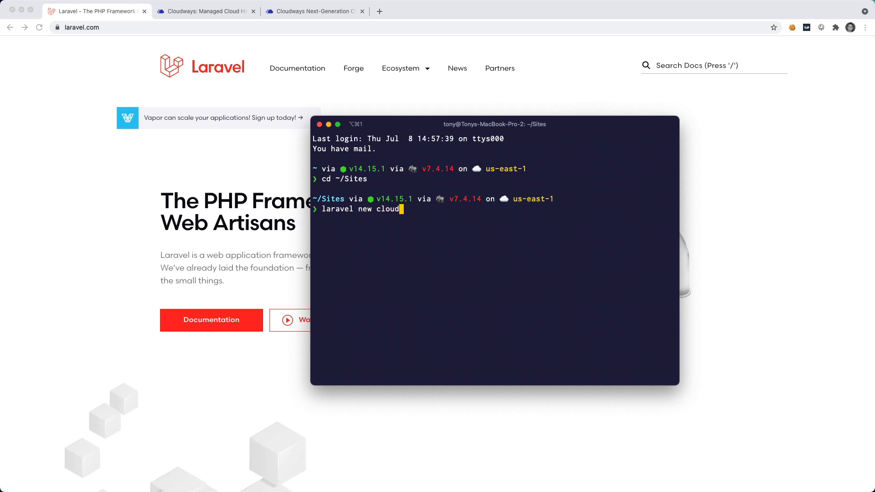
type("ways-api")
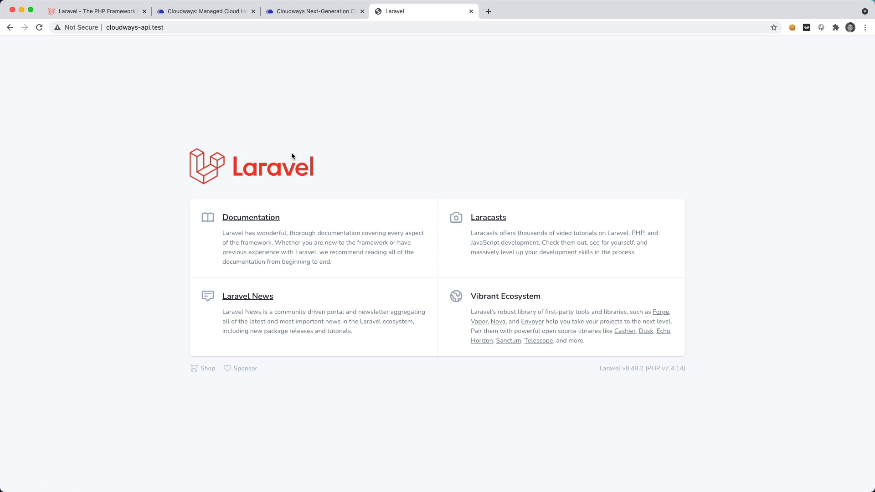
mouse_move(298, 155)
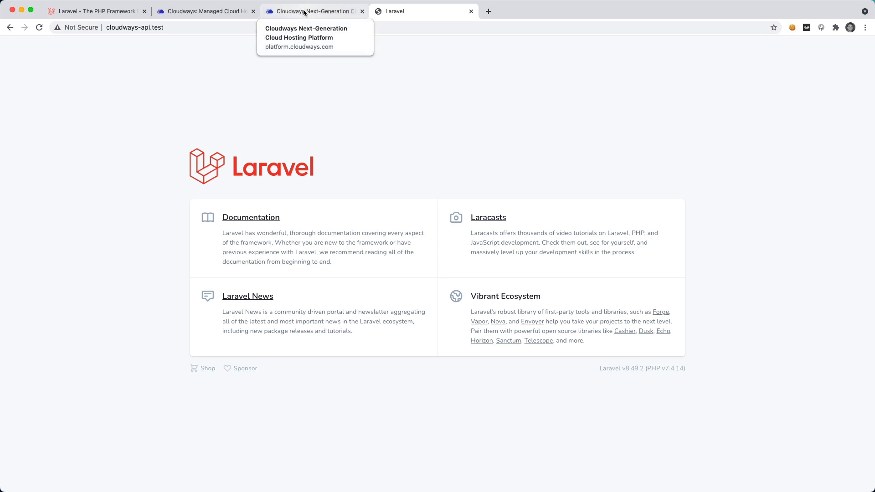
From the Cloudways platform dashboard, reach the Developer API details via the features grid
left_click(313, 11)
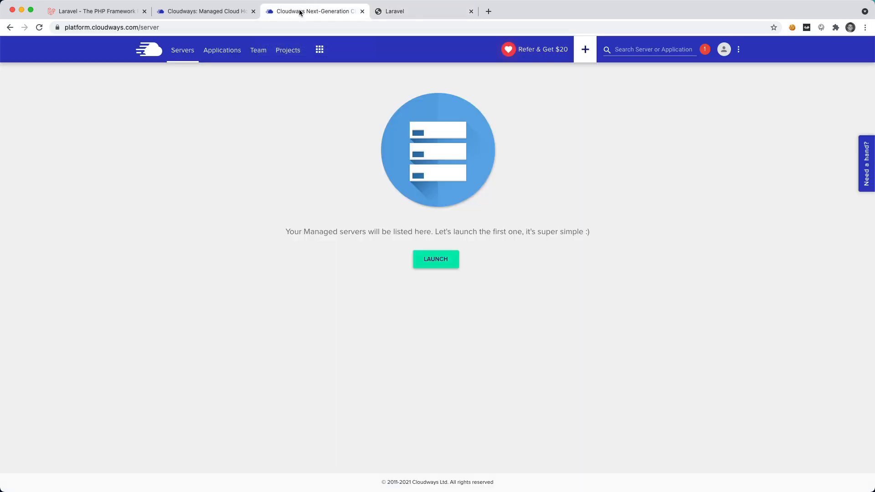
left_click(204, 11)
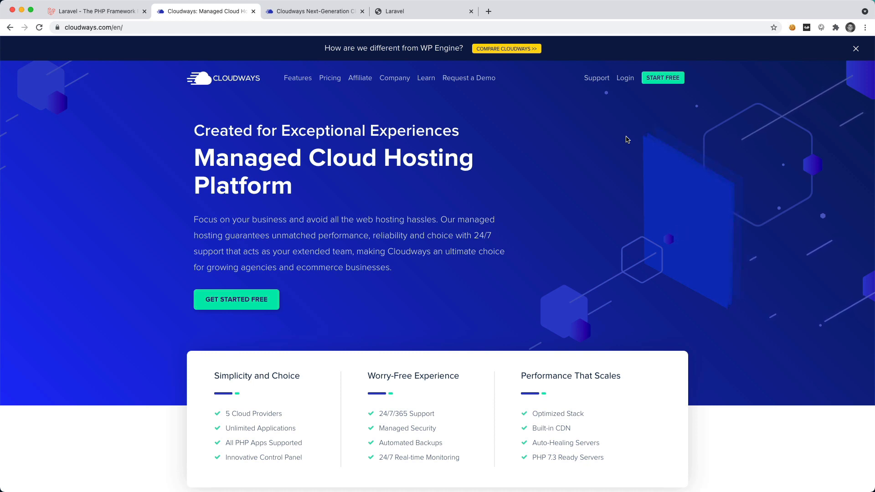
mouse_move(462, 103)
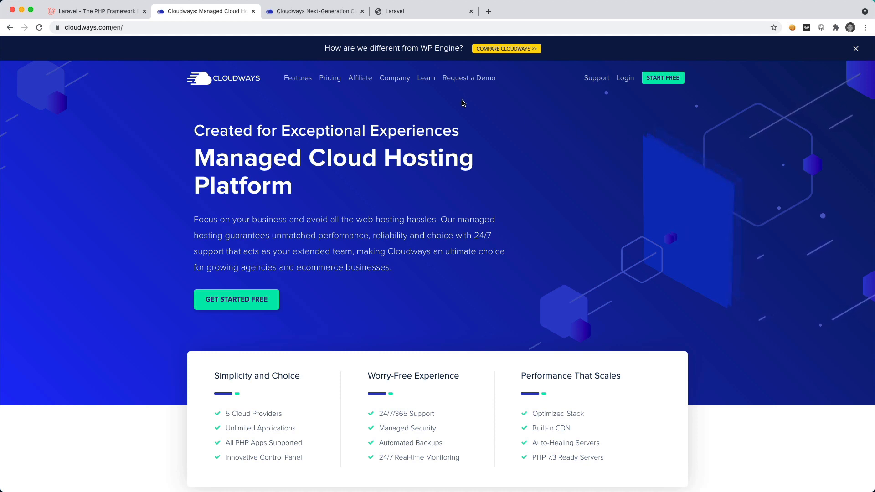
left_click(313, 11)
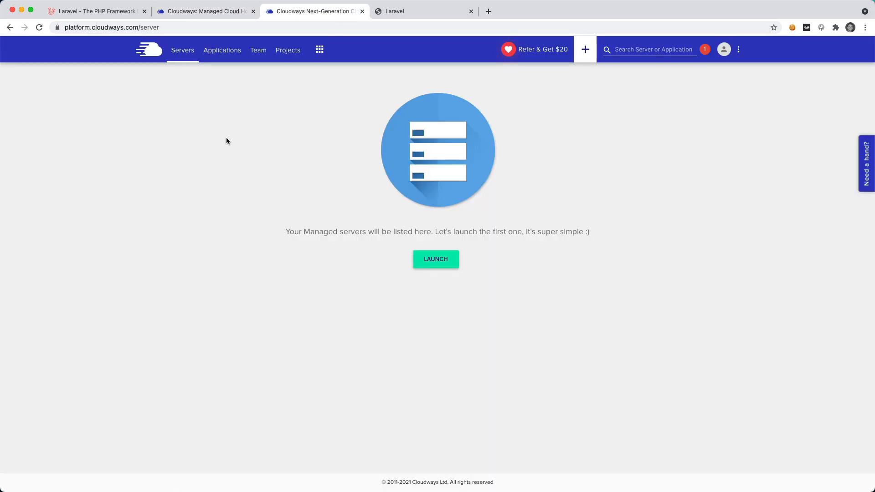
mouse_move(340, 141)
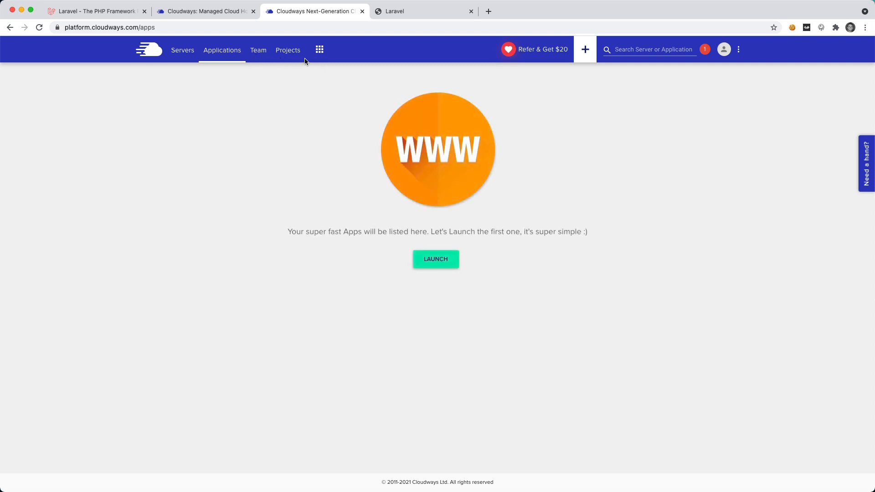
left_click(320, 49)
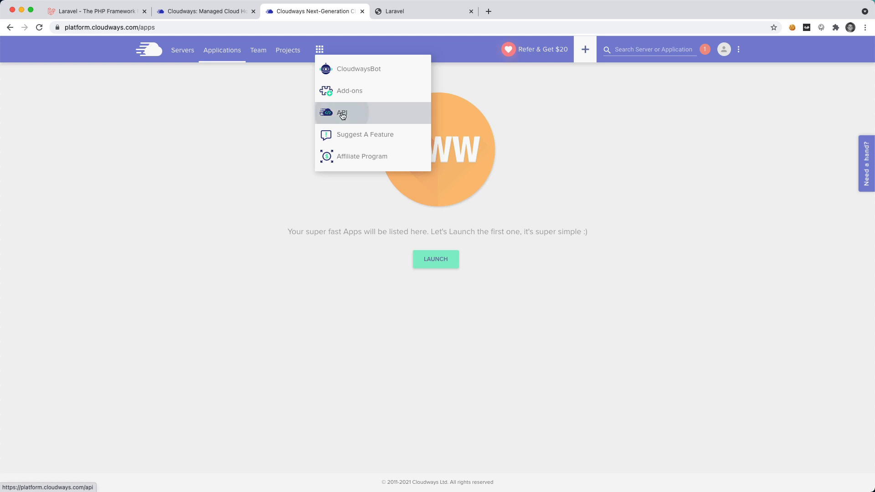
left_click(342, 114)
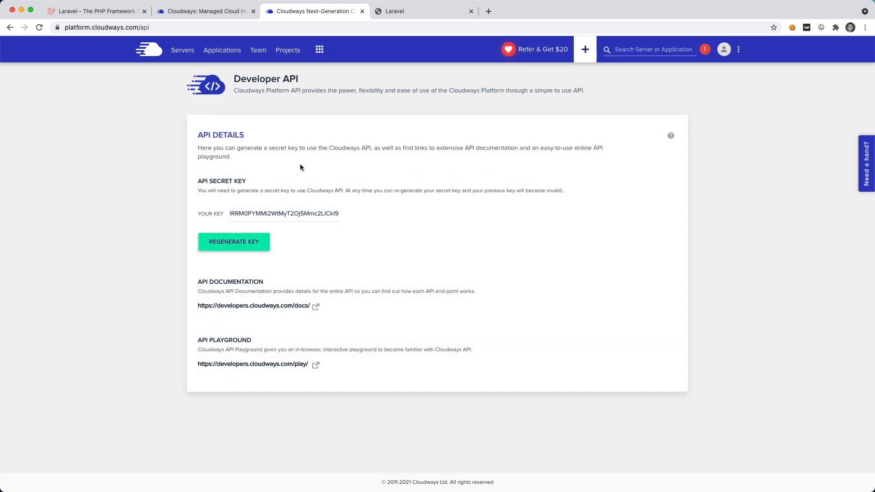
mouse_move(410, 222)
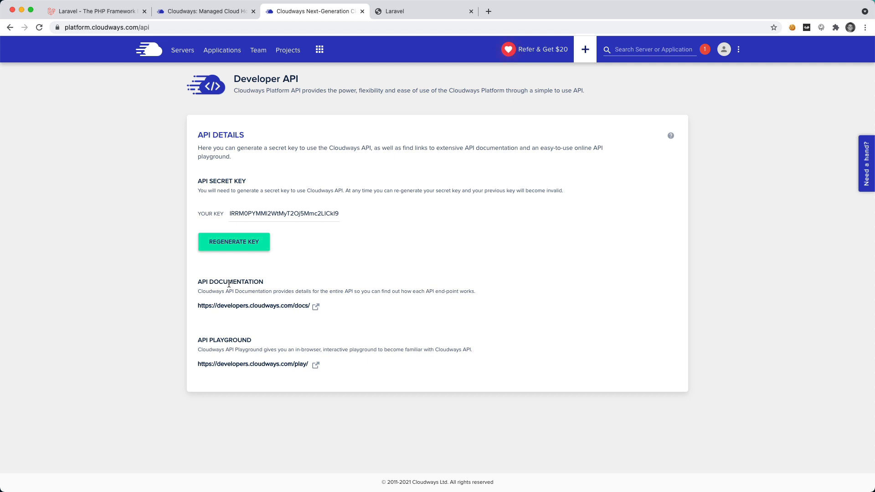
mouse_move(316, 312)
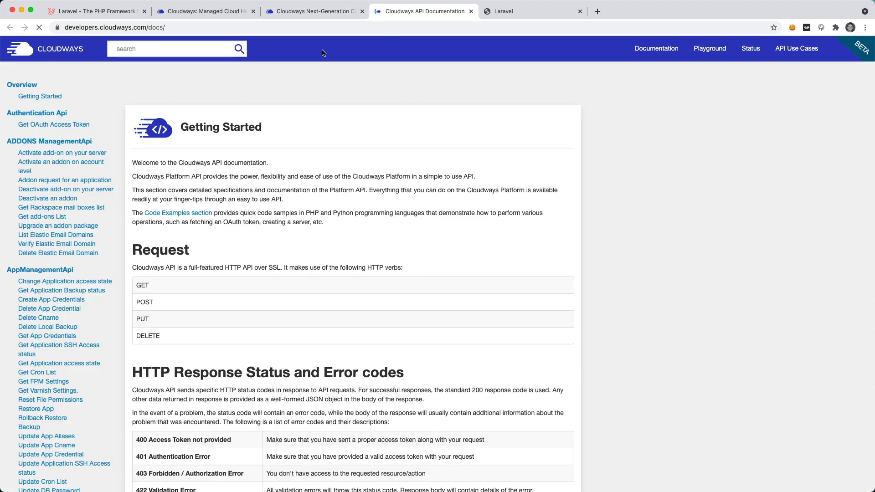
Search the API docs for 'create' and review the Create Server and Get OAuth Access Token references
left_click(167, 49)
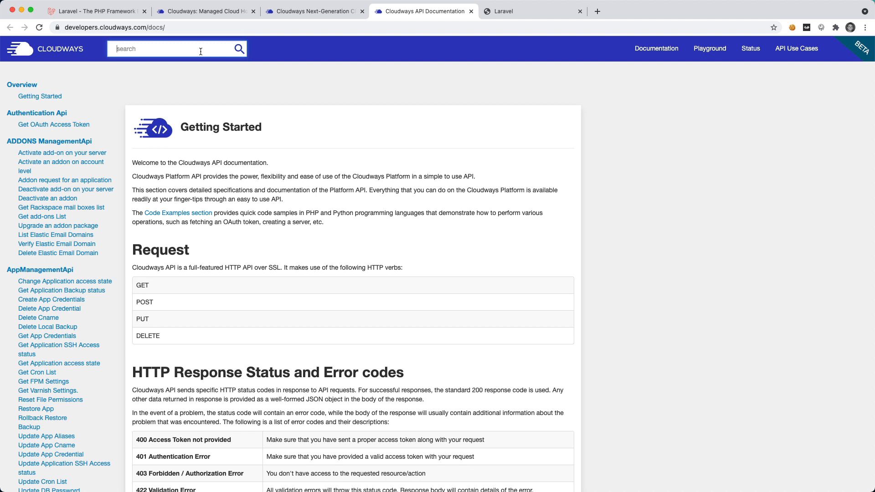
type("create")
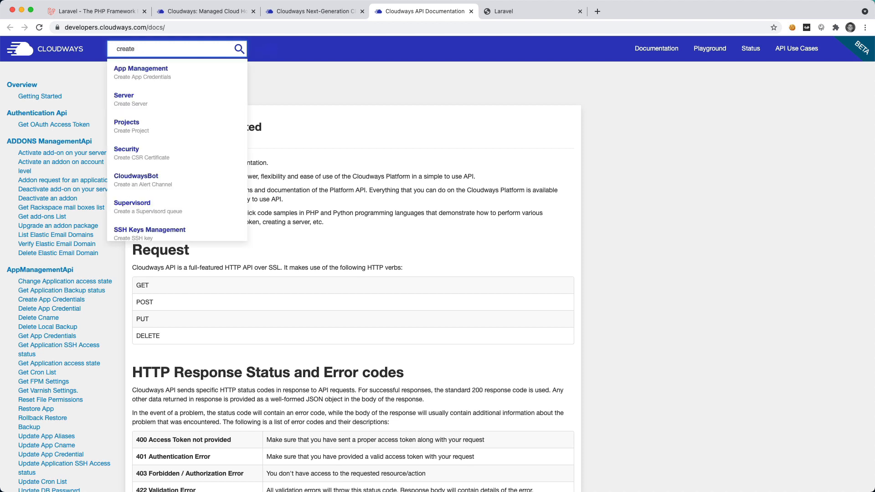
mouse_move(138, 102)
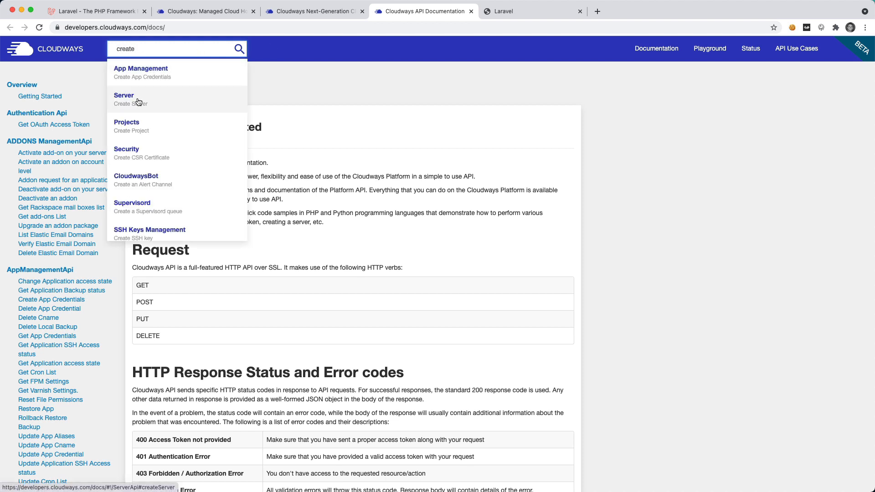
left_click(131, 99)
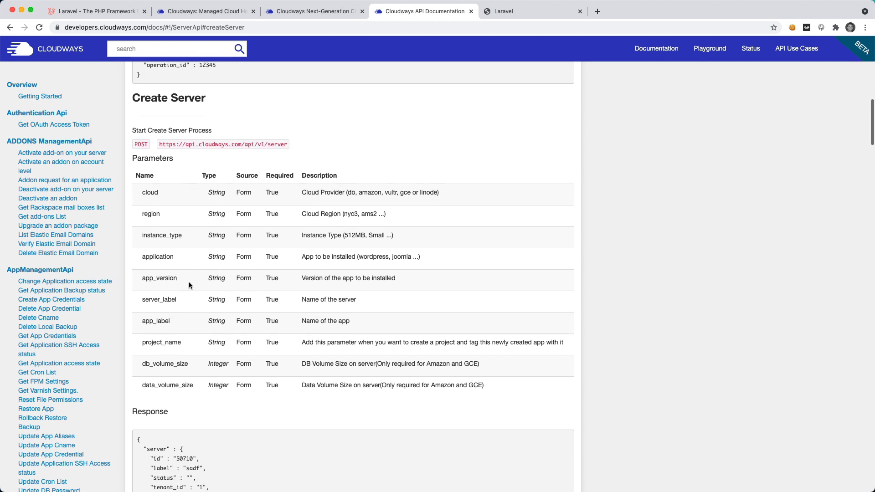
scroll("down", 3)
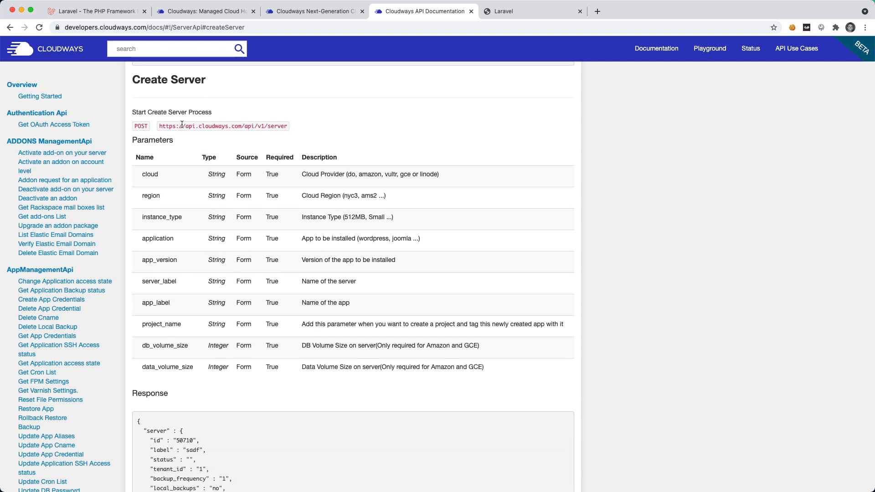
scroll("down", 3)
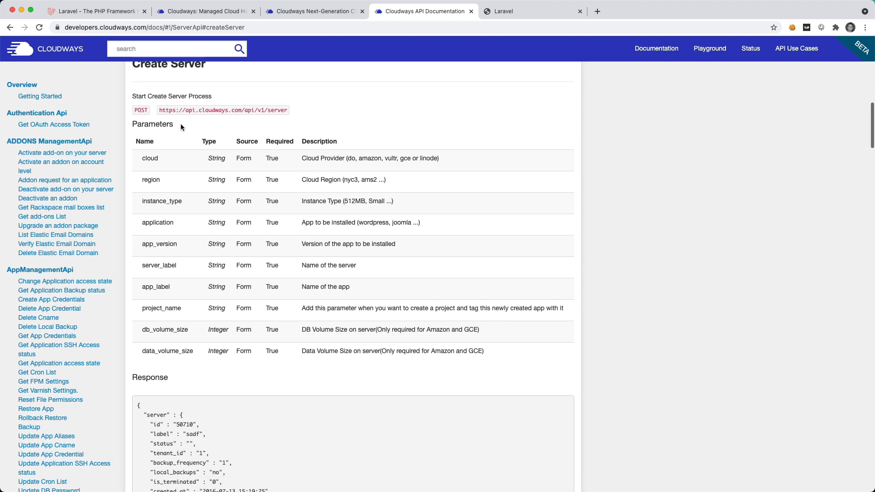
left_click(54, 125)
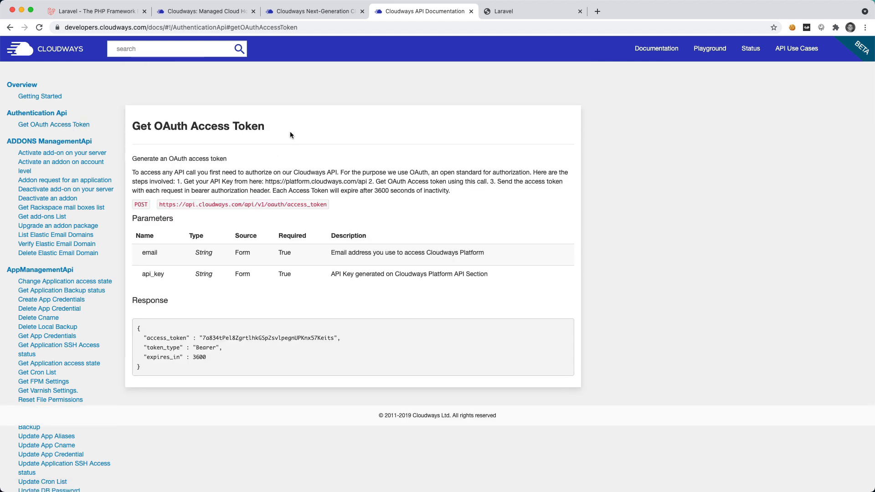
mouse_move(290, 127)
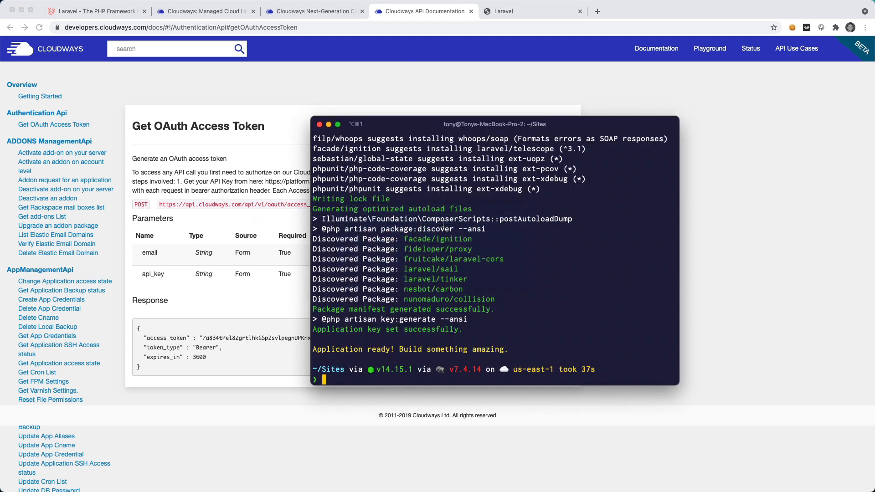
In Terminal, cd into the cloudways-api project
type("cd cloudways-api/")
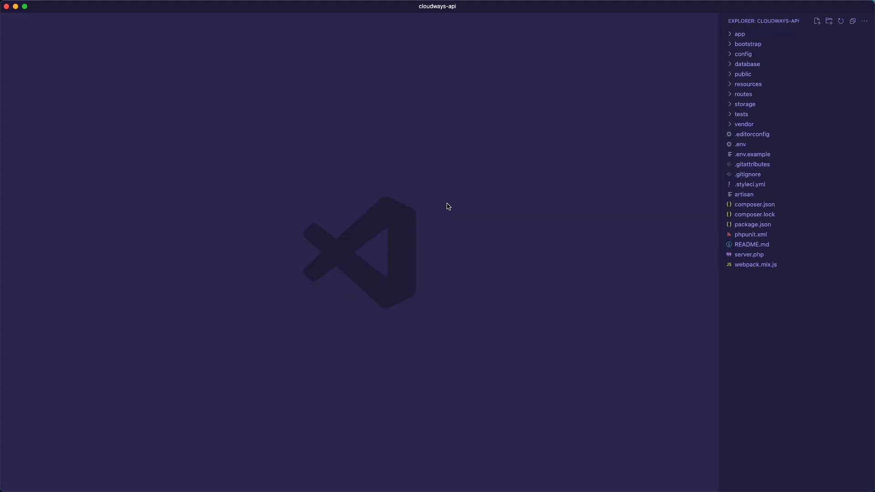
In routes/web.php, replace the default route with an empty Route::get('create', function(){})
type("routes")
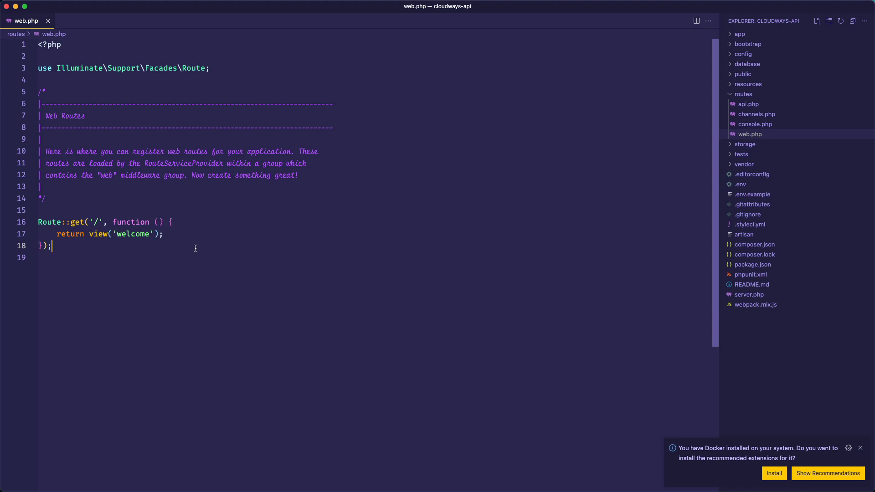
mouse_move(196, 251)
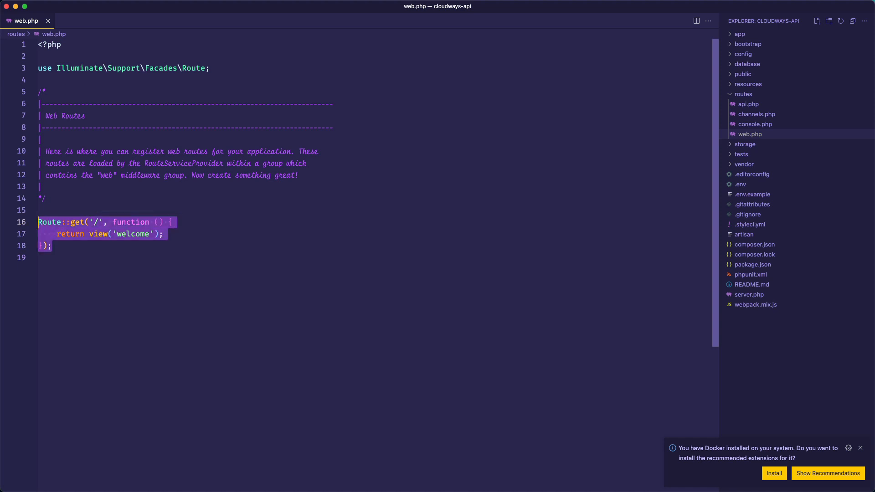
type("Route::g")
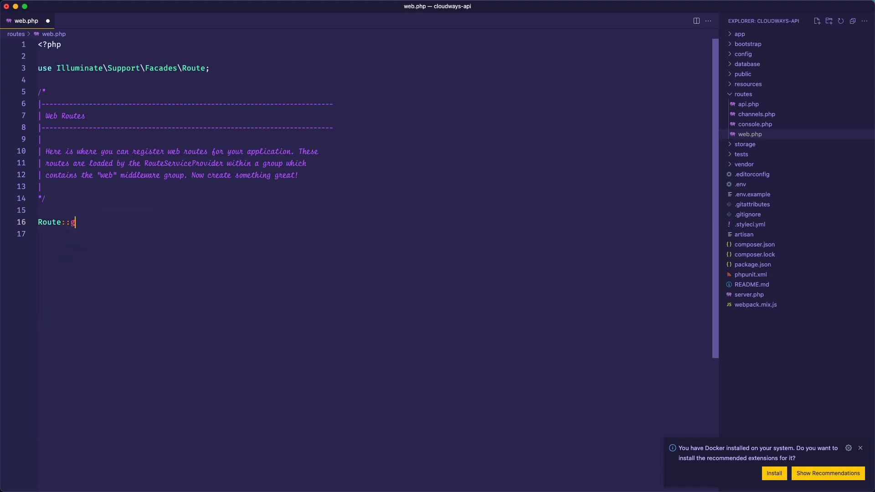
type("get('create')")
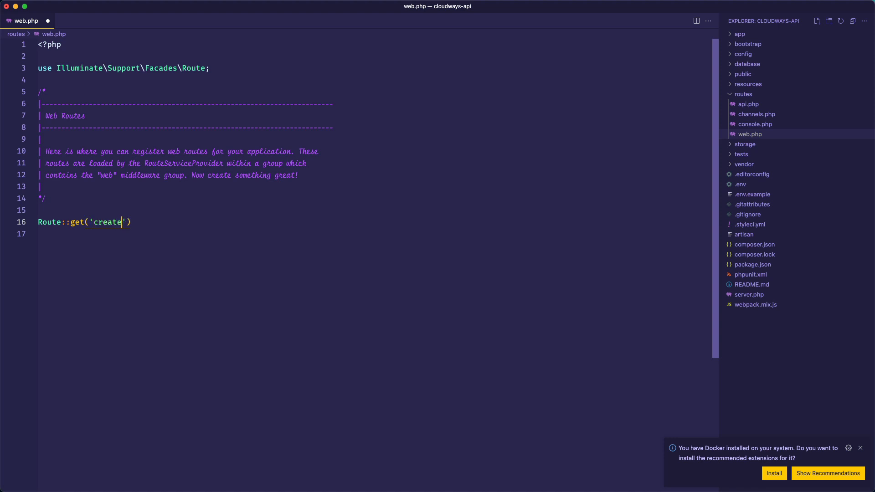
type(", function(){}")
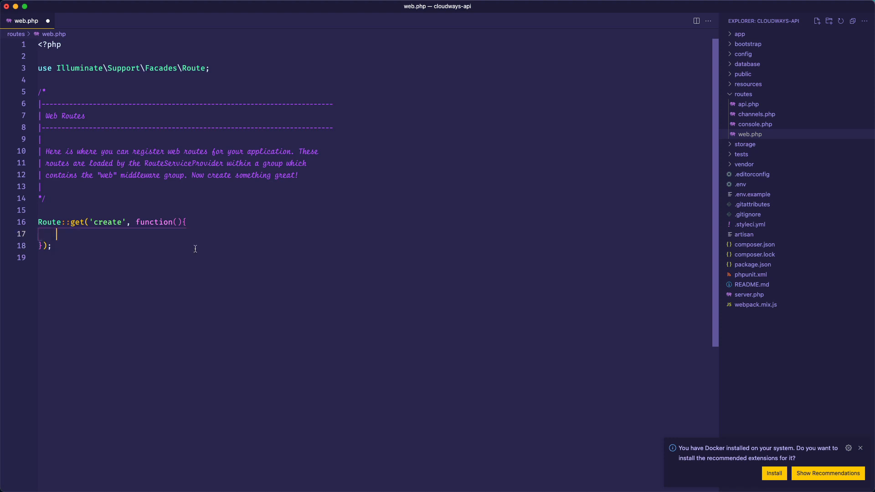
mouse_move(158, 242)
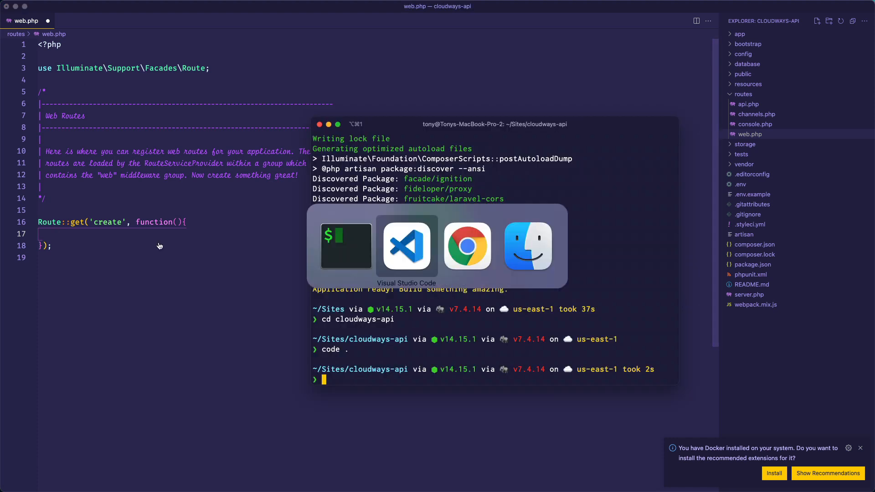
Select the access-token endpoint URL in the Cloudways API documentation
left_click(467, 246)
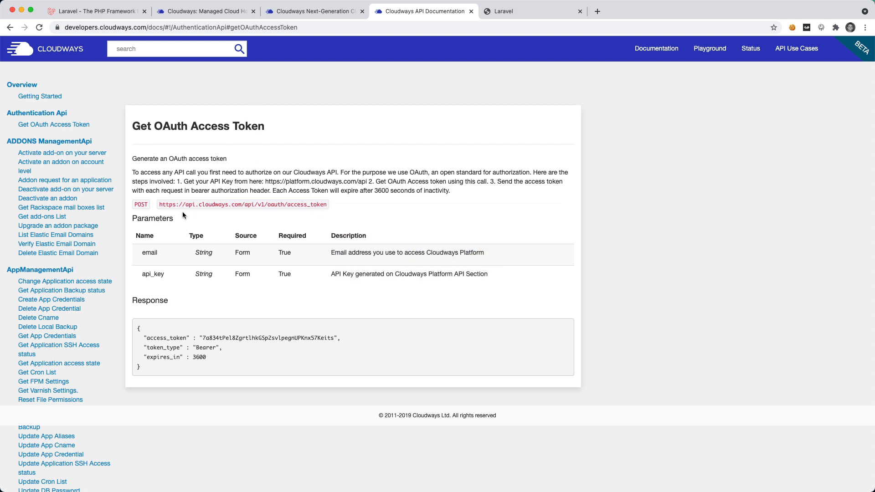
left_click_drag(160, 204, 328, 204)
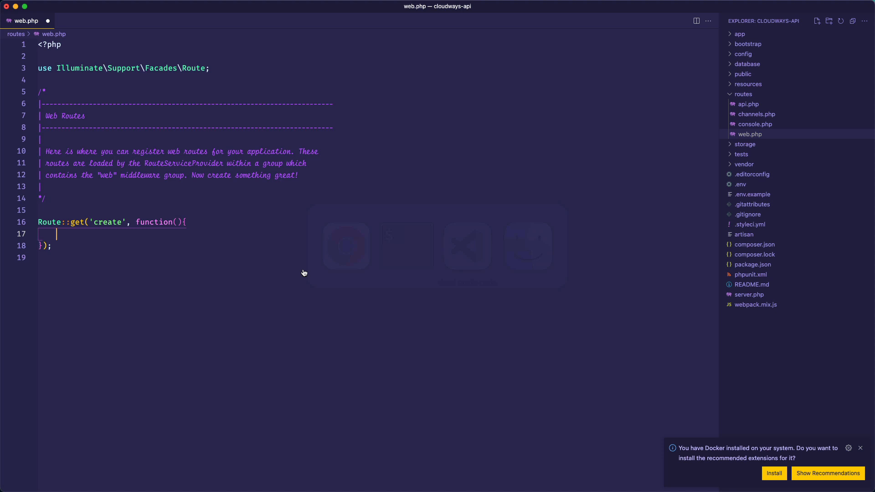
type("$")
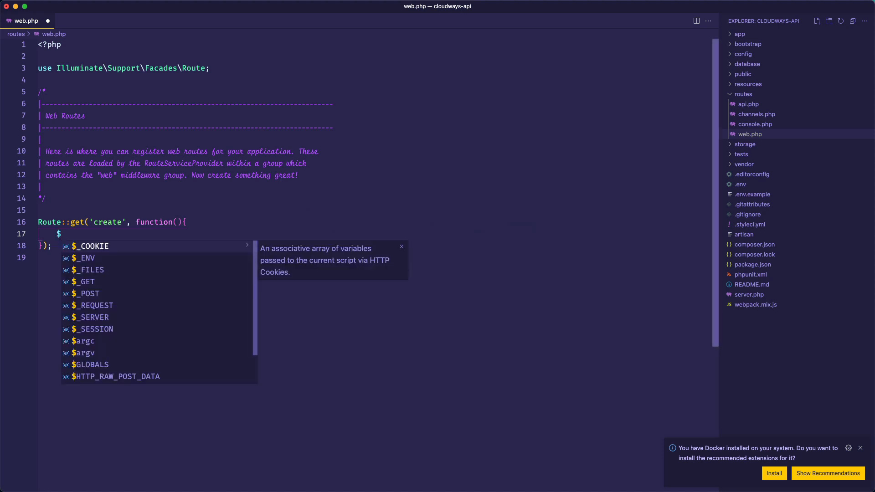
type("oauthEndp")
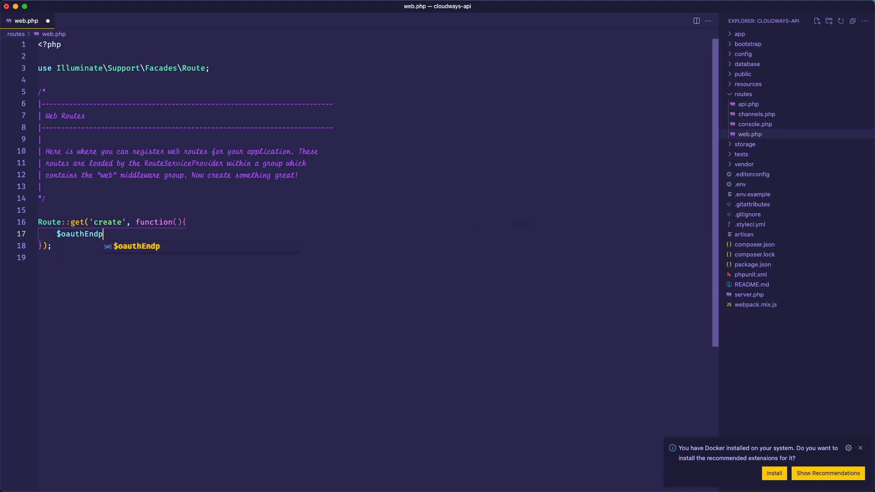
type("oint = 'https://api.cloudways.com/api/v1/oauth/access_token'")
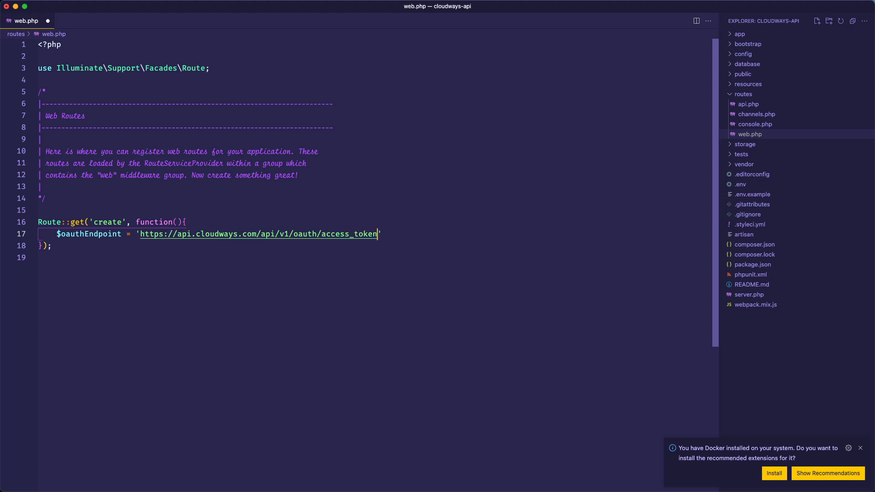
type("$")
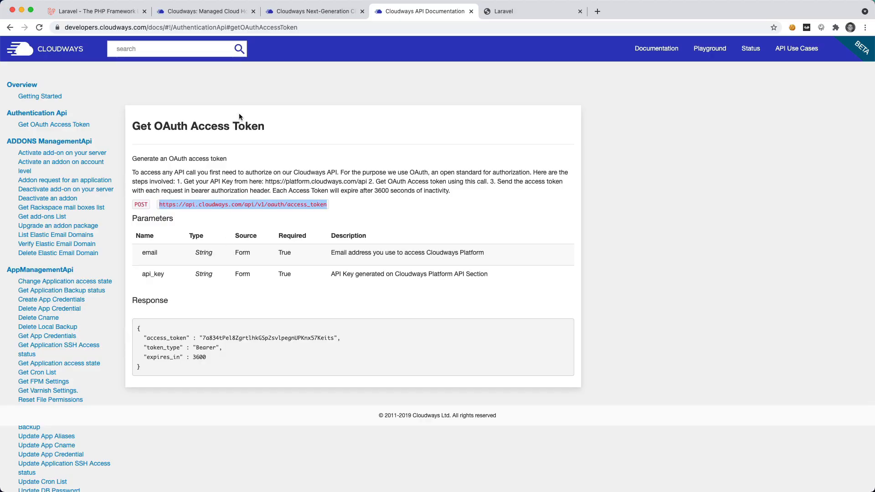
left_click(313, 11)
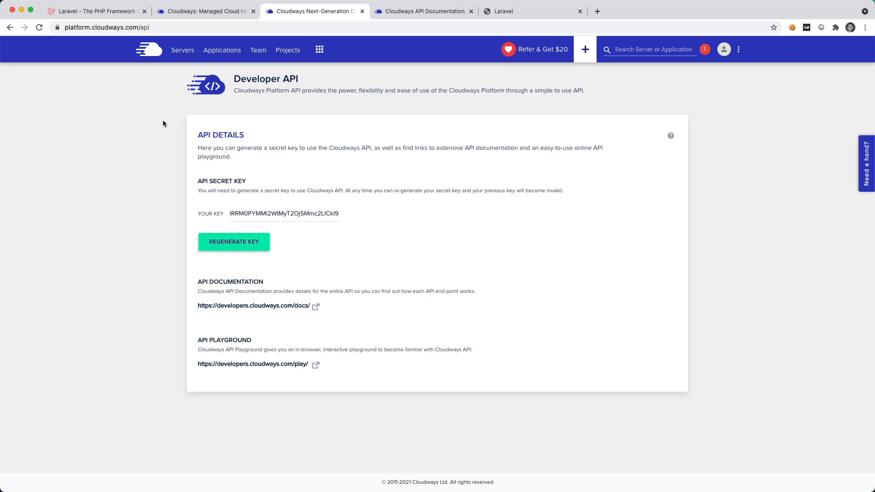
Search the Laravel docs for 'http client' and read the HTTP Client introduction page
left_click(95, 11)
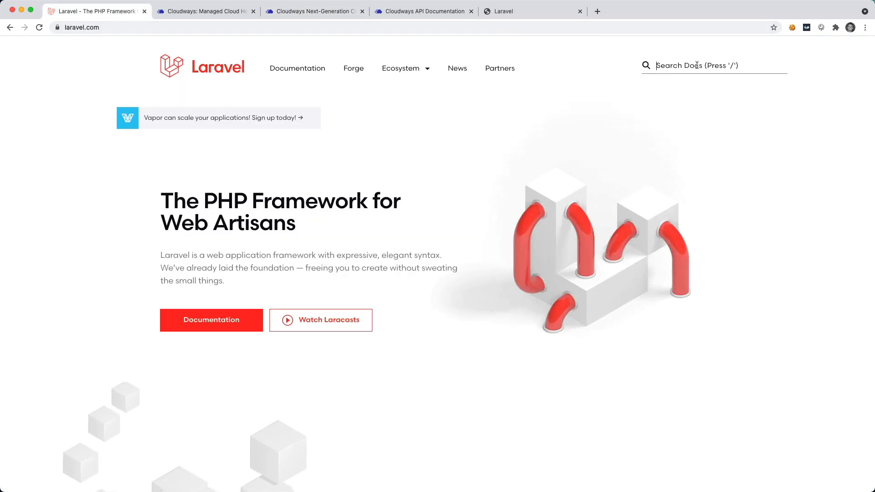
type("http clien")
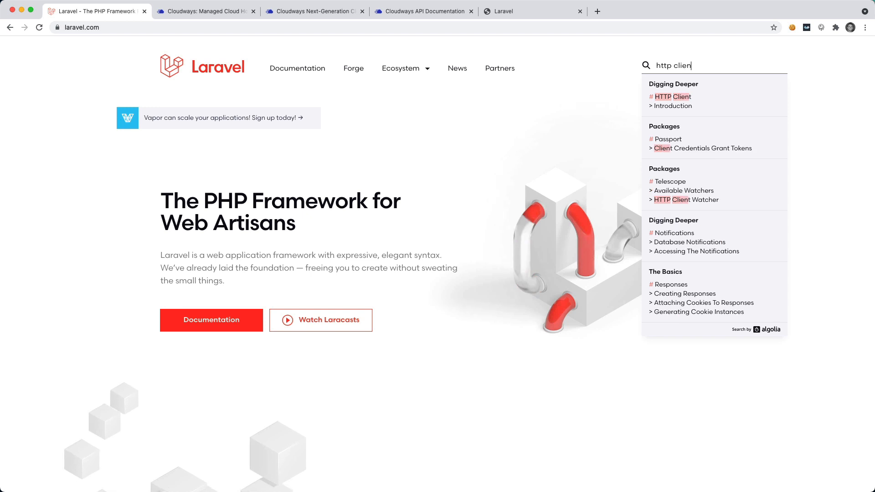
left_click(673, 96)
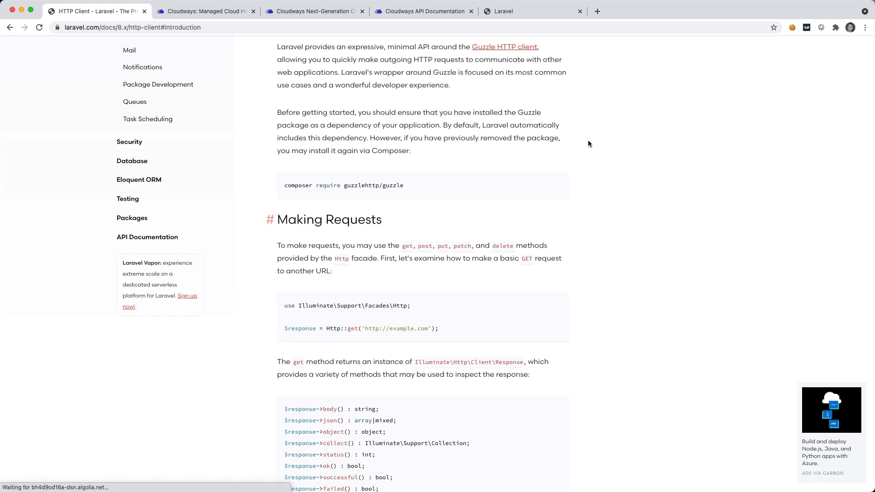
scroll("down", 3)
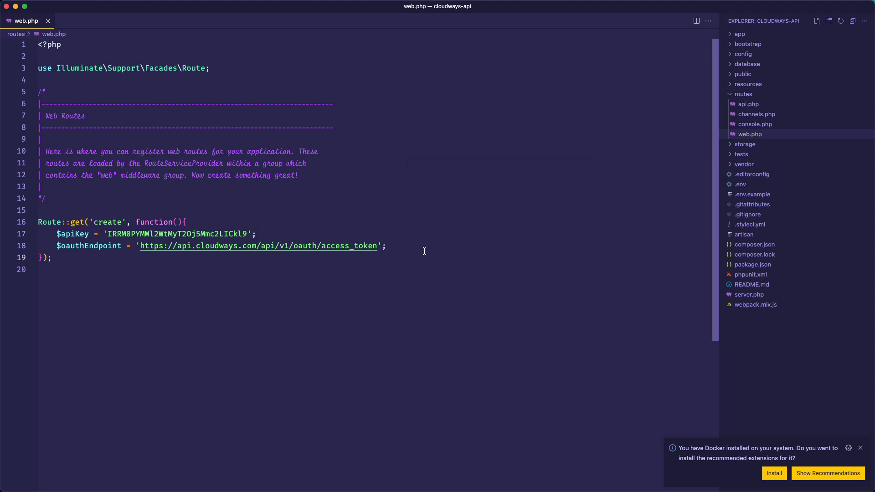
Import Illuminate\Support\Facades\Http and point the Http::post example at $oauthEndpoint
key("Enter")
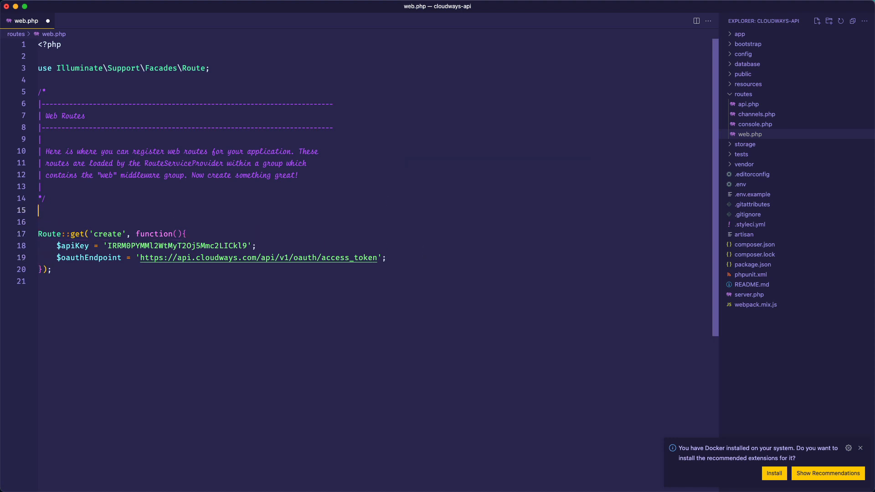
type("use Illuminate\\Support\\Facades\\Http;")
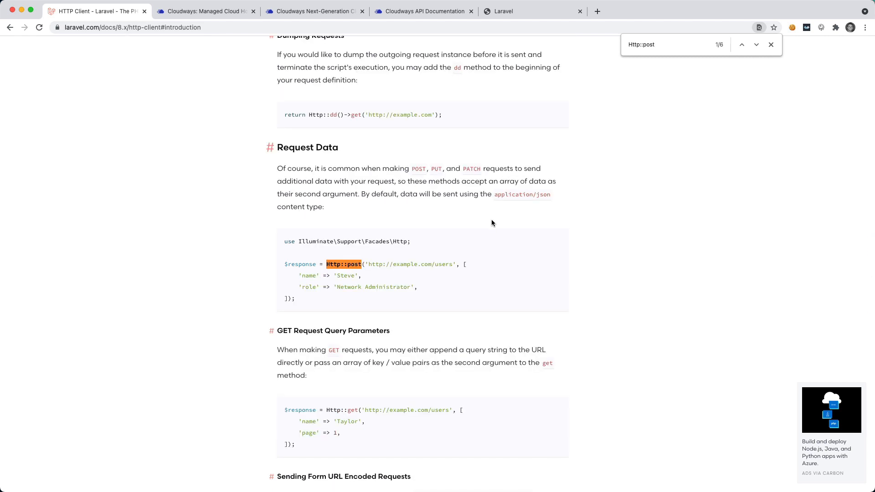
mouse_move(302, 301)
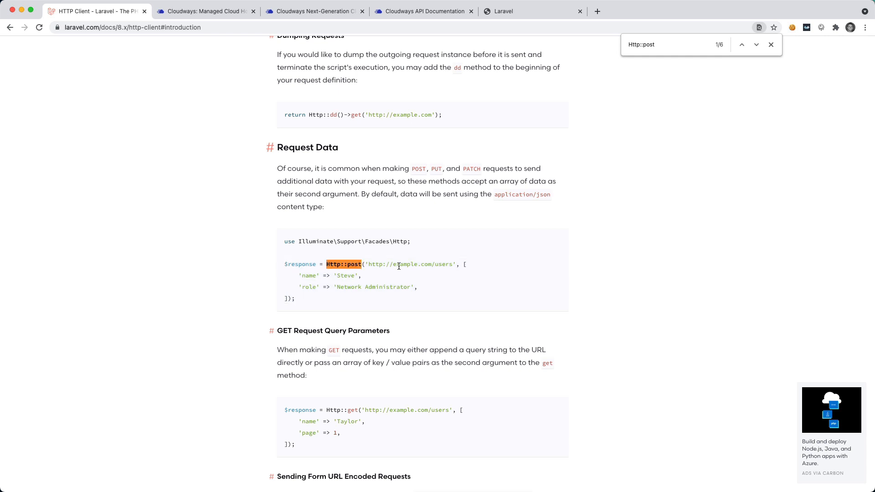
mouse_move(298, 300)
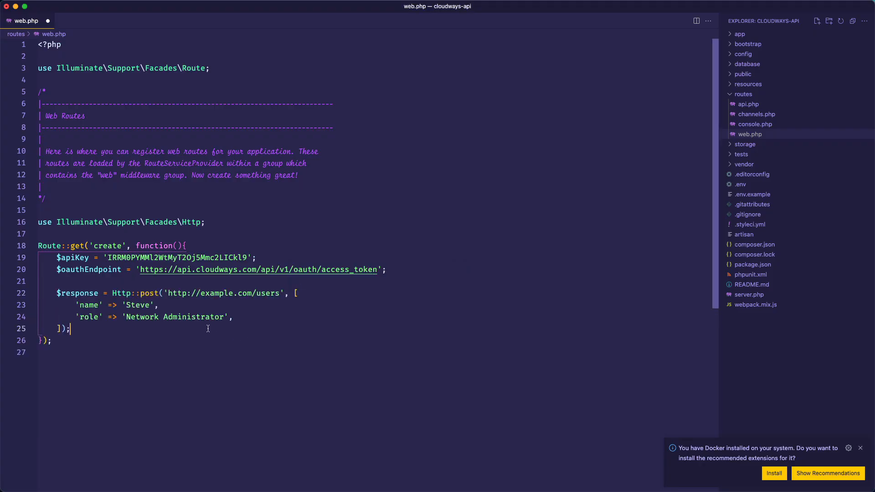
double_click(212, 293)
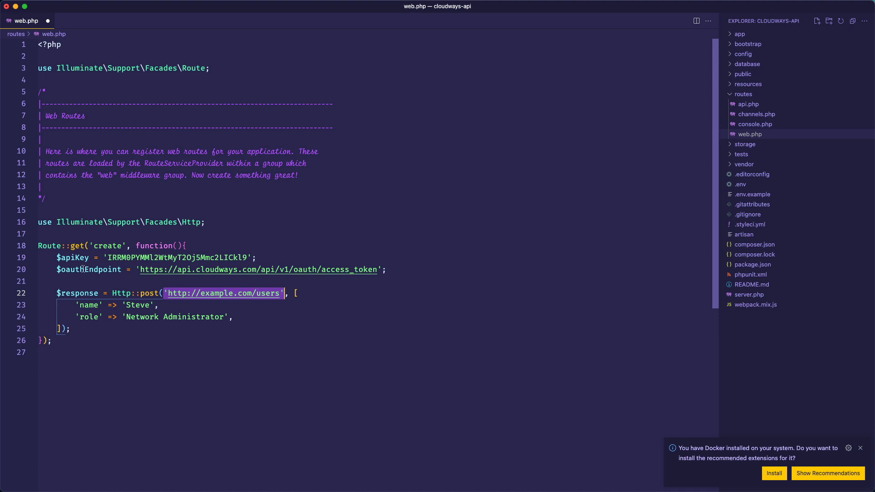
type("$oauthEndpoint")
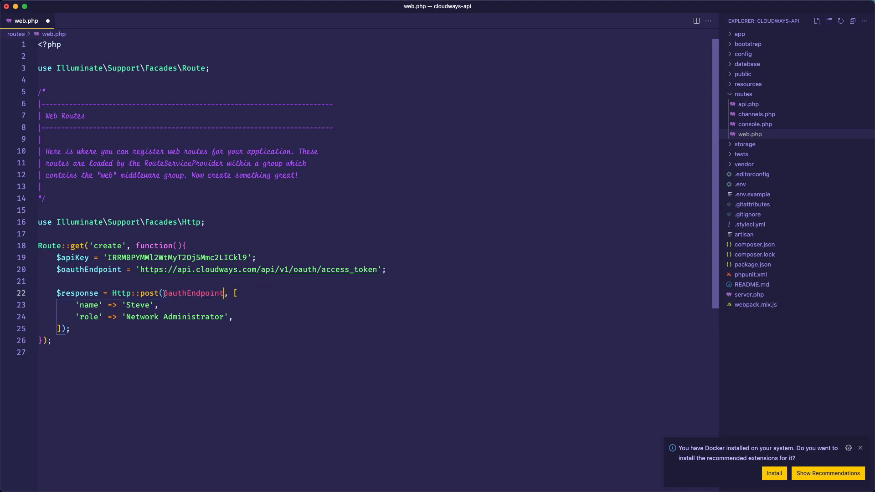
type("$")
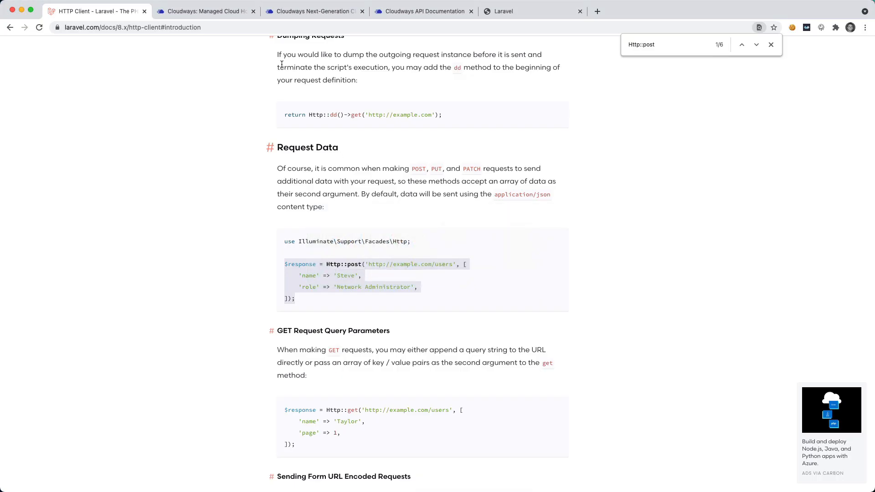
Check the Developer API page and access-token docs, then return to the editor
left_click(313, 11)
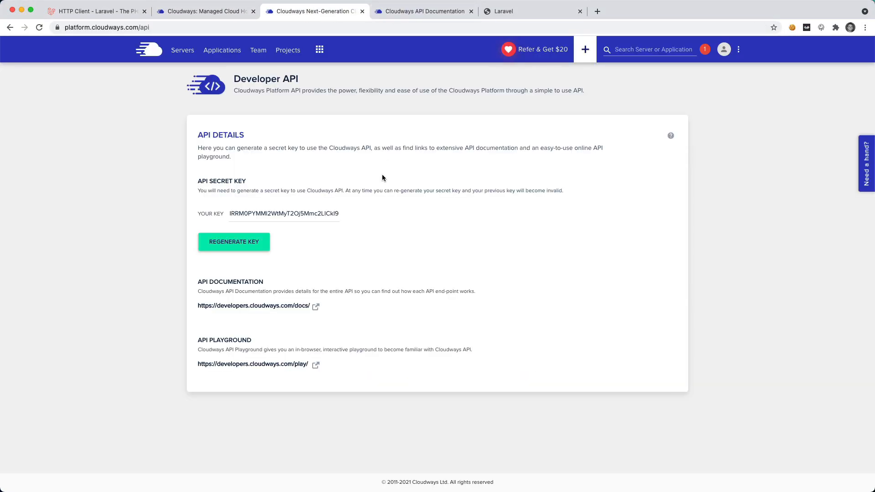
left_click(421, 11)
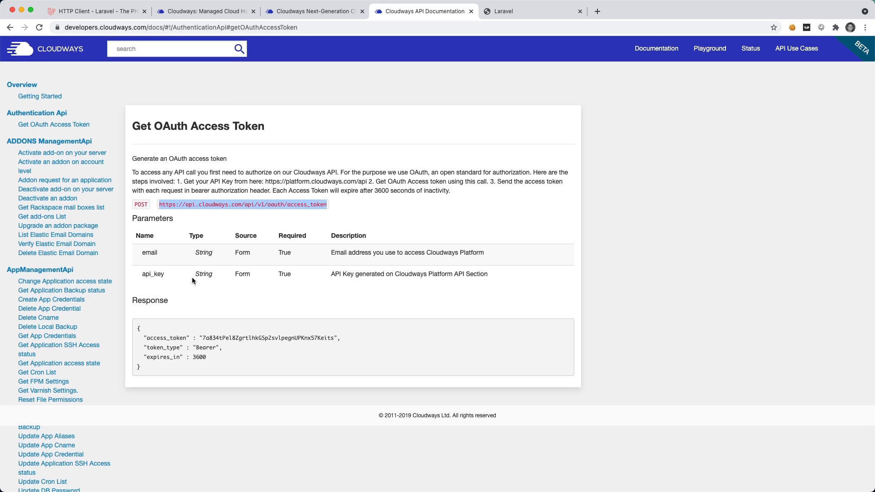
mouse_move(215, 356)
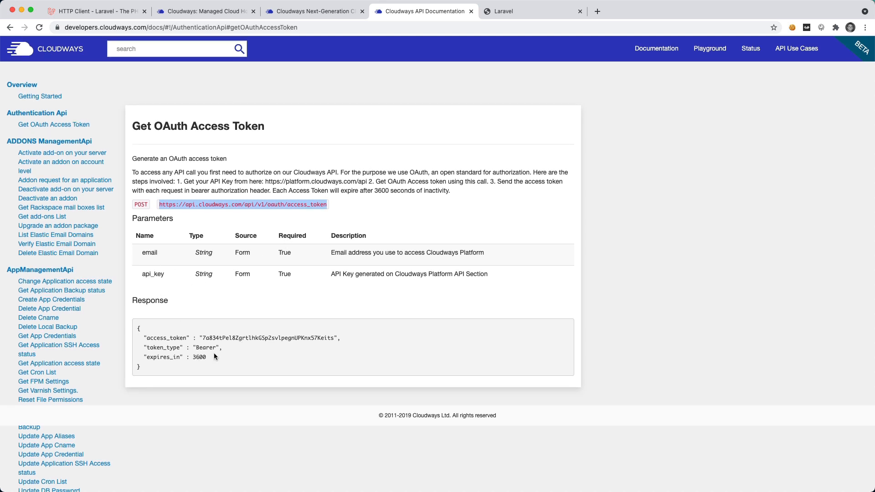
key("cmd+tab")
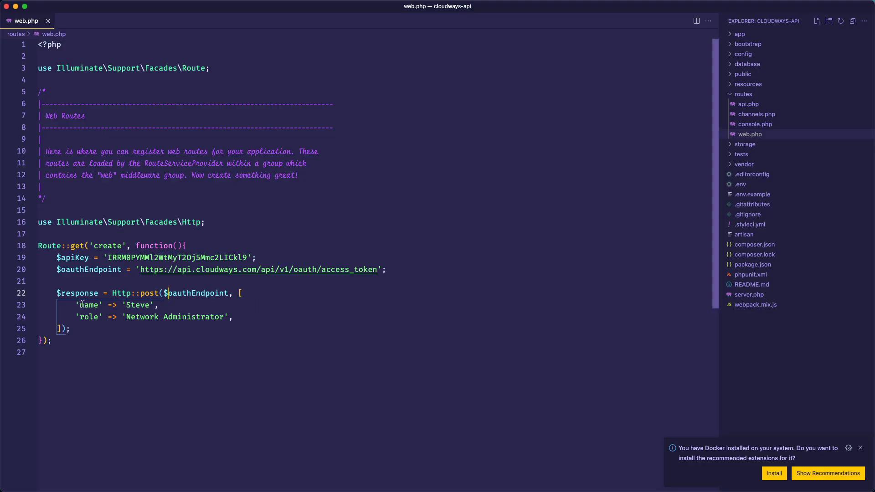
type("email")
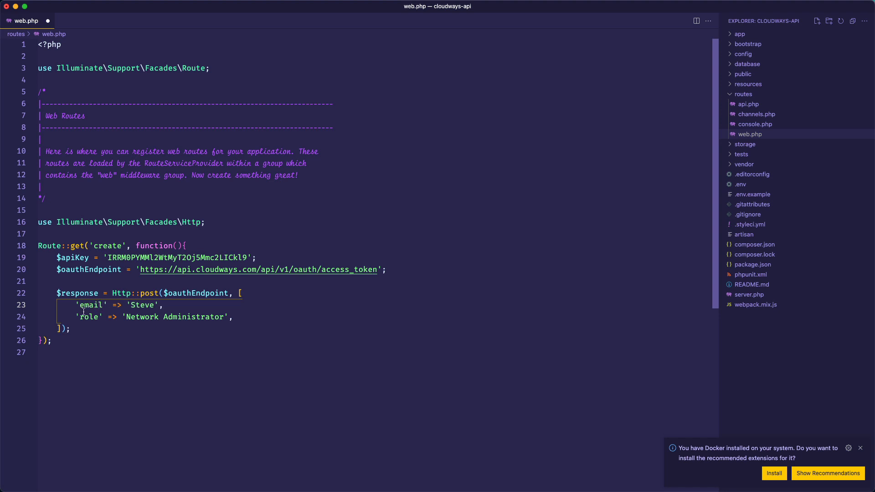
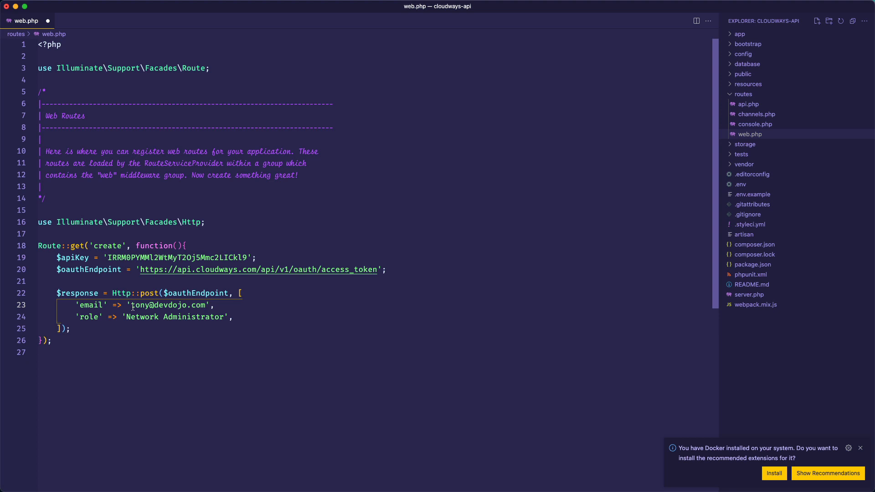
type("api_key")
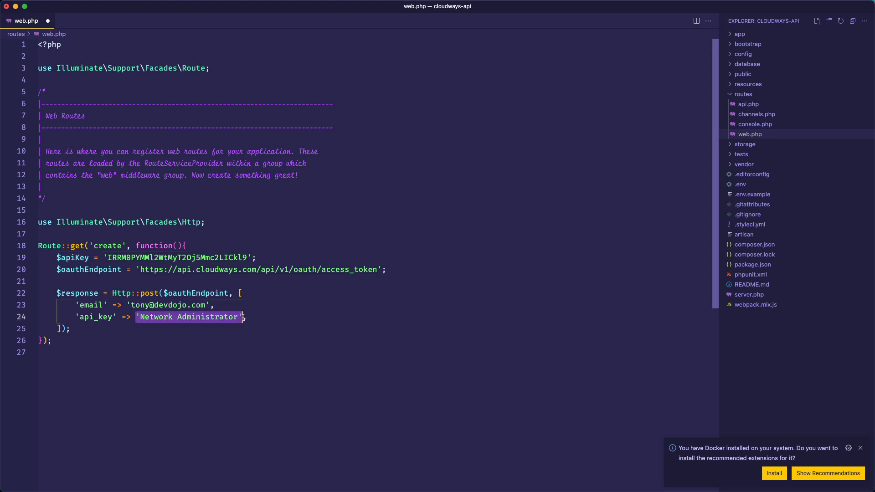
type("$apiKey,")
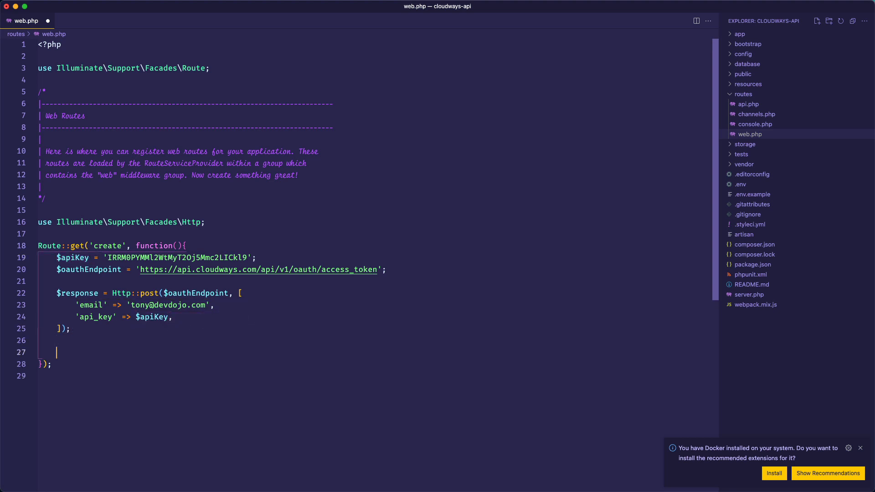
type("dd($response->body")
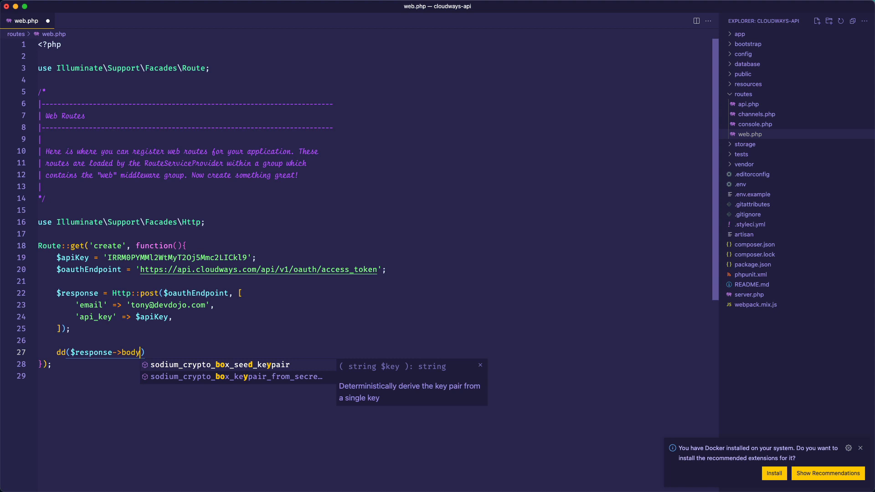
type("()")
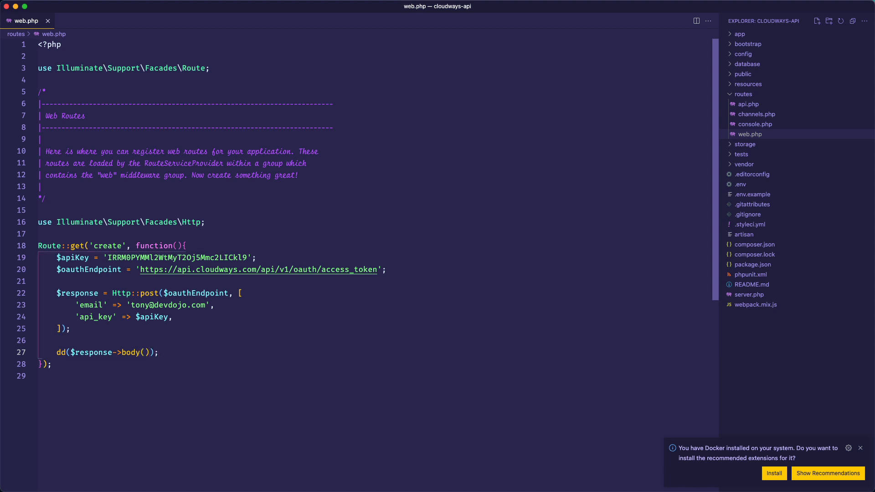
mouse_move(218, 329)
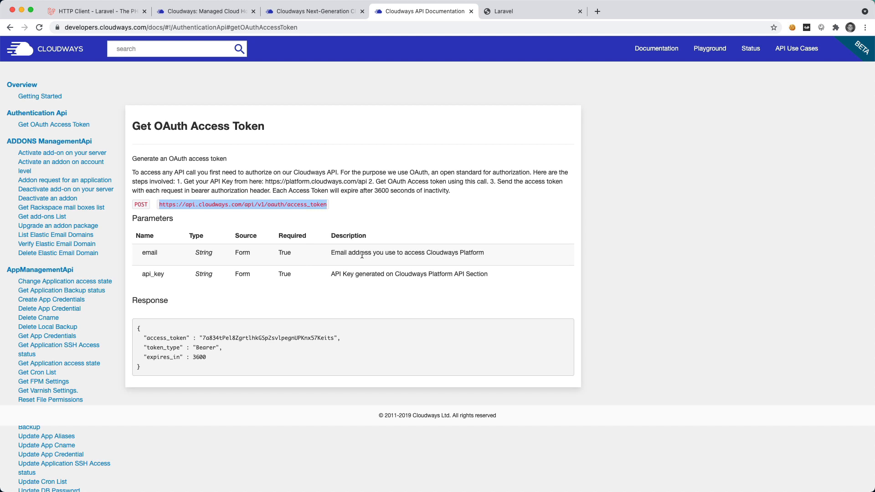
left_click(532, 11)
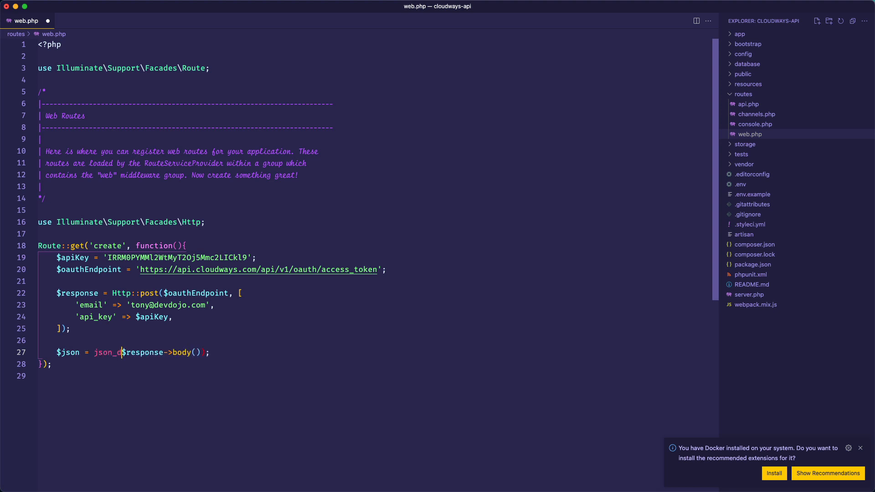
Decode the response with json_decode(..., true) into $json and store $json['access_token'] in $token
type("ecode(")
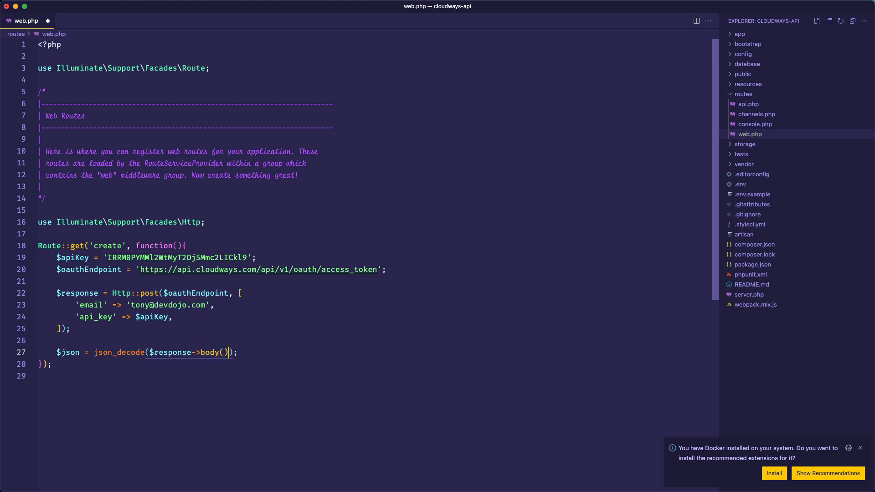
type(", true")
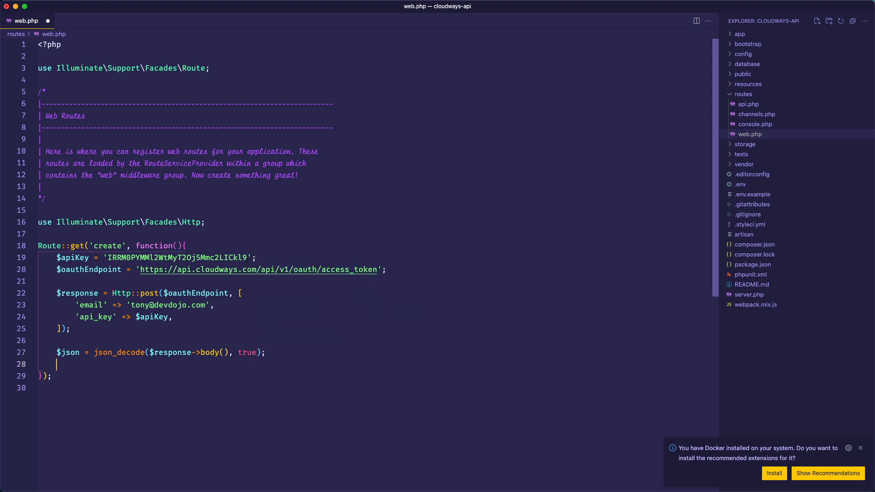
type("dd($json)")
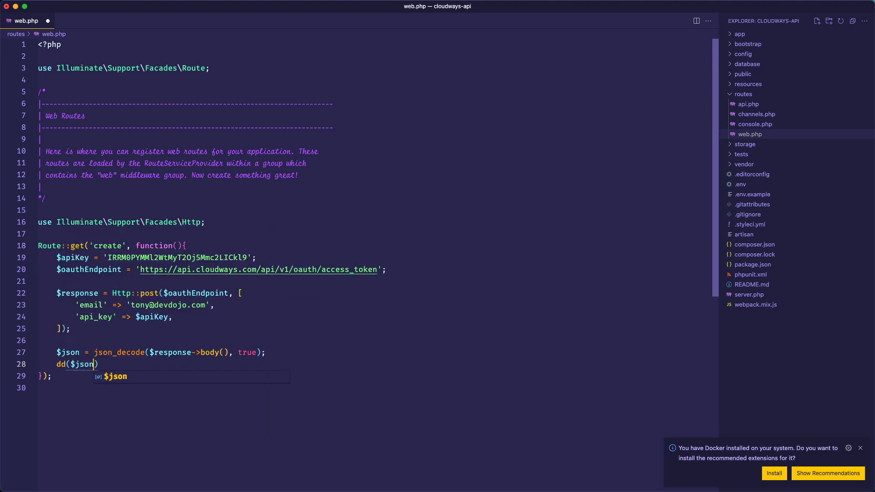
type("[]")
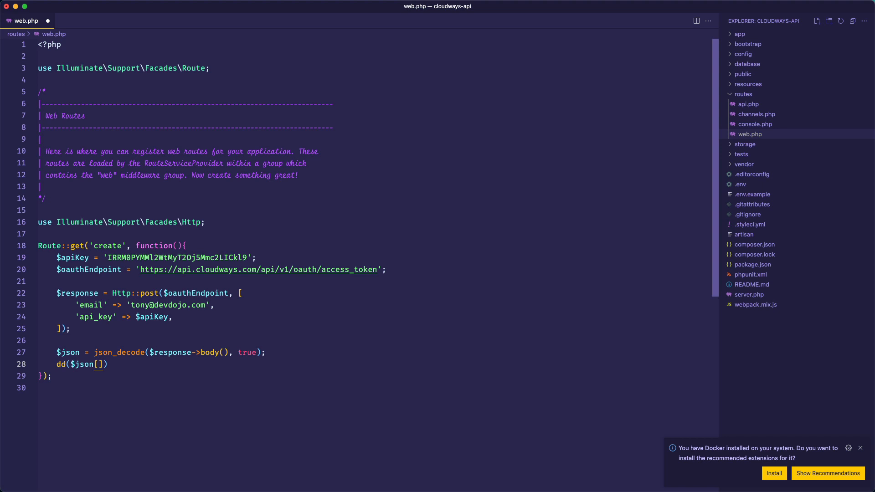
type("'access'")
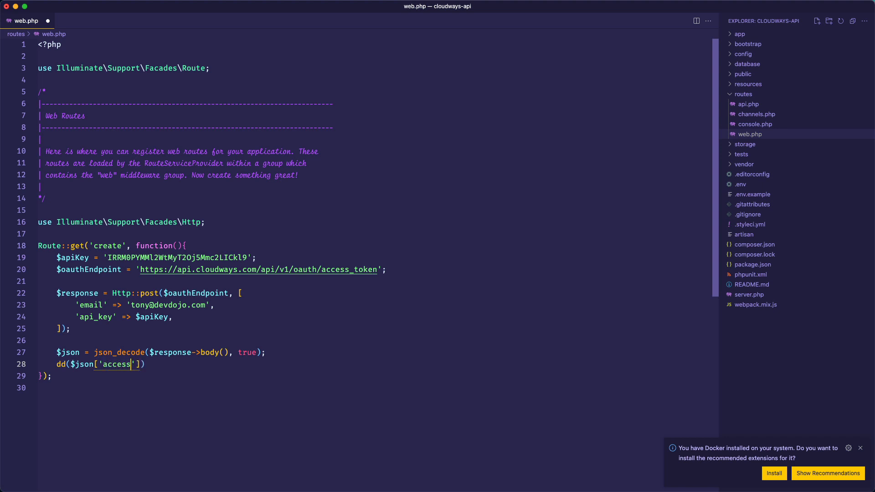
type("_token")
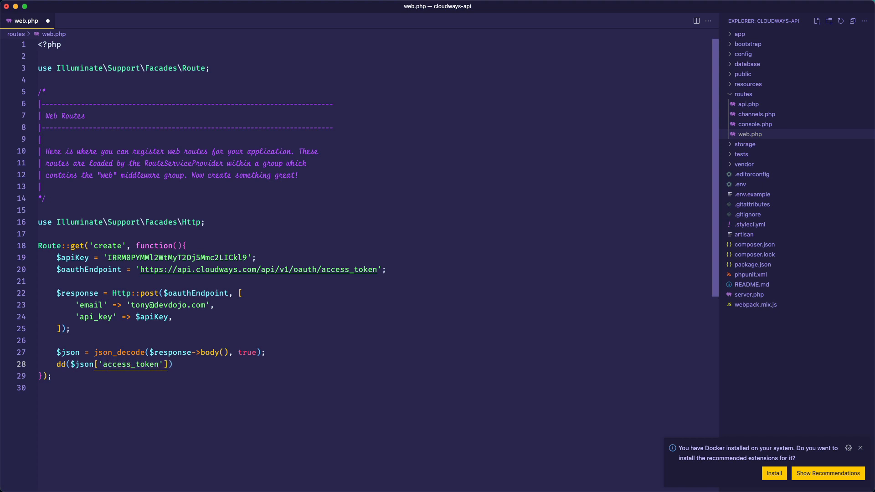
type(";")
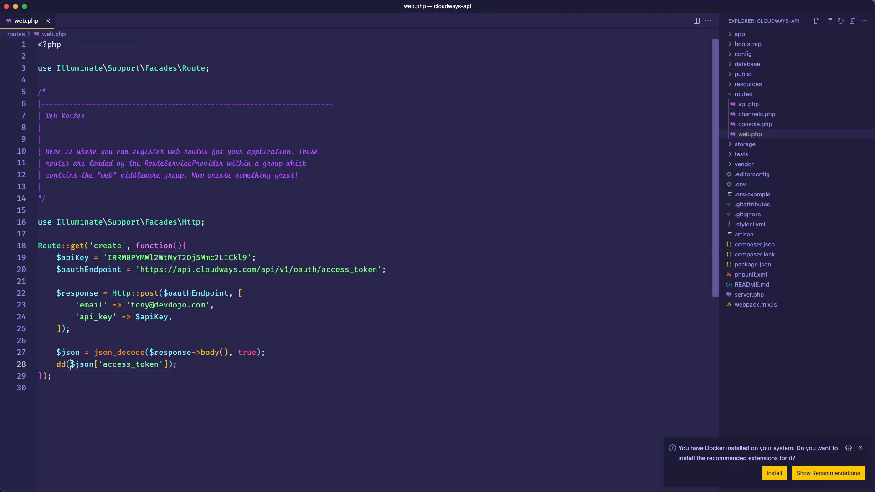
type("t")
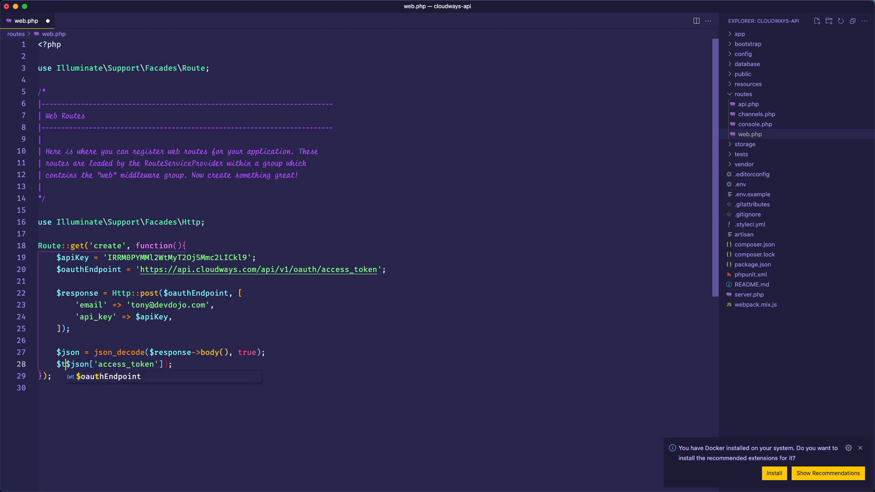
type("oken =")
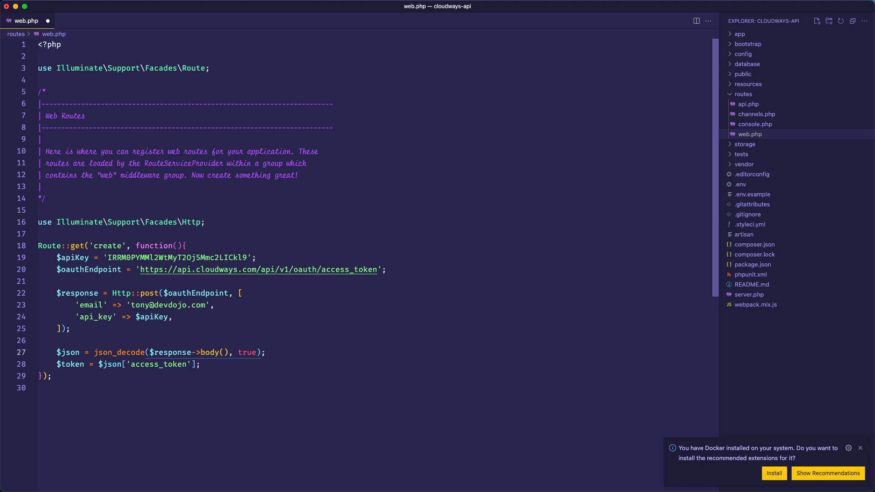
left_click(199, 352)
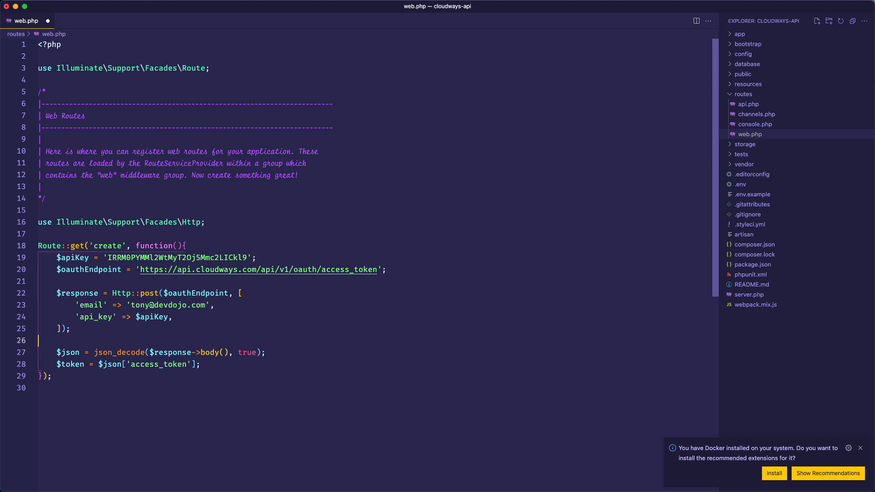
key("enter")
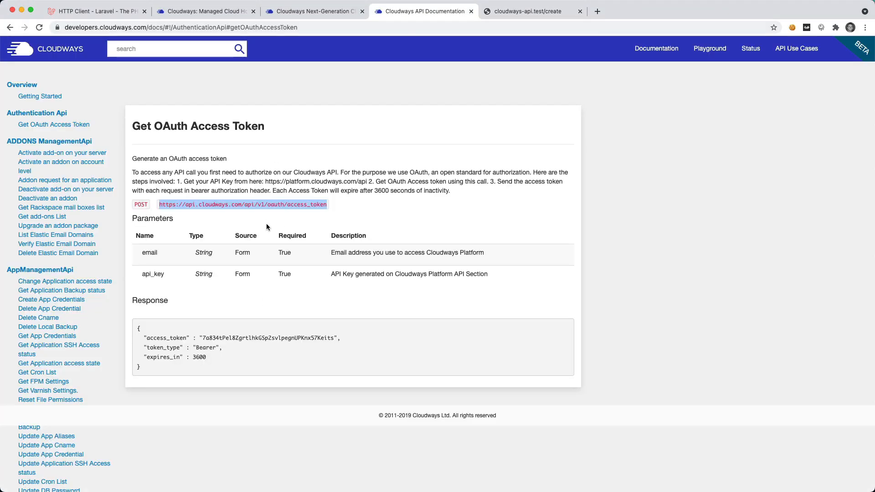
Locate the Create Server reference in the Cloudways docs and copy its POST endpoint URL
scroll("down", 3)
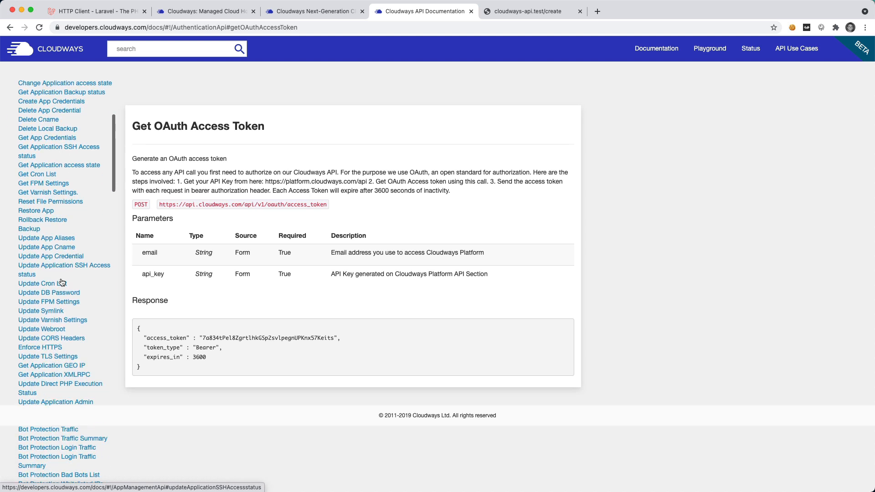
scroll("down", 3)
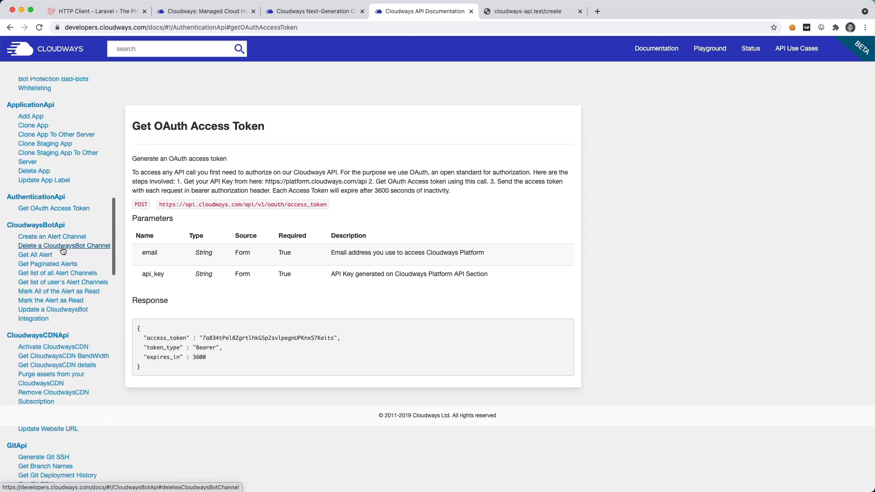
scroll("down", 3)
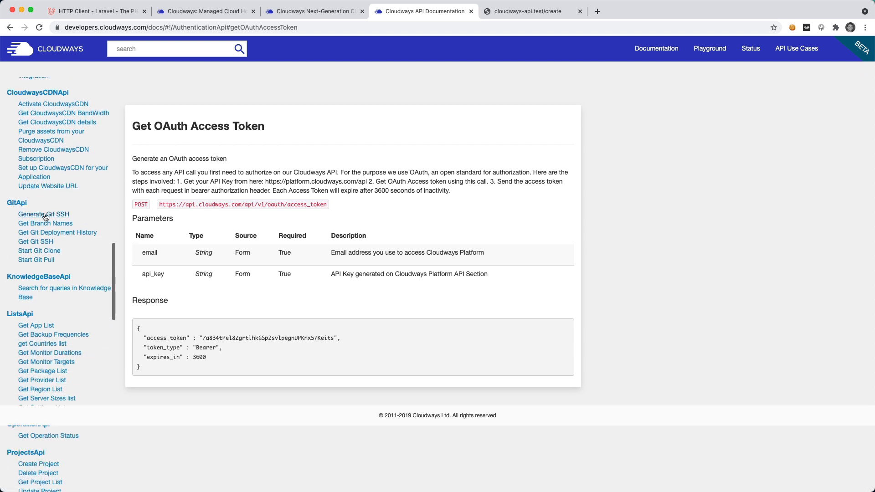
mouse_move(36, 260)
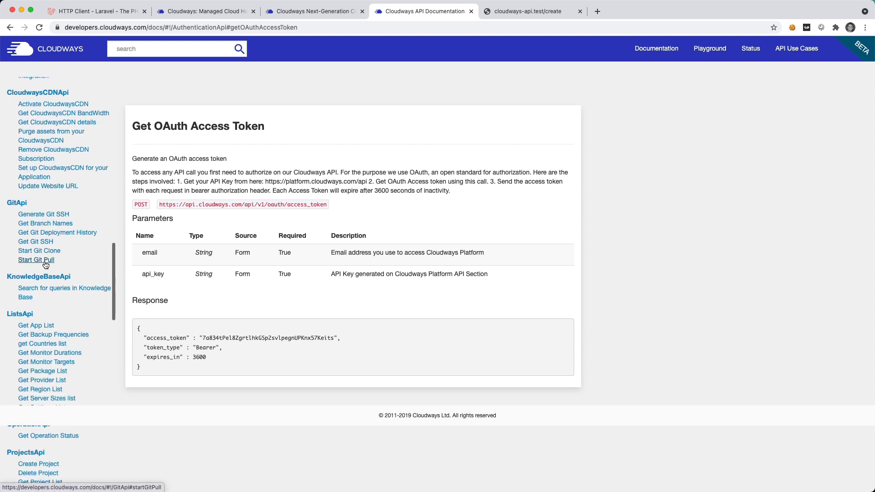
mouse_move(35, 242)
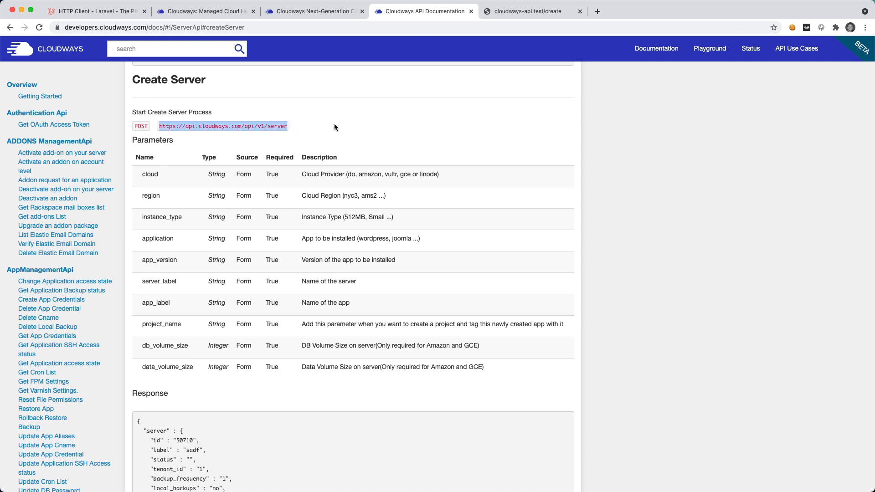
key("cmd+tab")
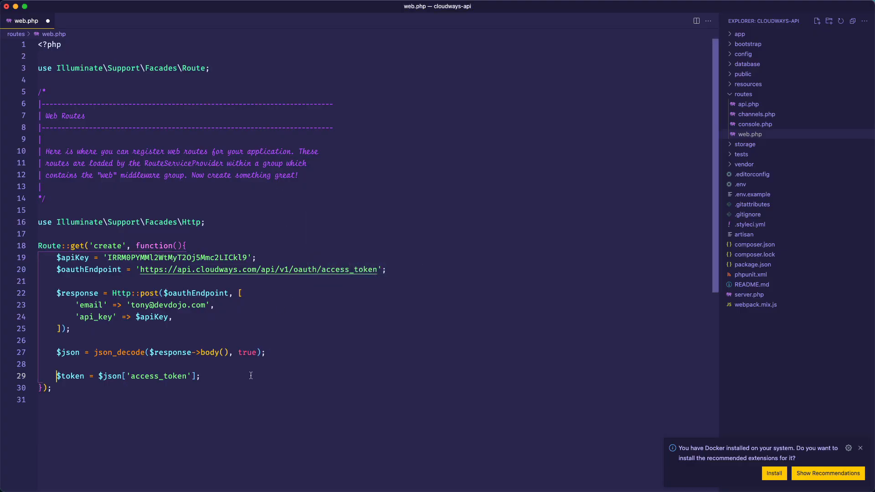
type("https://api.cloudways.com/api/v1/server")
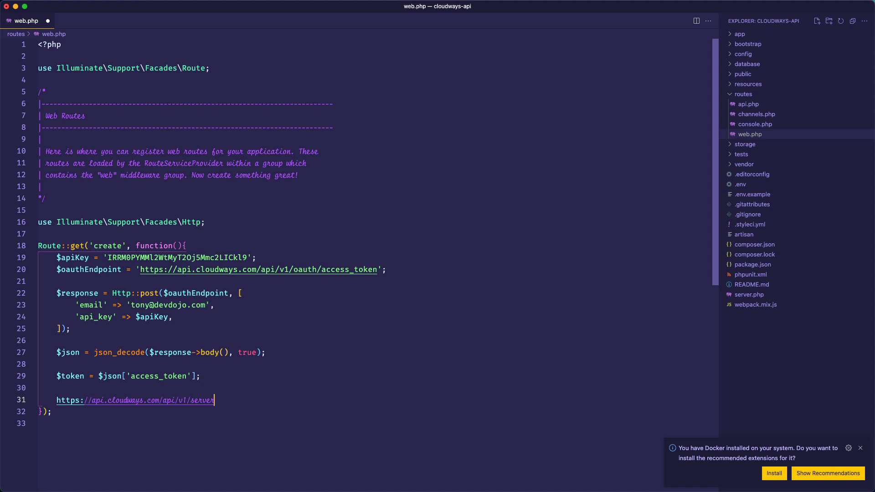
type("$")
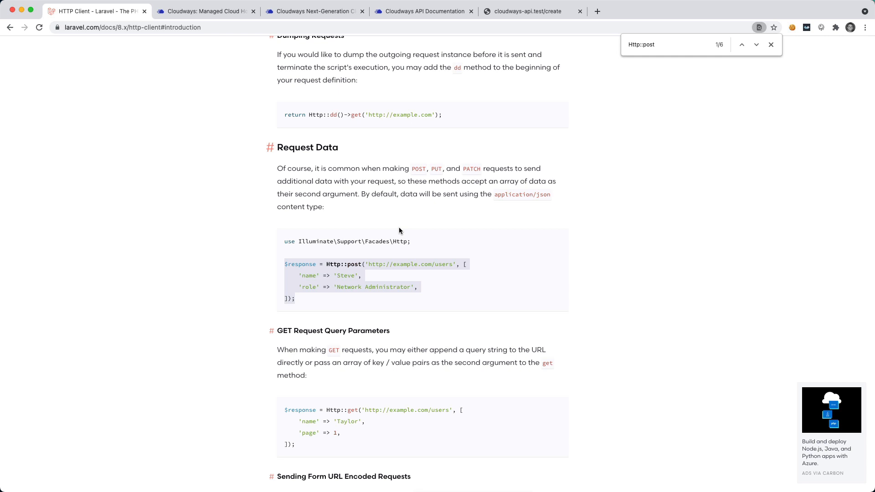
type("bearer")
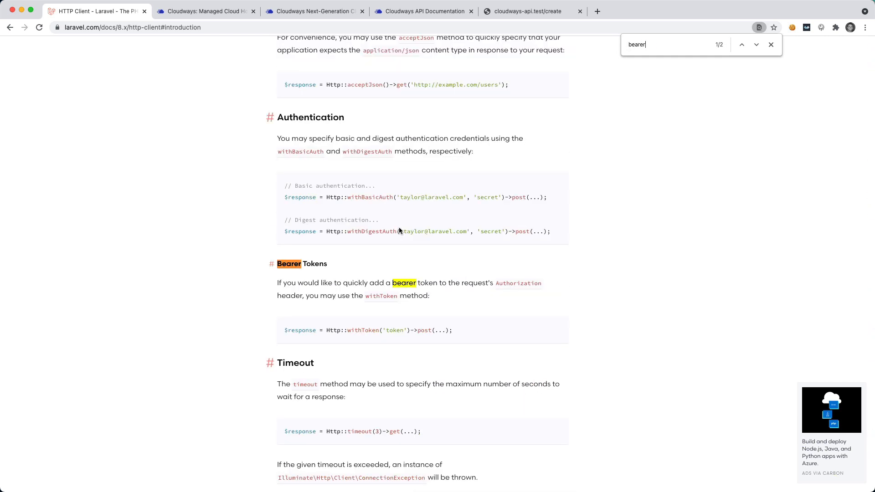
Add $response = Http::withToken('token')->post( after the endpoint line
scroll("down", 3)
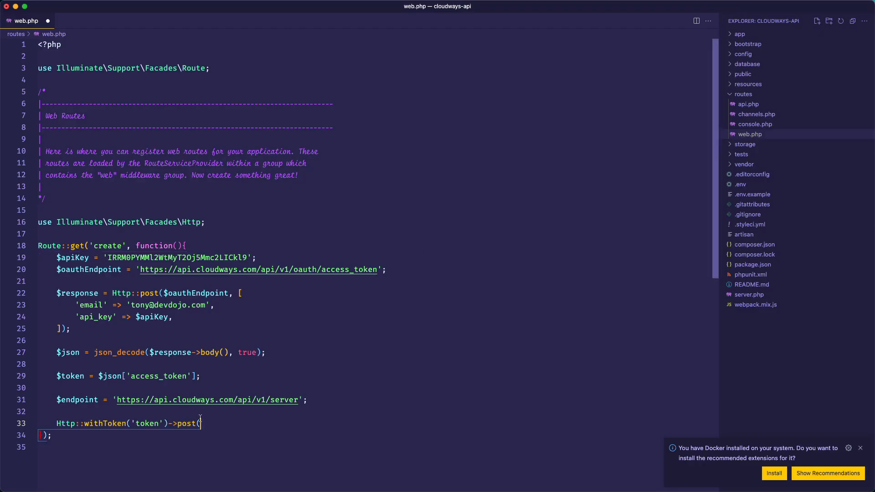
type("$response =")
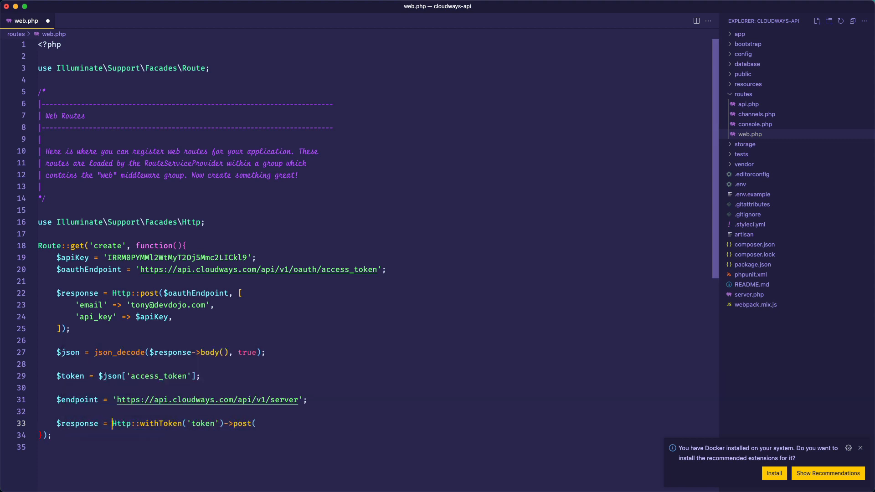
type("$")
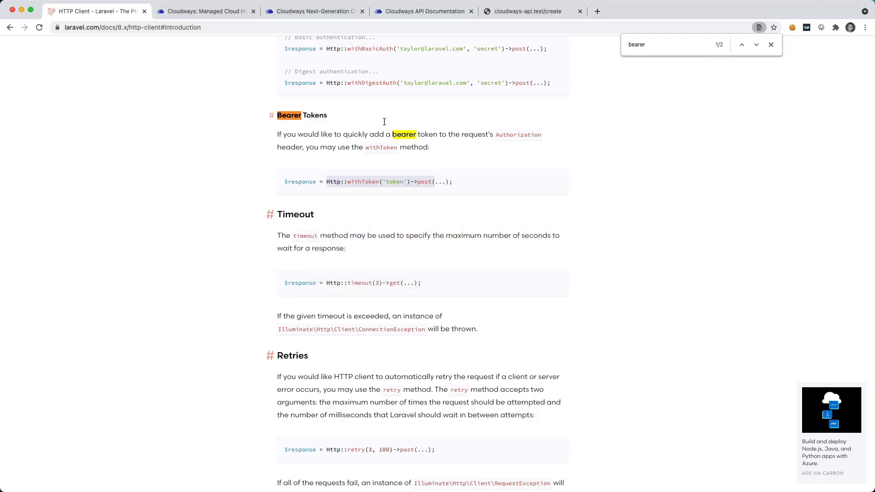
Review the Create Server required parameters (cloud, region, instance_type) in the Cloudways docs
left_click(423, 11)
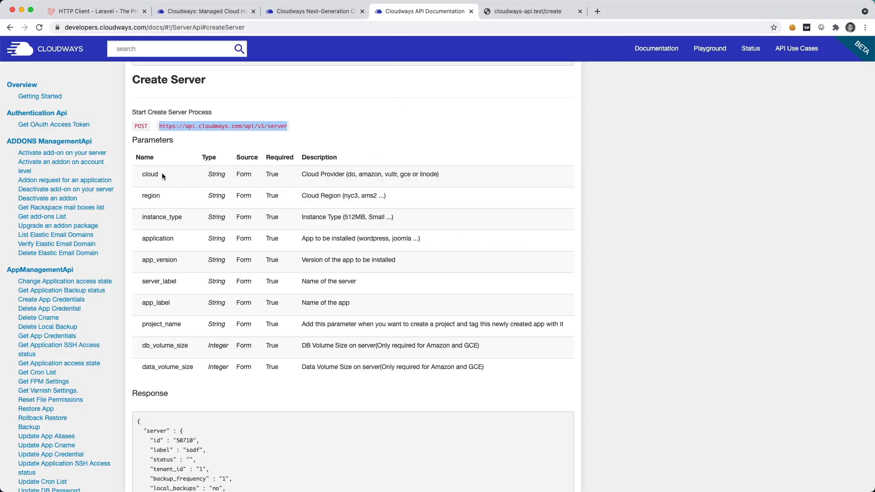
double_click(272, 174)
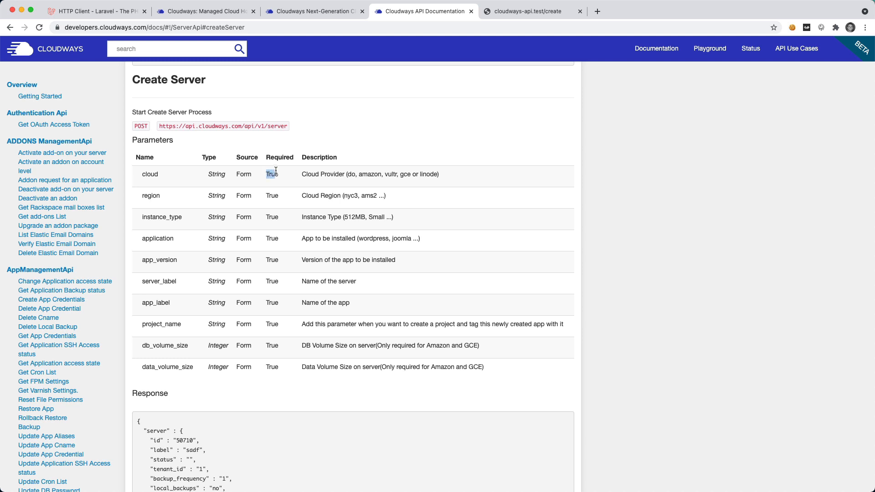
left_click_drag(269, 174, 281, 332)
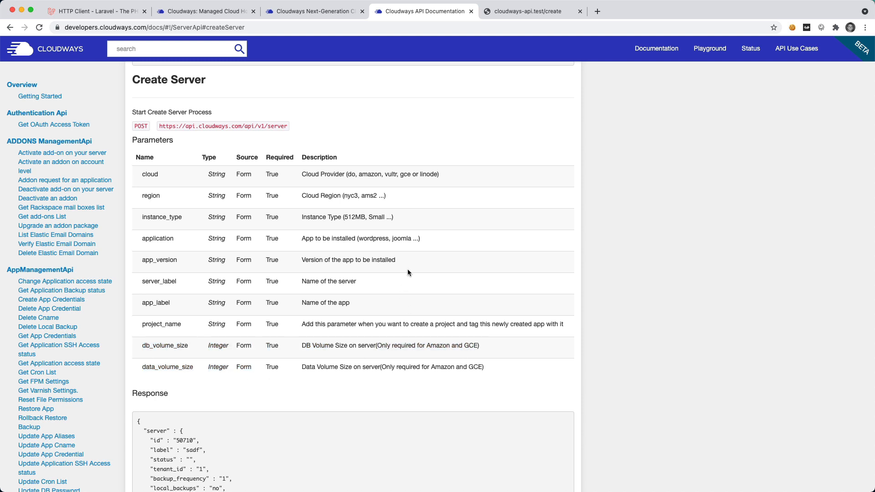
mouse_move(348, 174)
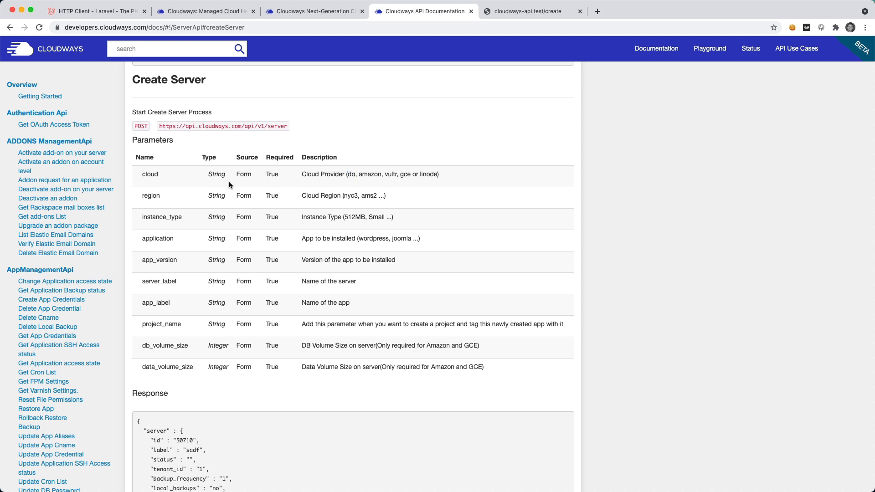
mouse_move(268, 194)
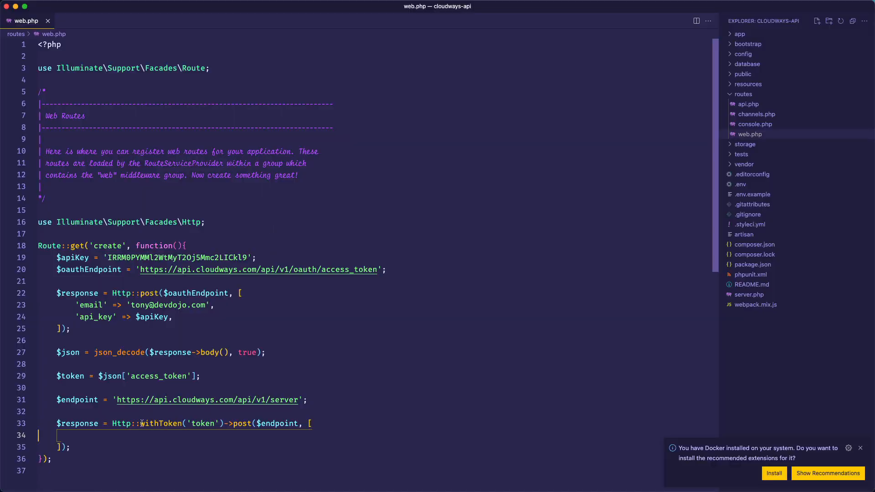
Start the post array with 'cloud' => 'do' and indent the pasted parameter key lines
type("'cloud'")
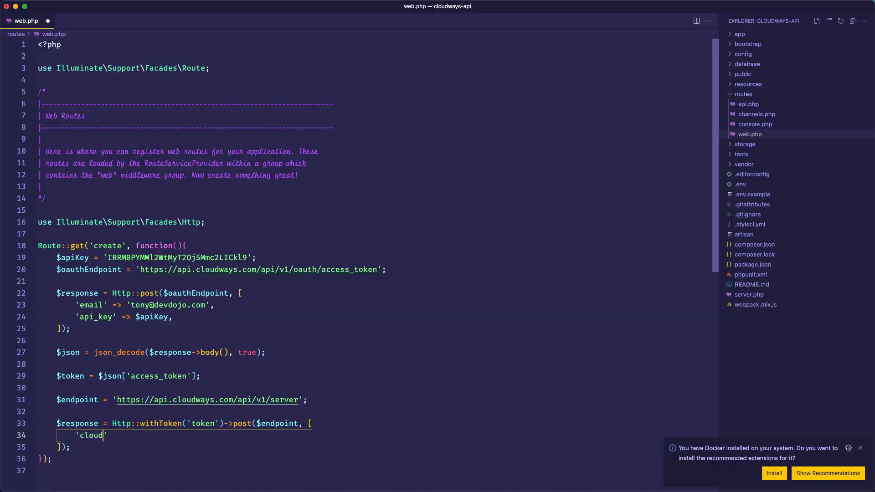
type("=> 'd'")
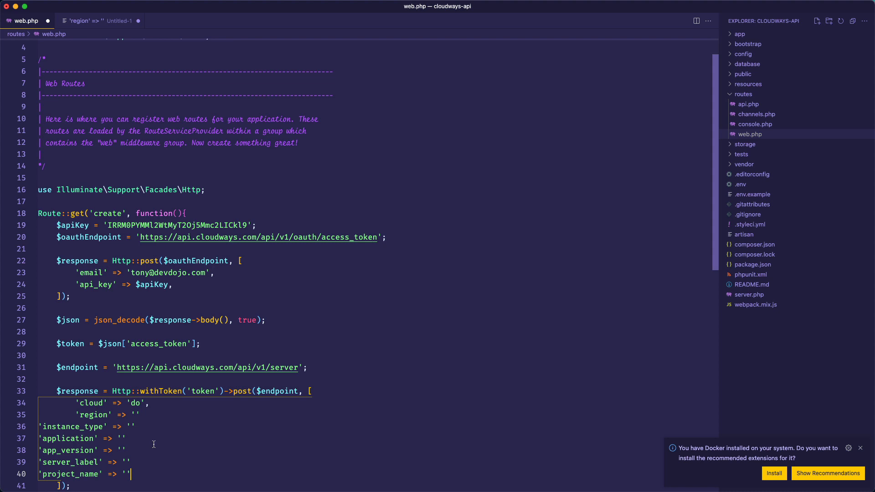
left_click_drag(38, 427, 128, 474)
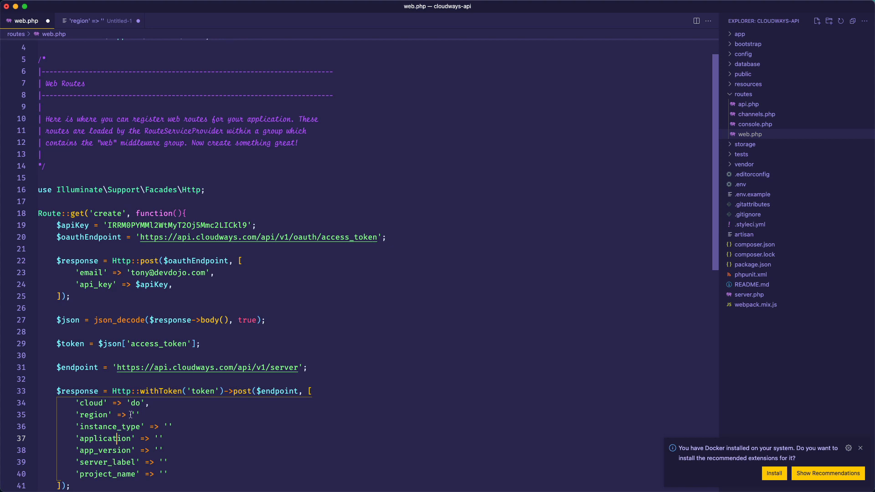
Add an empty 'app_label' => '' entry after server_label and return to the parameter docs
left_click(423, 11)
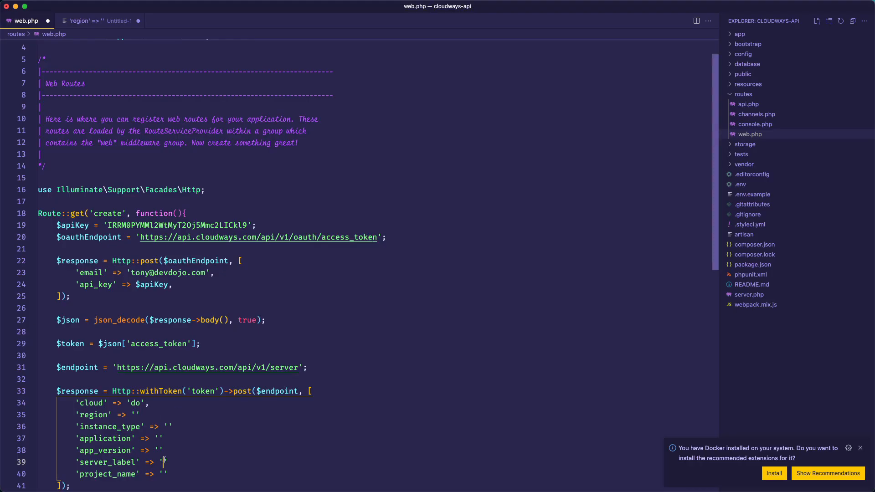
type("'app_label' => '',")
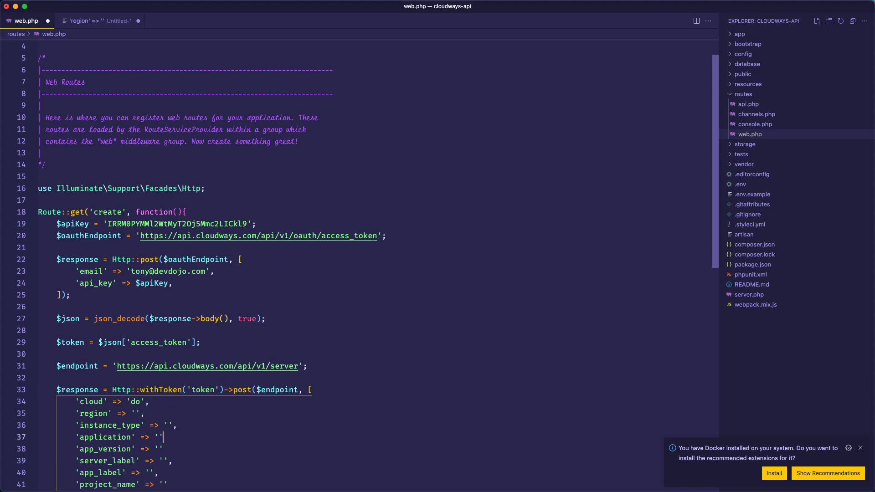
scroll("down", 3)
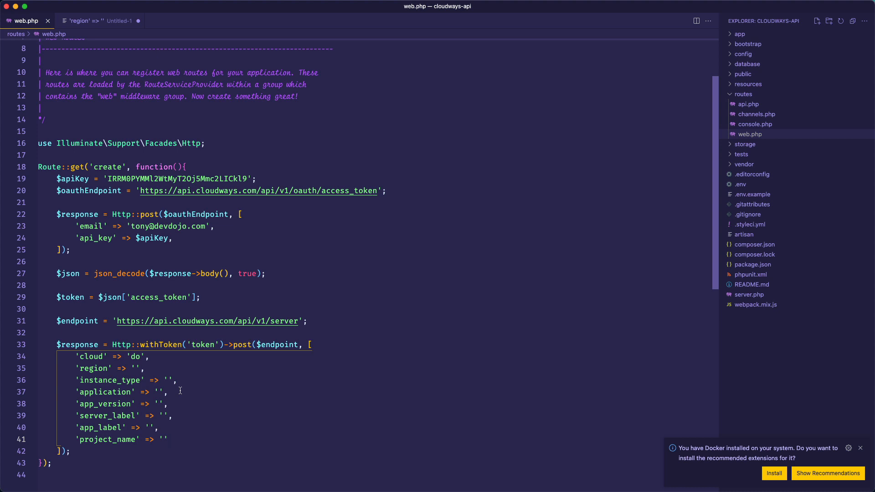
left_click(167, 439)
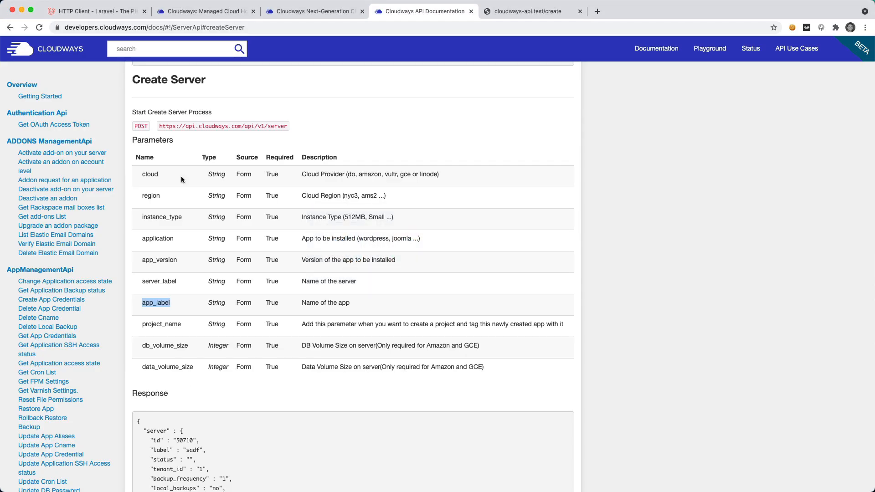
Open the API Playground in a new tab and run the GET /regions request
right_click(710, 49)
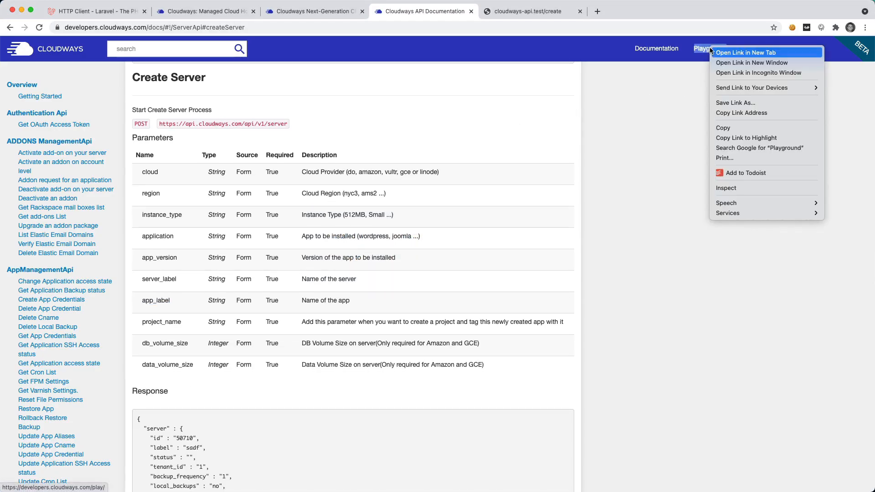
left_click(747, 53)
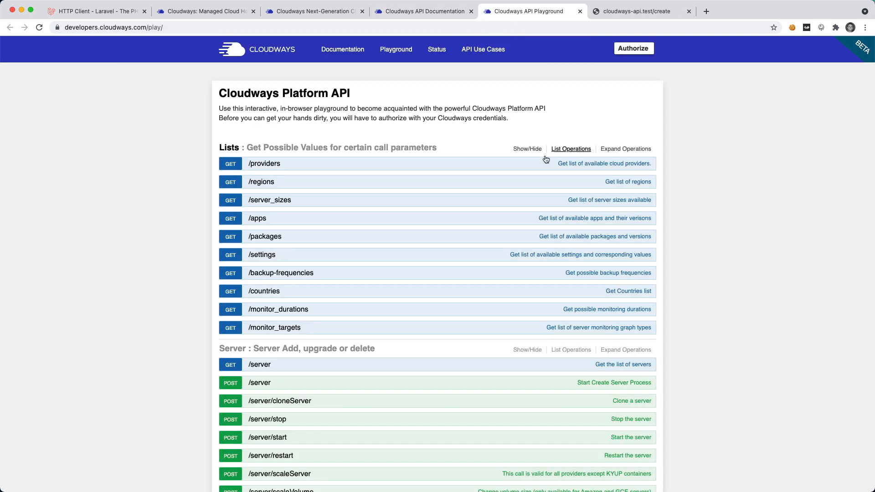
mouse_move(261, 181)
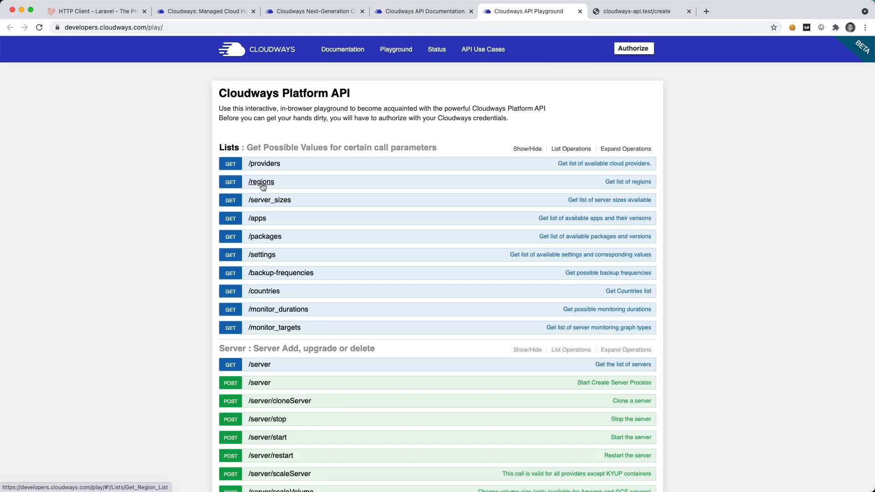
left_click(262, 181)
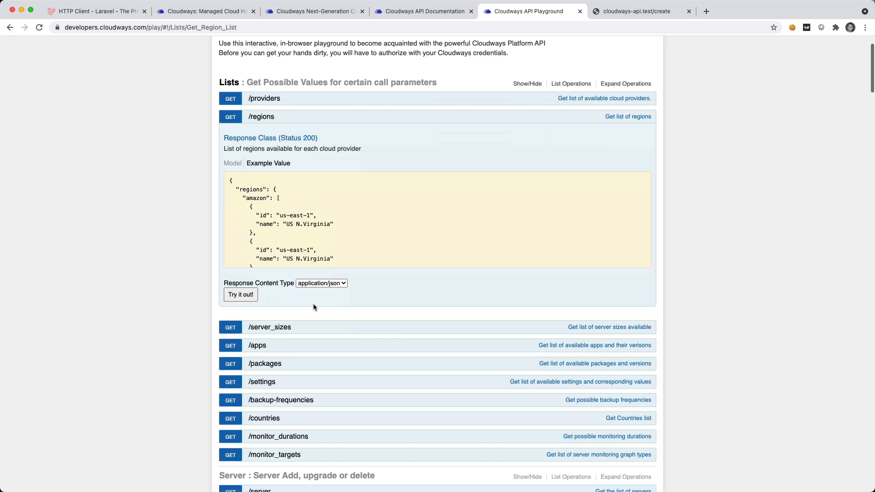
left_click(240, 295)
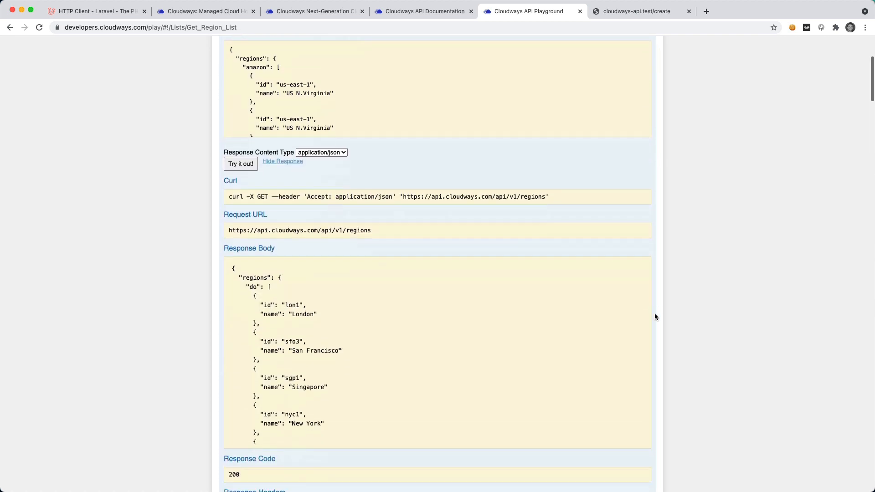
Find the DigitalOcean regions in the response and select the sfo3 San Francisco id
scroll("down", 3)
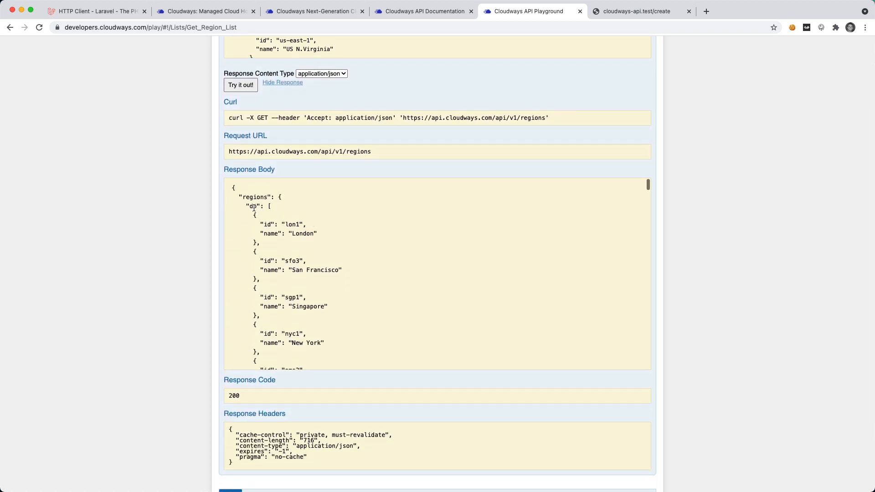
scroll("down", 3)
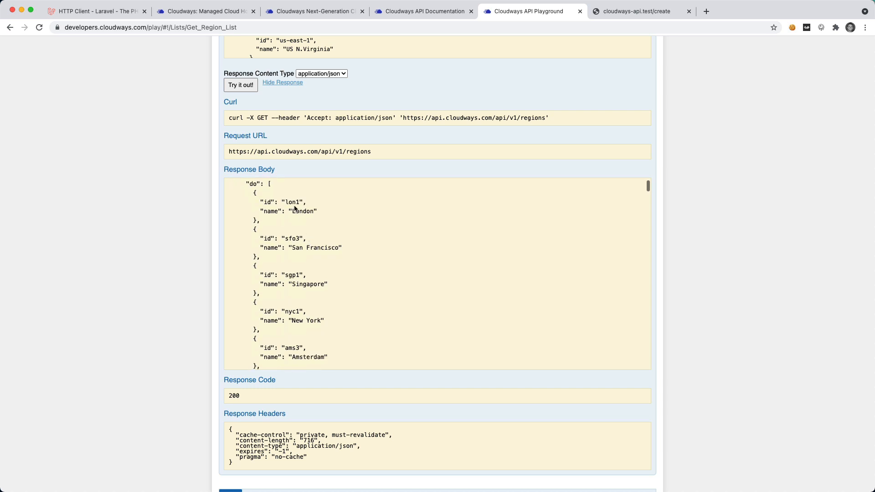
double_click(303, 211)
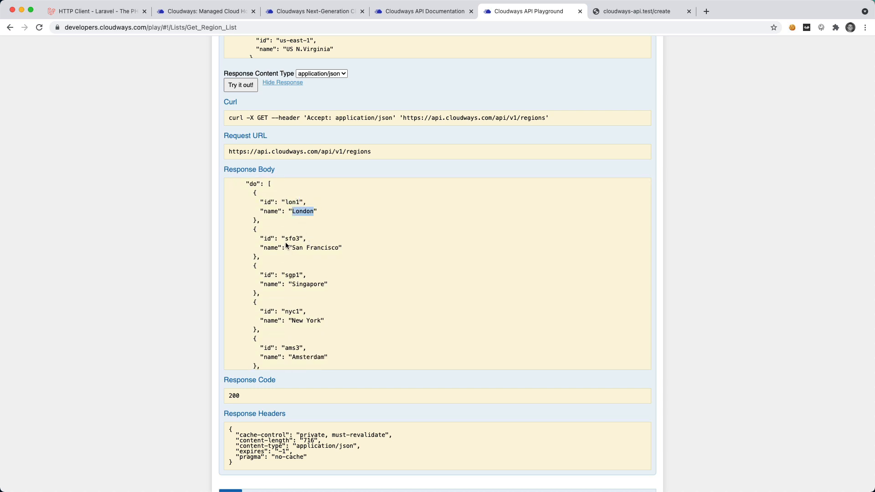
double_click(292, 238)
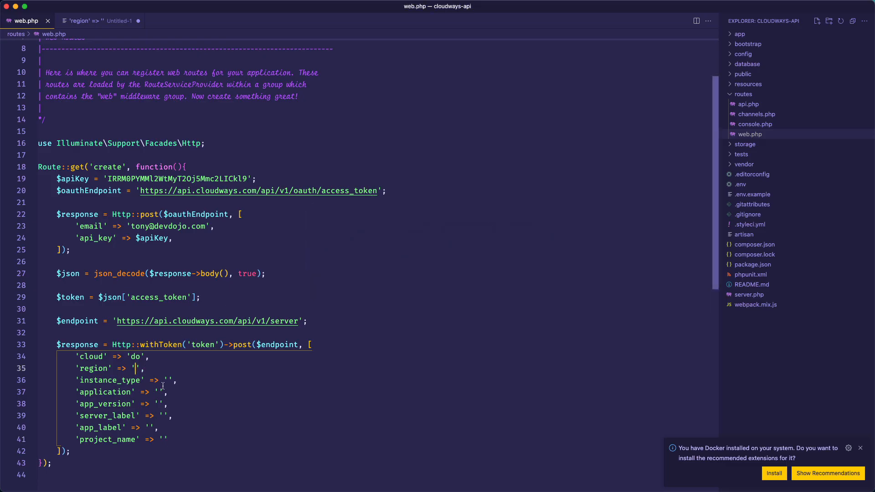
Fill region sfo3, instance_type 2GB, application phplaravel and app_version 8.26.1
type("sfo3")
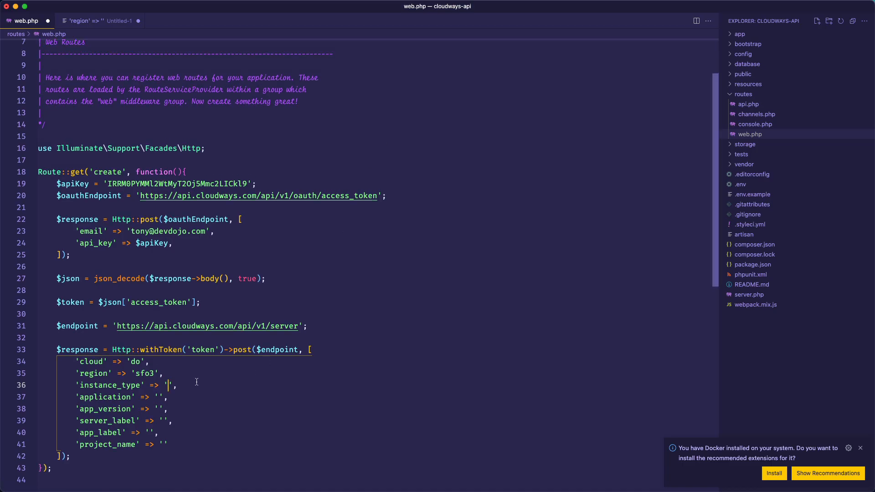
scroll("down", 3)
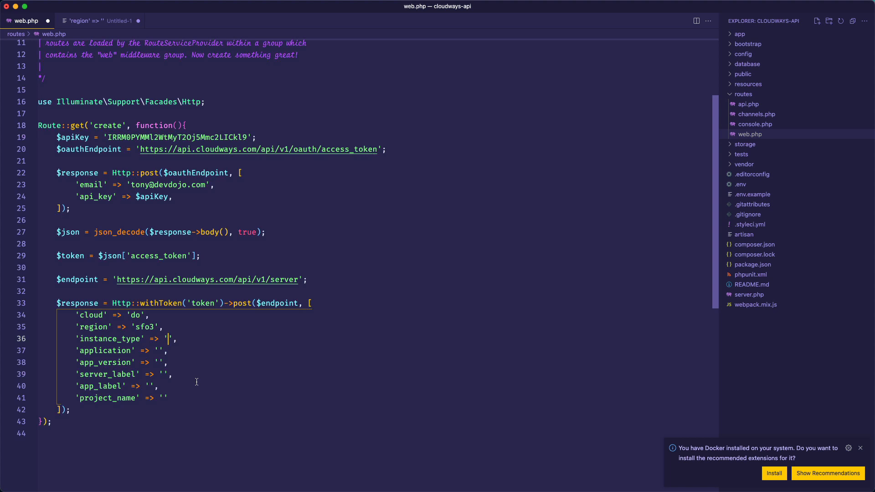
type("2GB")
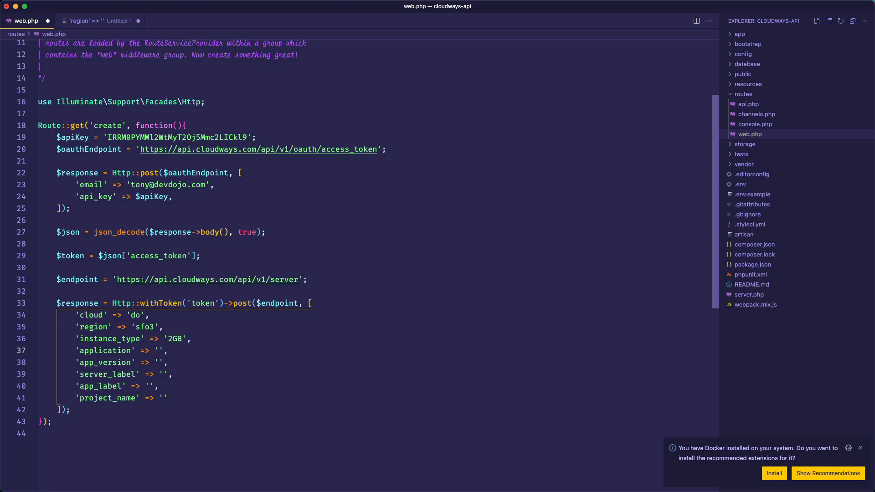
type("phplaravel")
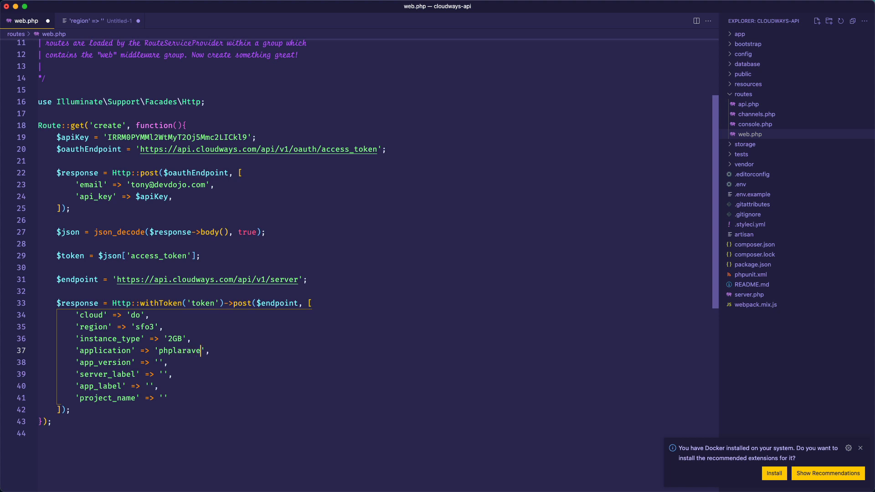
type("l")
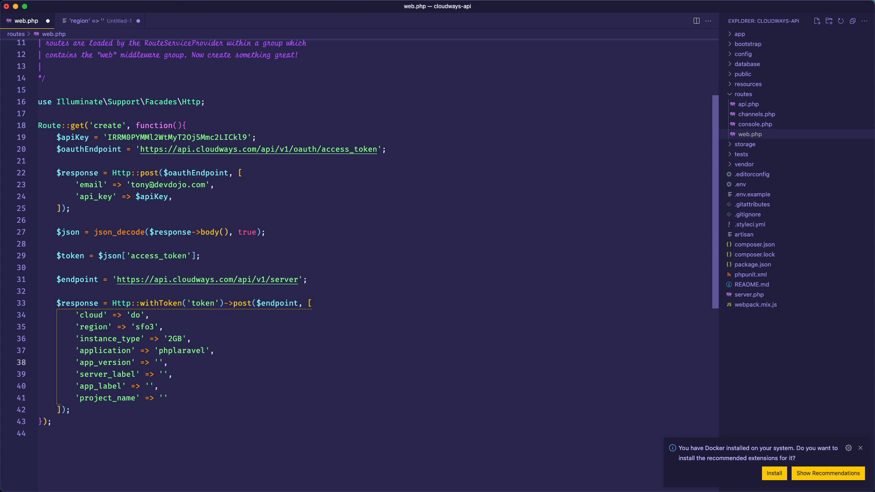
type("8.2")
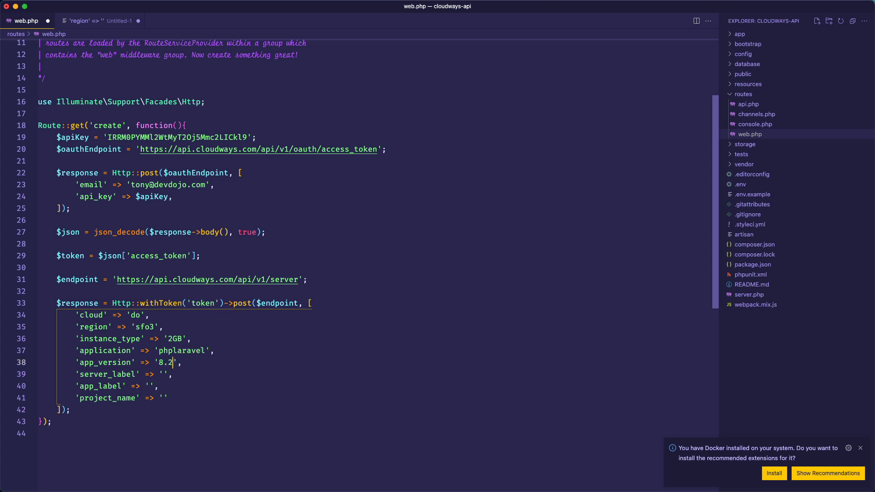
type("6.1")
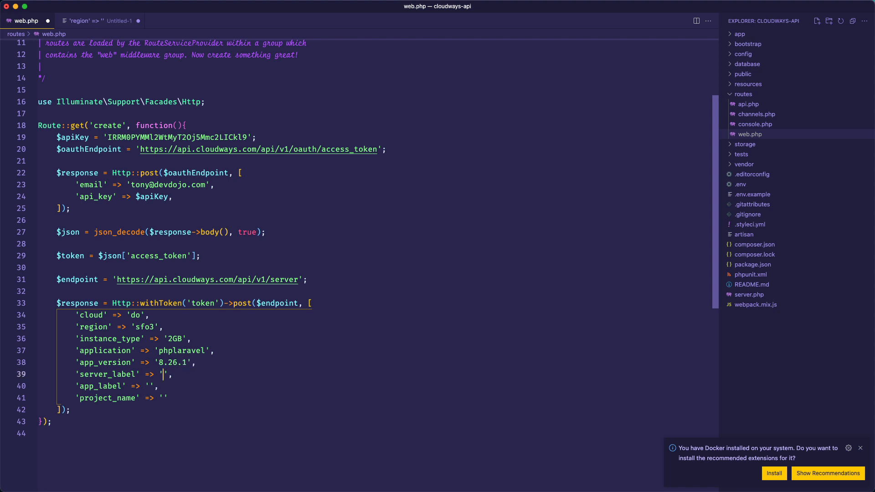
Set server_label 'My Laravel Application Server', app_label 'My Laravel App' and project_name 'My Application'
type("My Laravel Appl")
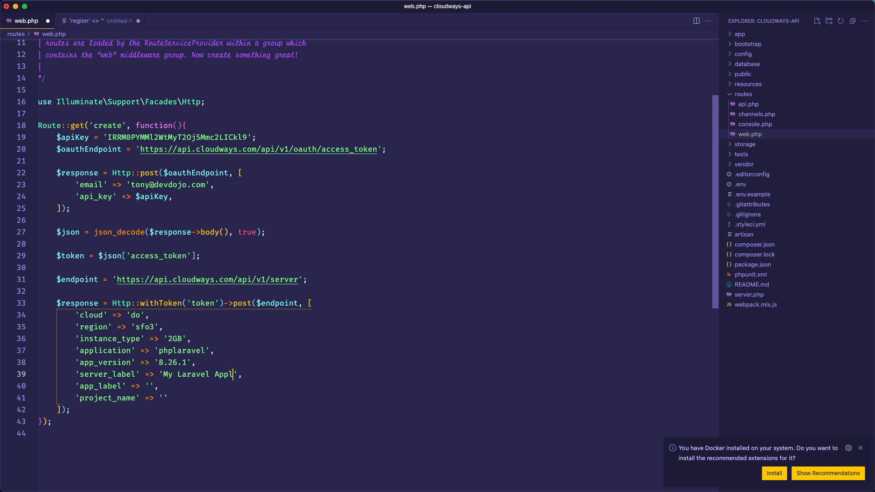
type("i")
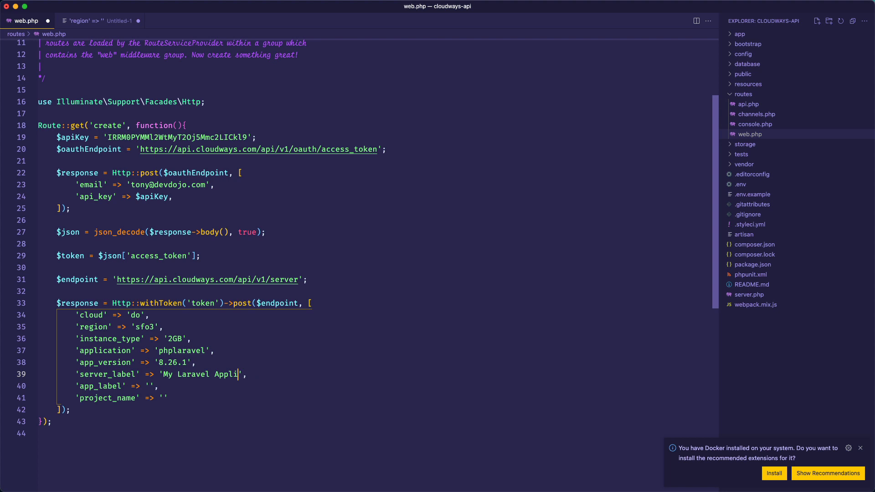
type("cation Server")
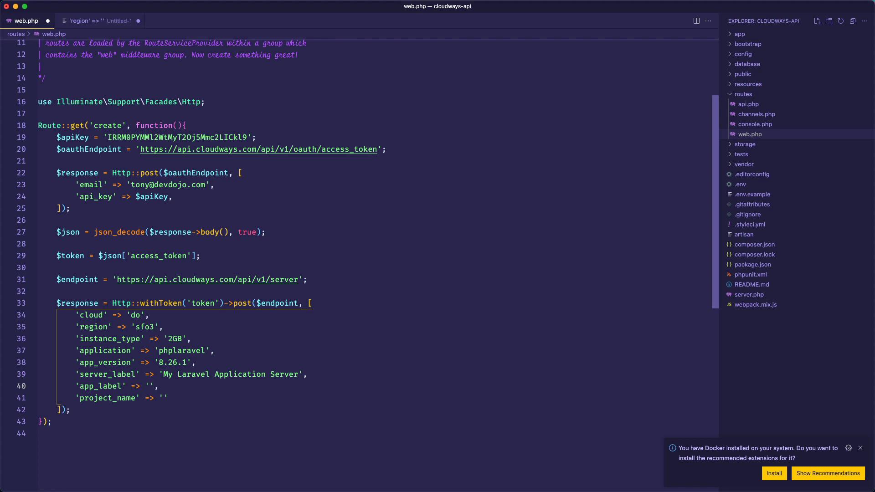
type("My Laravel")
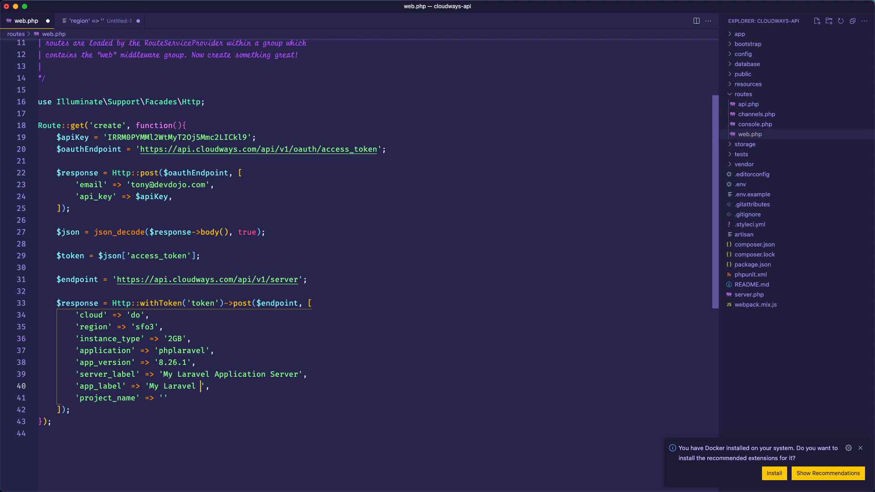
type("App")
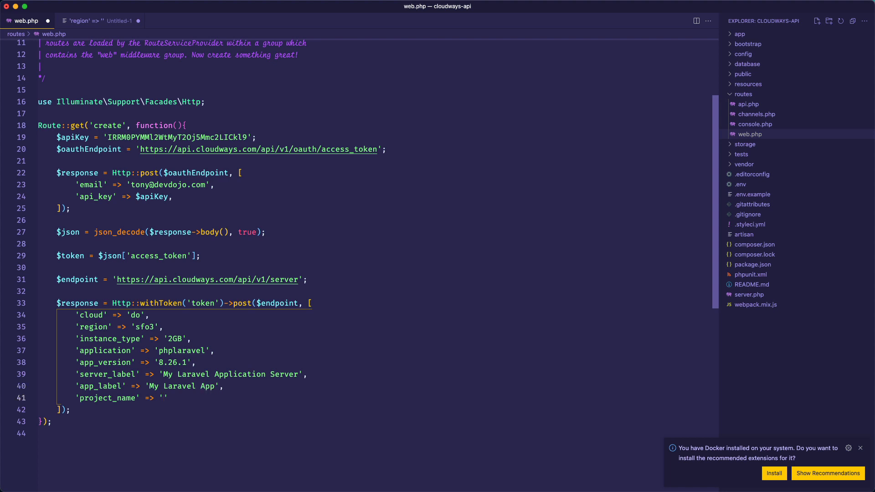
type("My Applic")
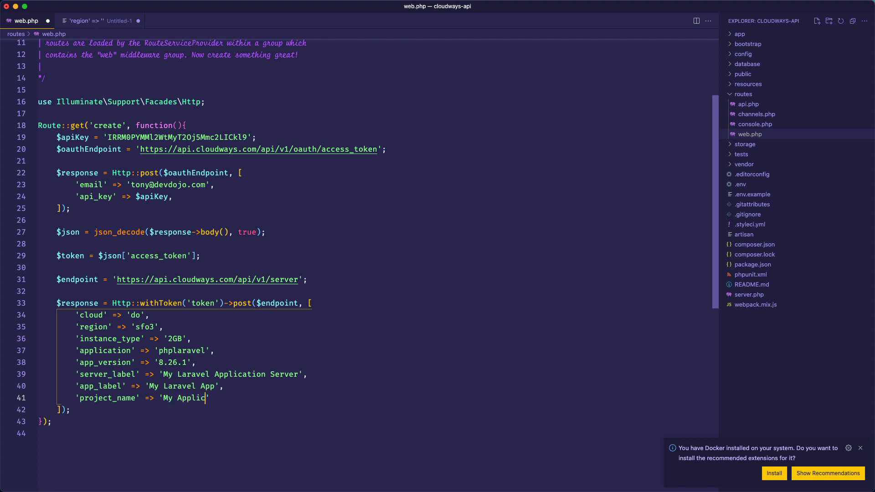
type("ation'")
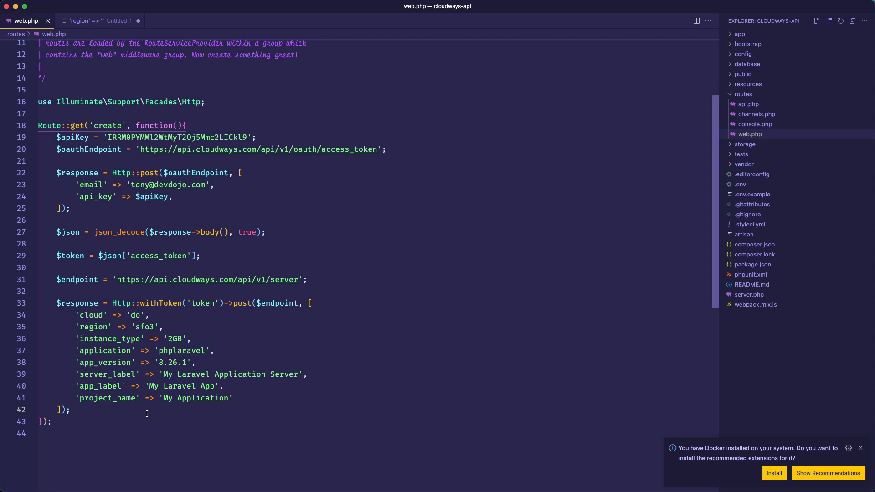
Add dd($response->body()); and pass $token to withToken instead of the placeholder
key("enter")
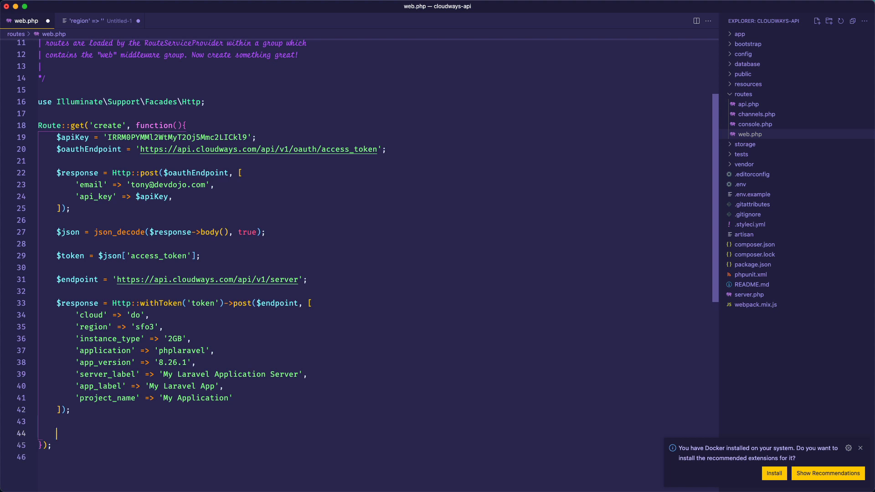
type("dd($response(")
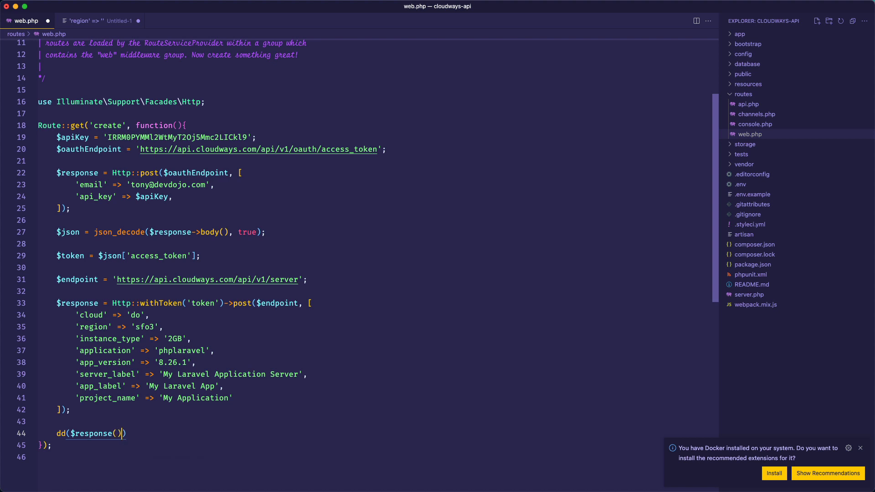
type("->body")
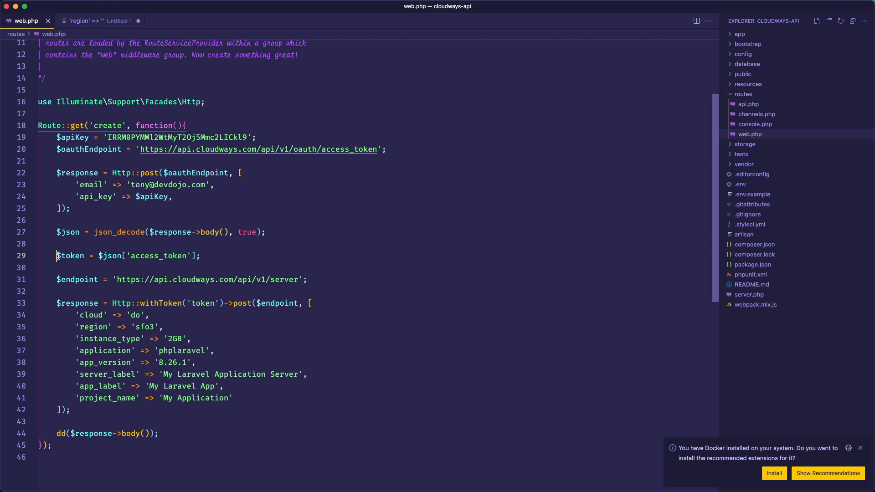
double_click(69, 256)
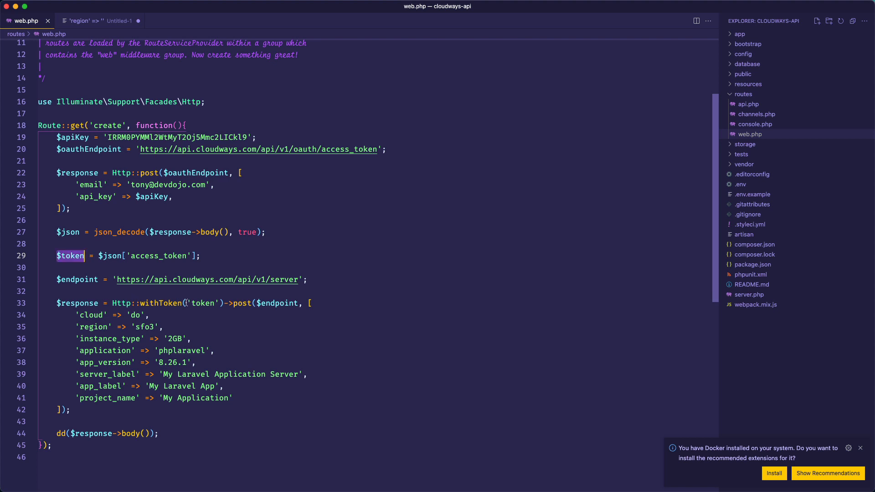
type("$token")
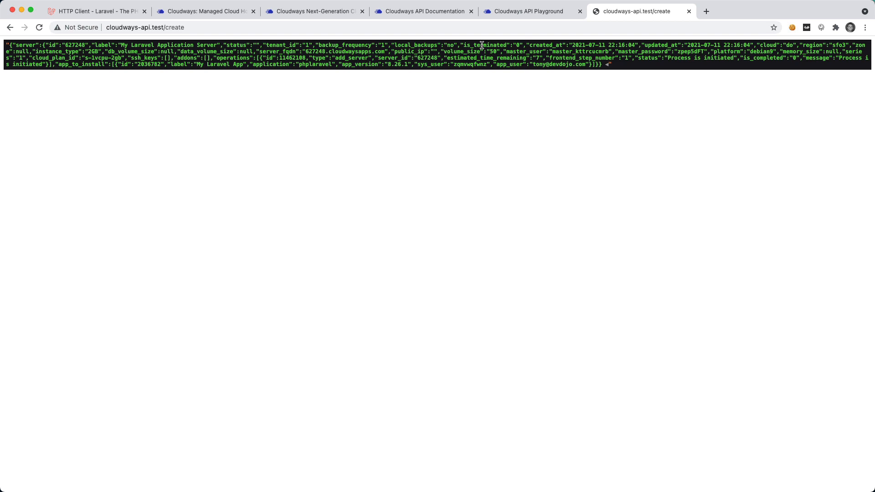
Open the Cloudways Platform servers list and the new My Laravel Application Server's details
left_click(205, 11)
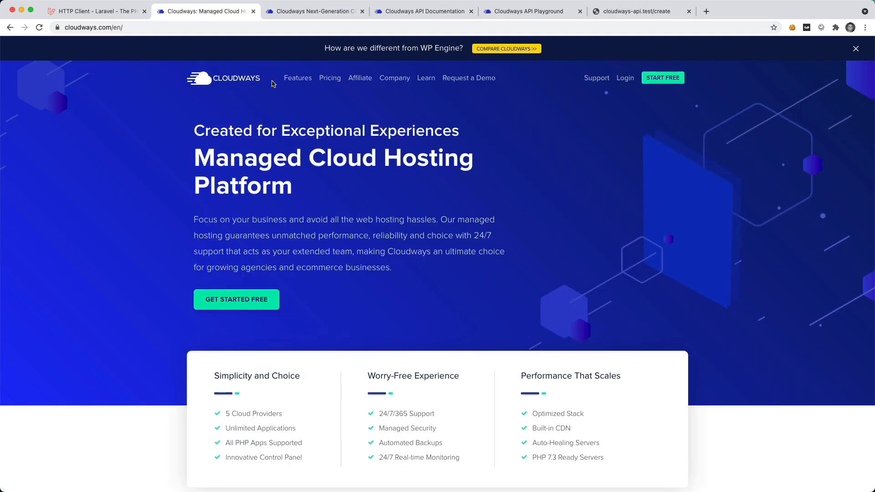
left_click(313, 10)
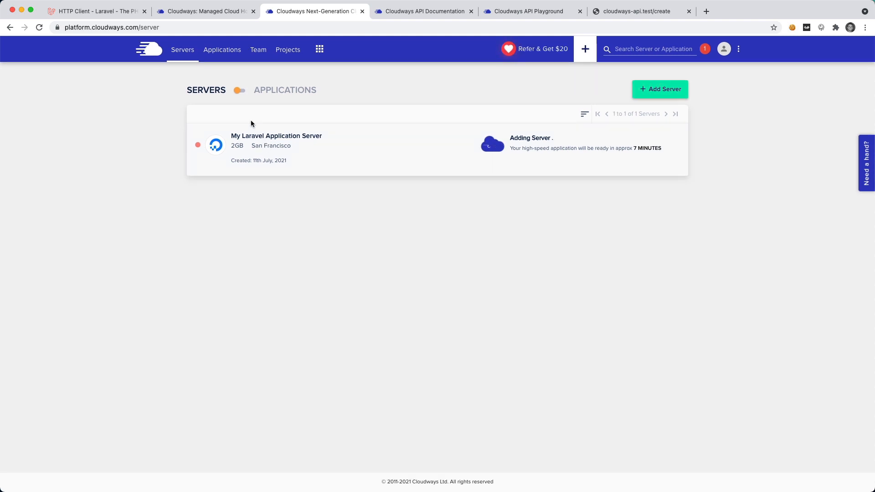
mouse_move(222, 49)
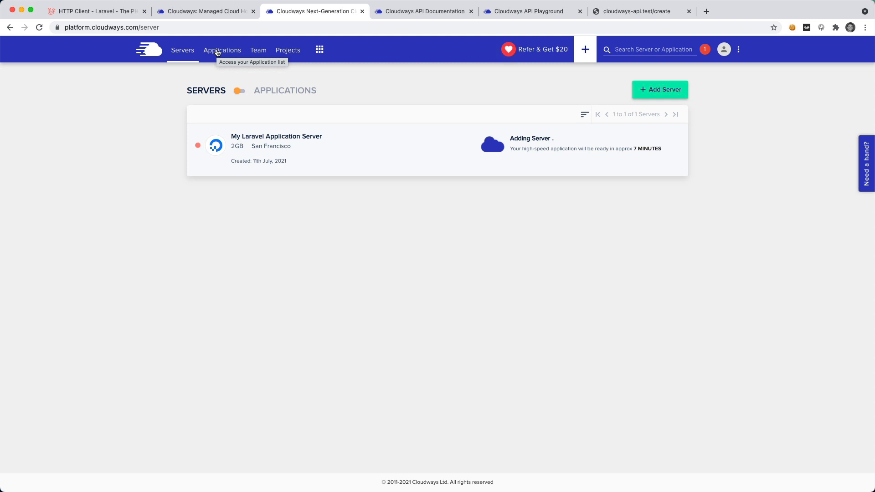
left_click(222, 50)
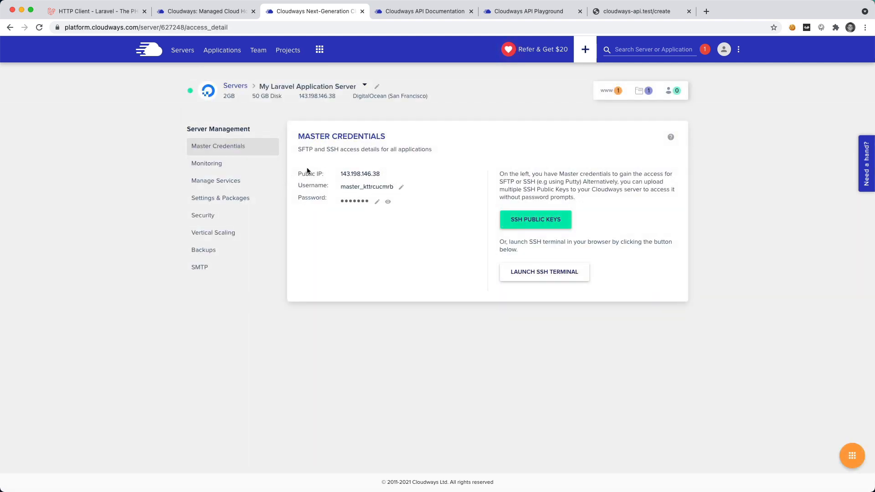
mouse_move(355, 201)
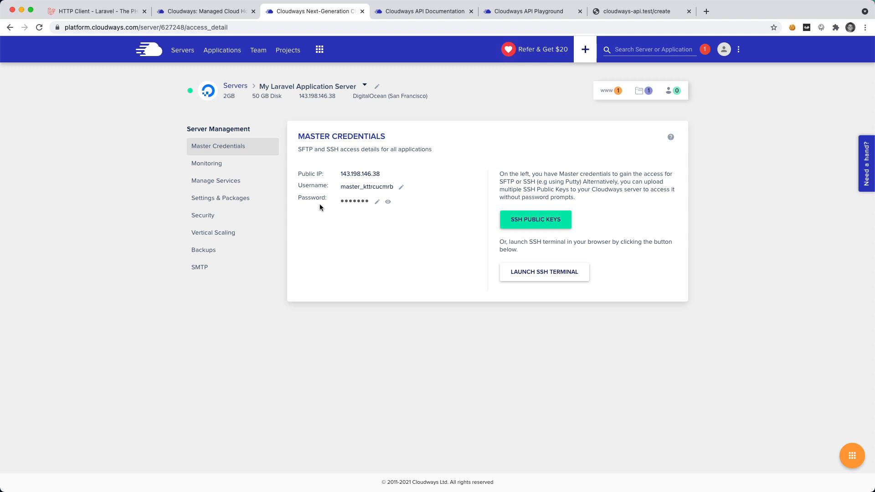
mouse_move(374, 181)
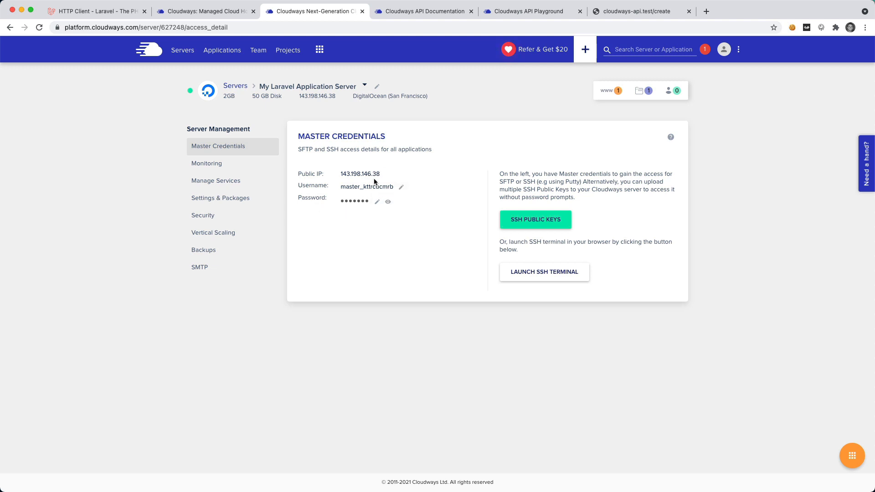
mouse_move(388, 192)
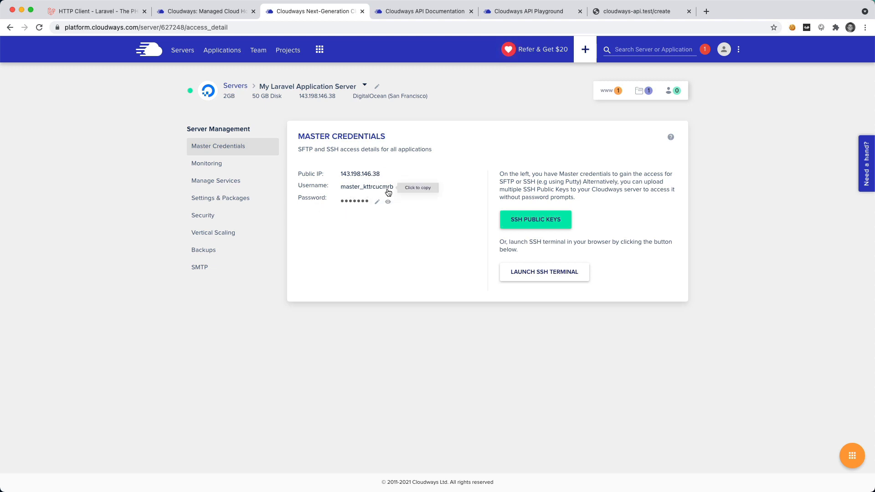
mouse_move(384, 191)
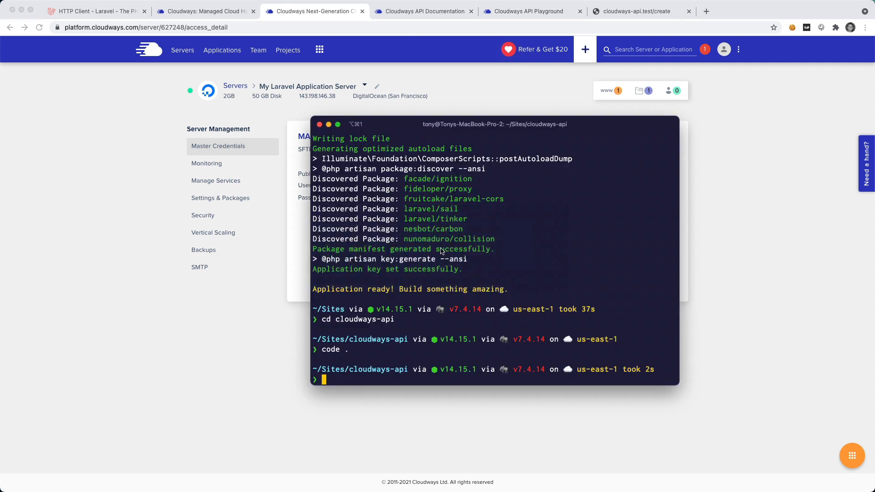
SSH into the new server with the master credentials and accept the host key
type("ssh ro")
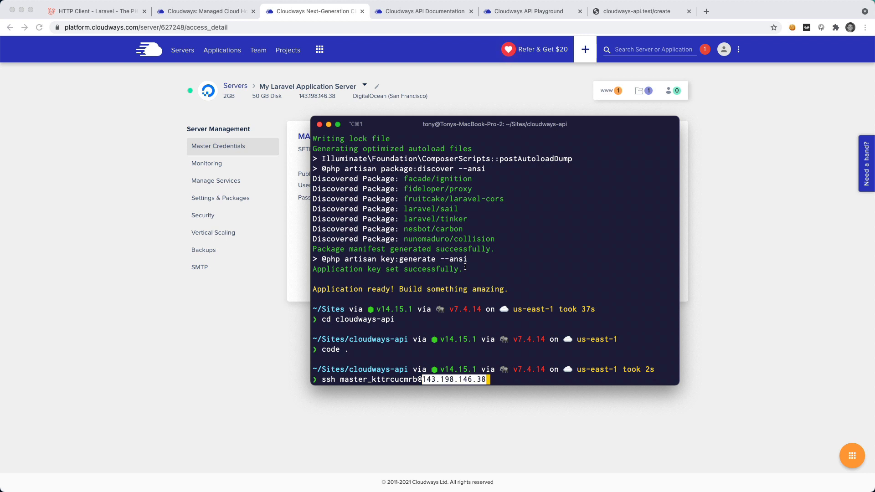
key("Return")
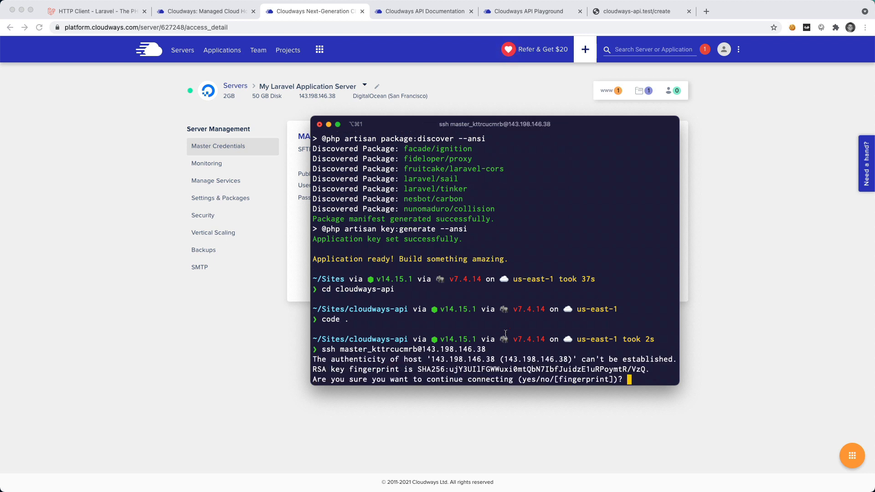
type("yes")
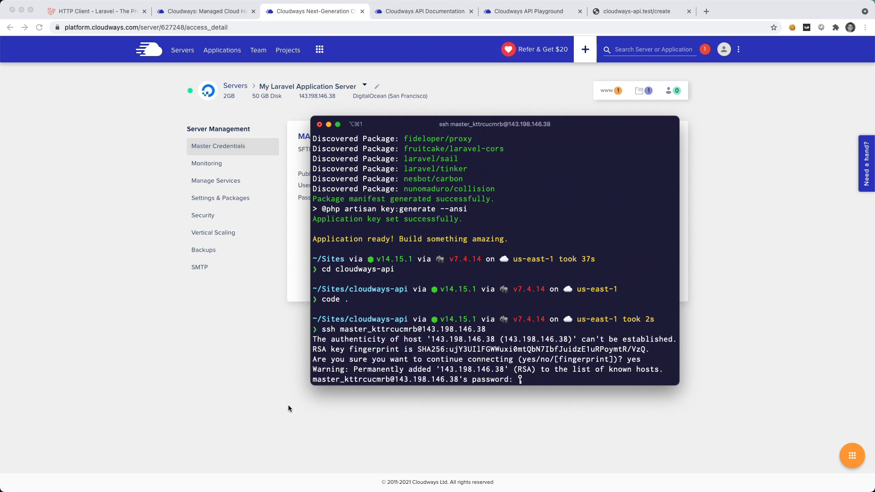
left_click(319, 124)
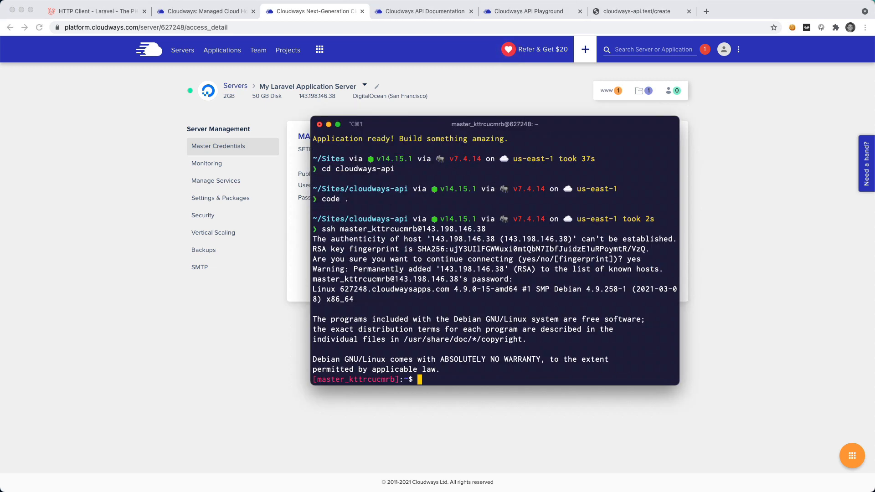
List and cd into the application folder, then into public_html
type("ls")
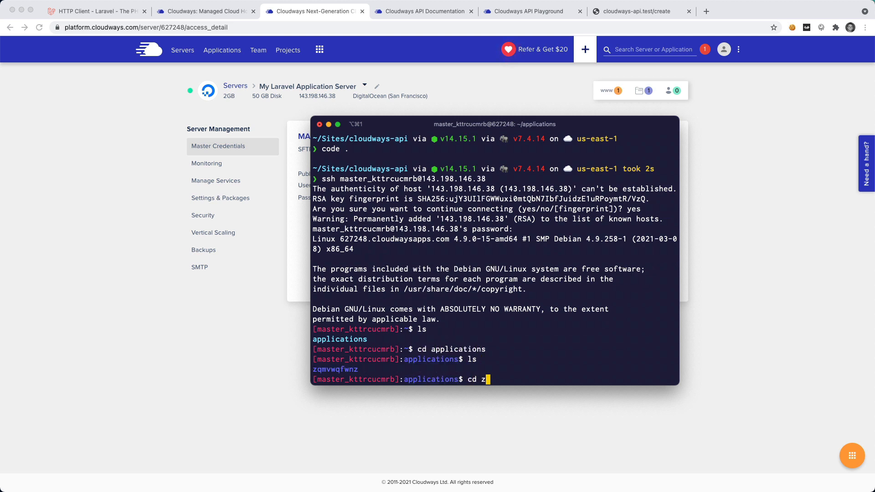
key("Enter")
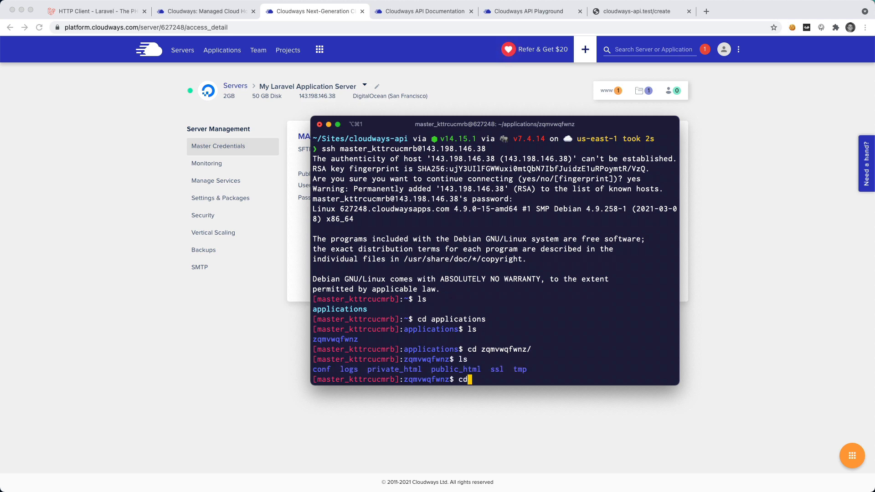
type("public_html/")
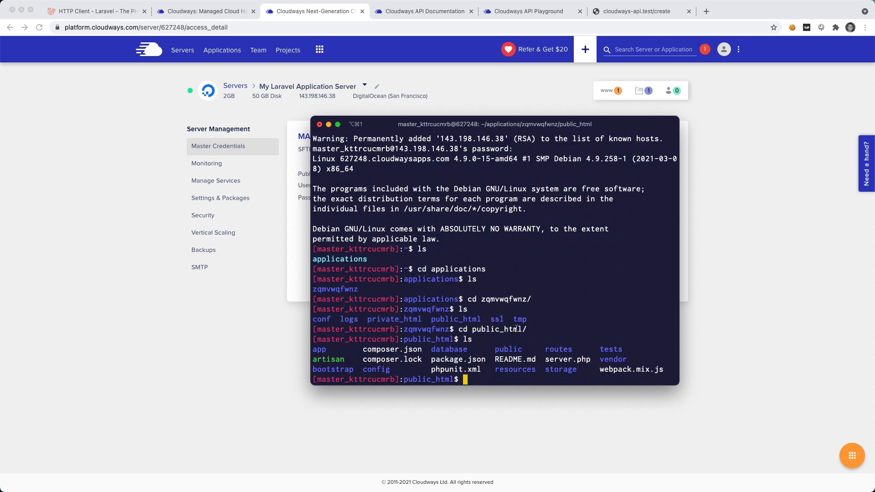
mouse_move(229, 349)
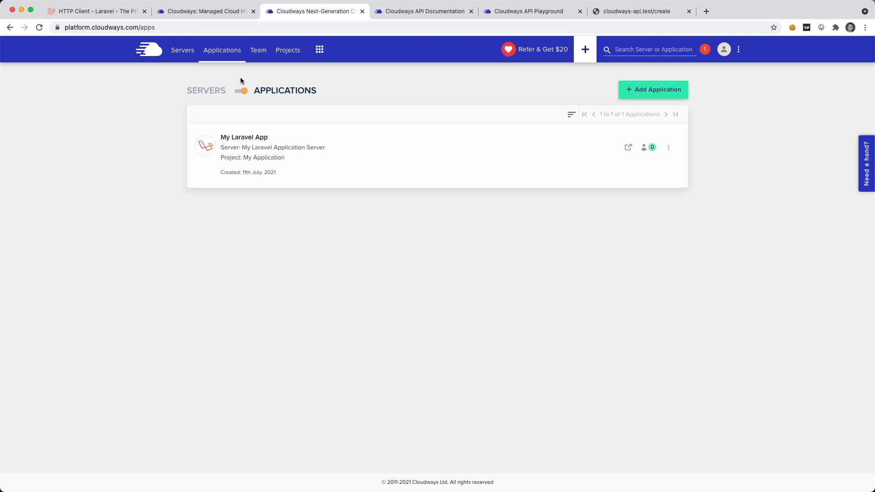
Open My Laravel App's live site in a new tab, then switch back to the iTerm session
left_click(244, 137)
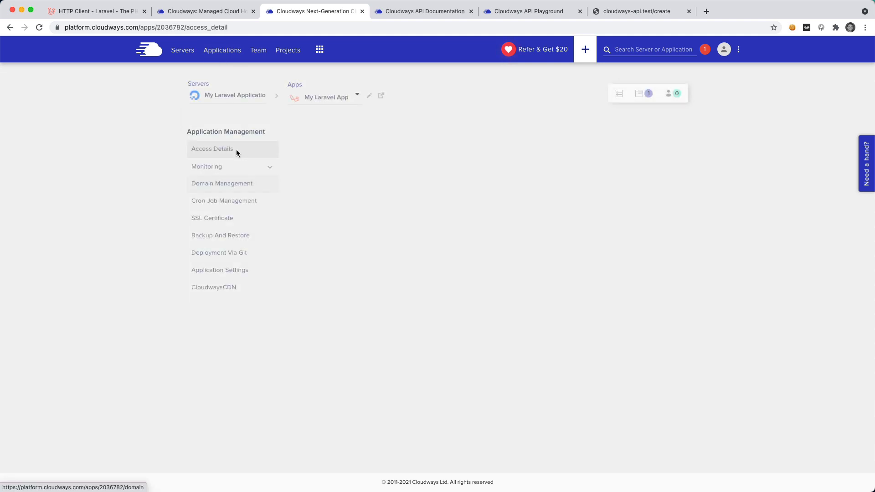
left_click(211, 149)
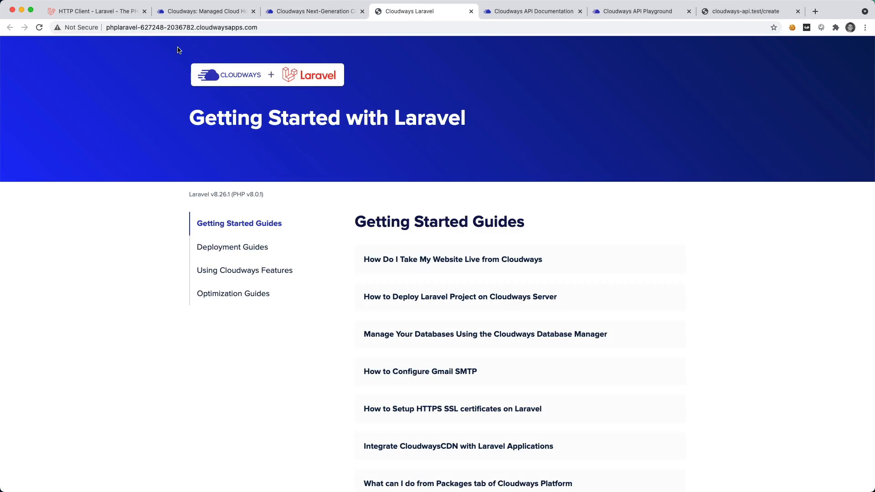
mouse_move(295, 165)
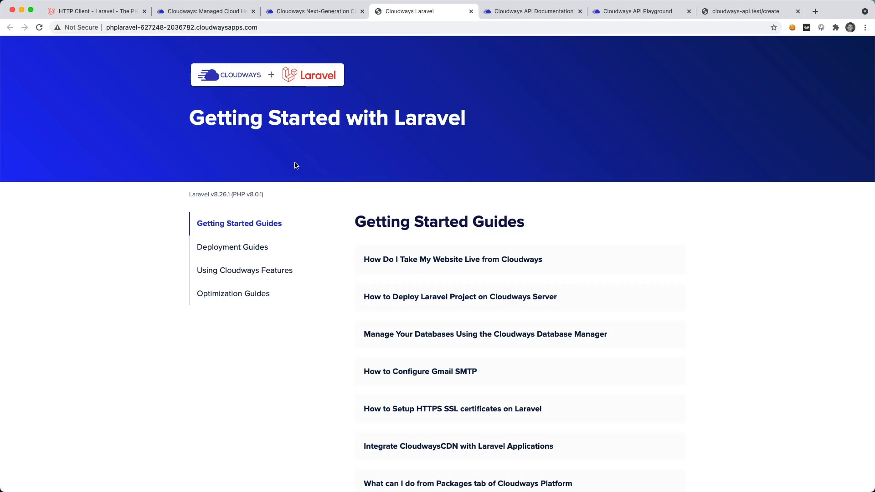
key("cmd+tab")
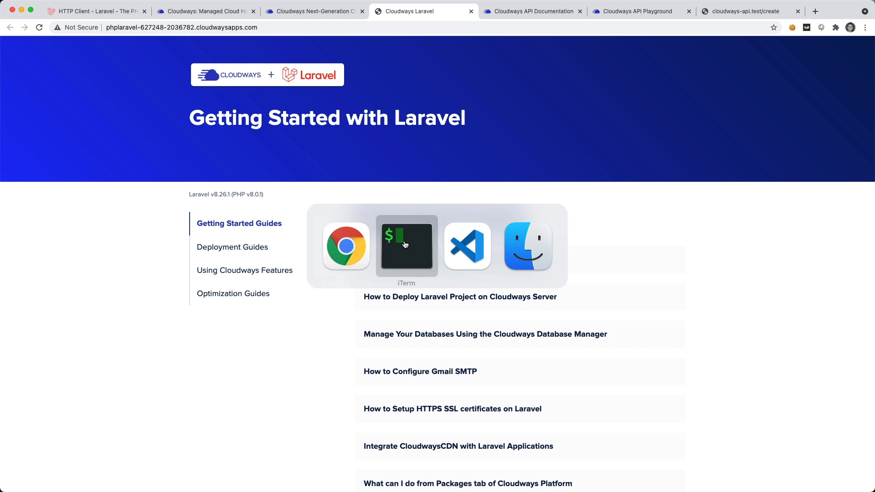
left_click(406, 246)
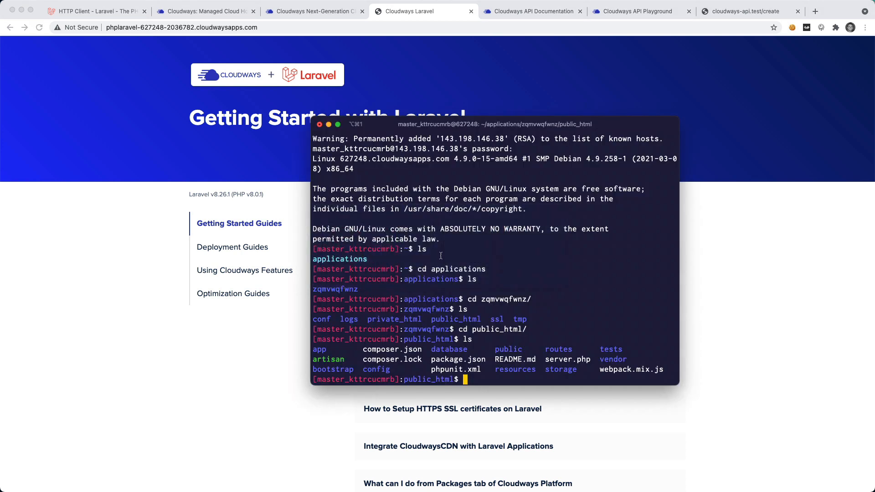
cd into resources/views and open welcome.blade.php in vim
type("cd")
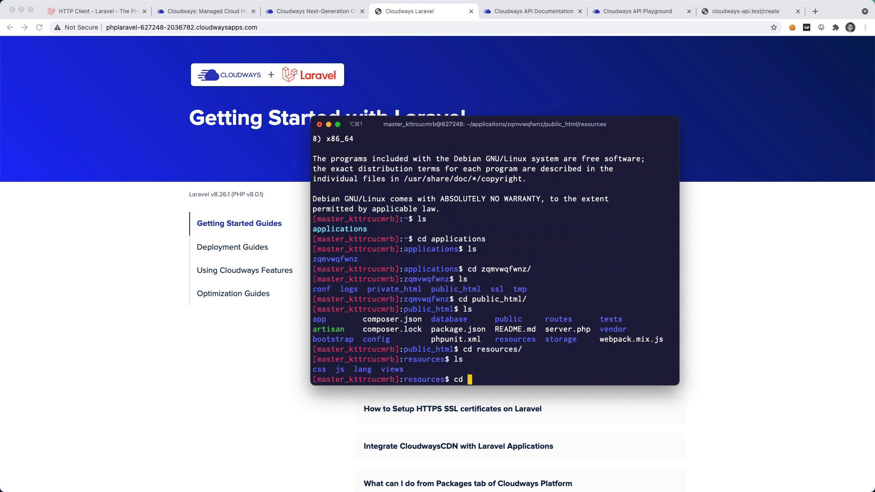
type("views/")
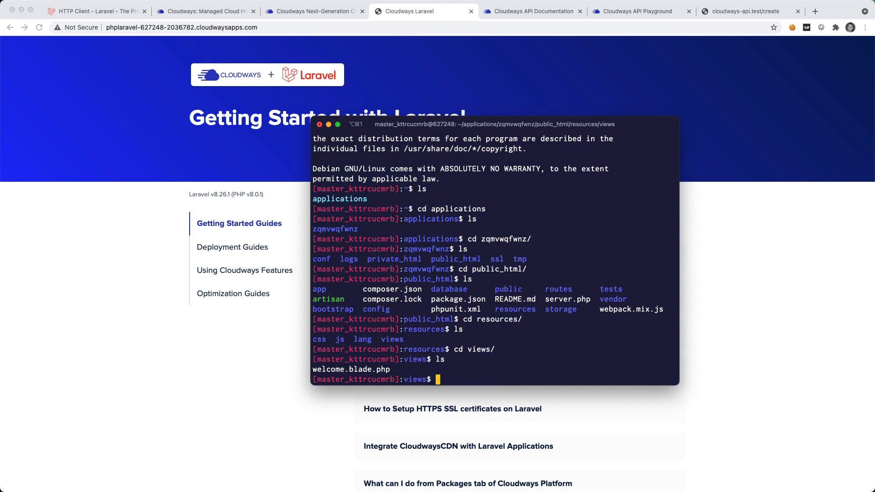
type("vim welcome.")
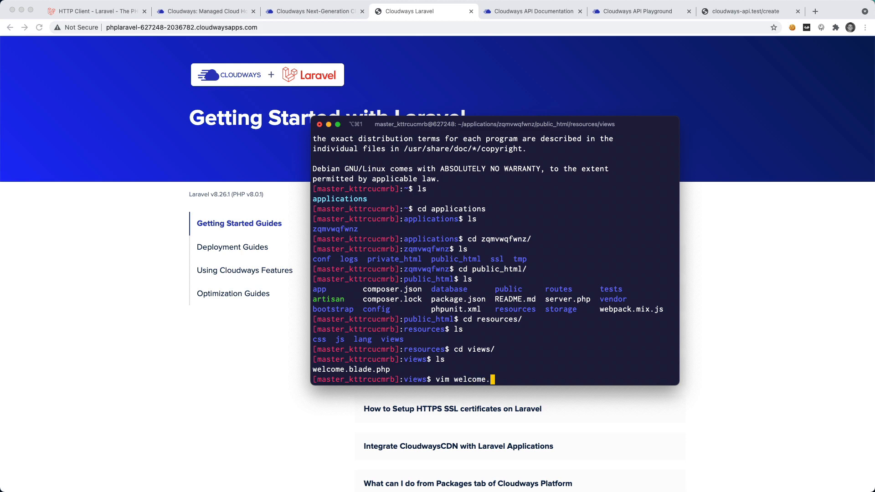
key("enter")
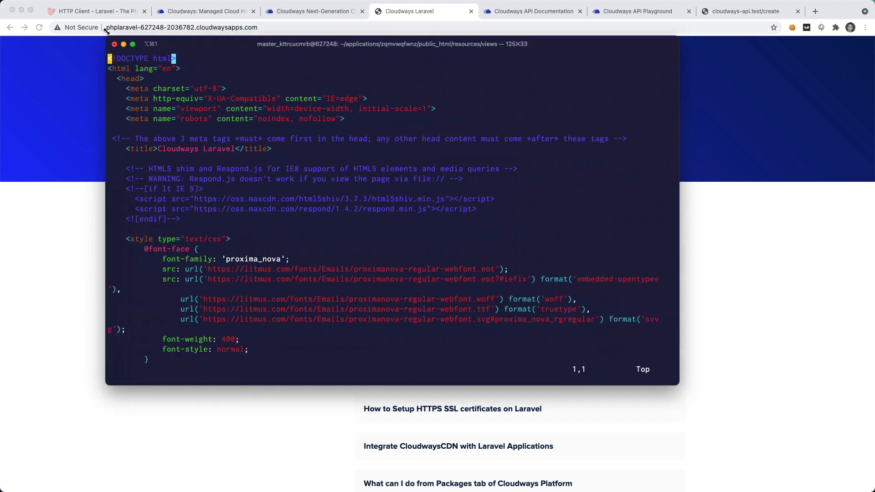
Quit vim with :q and cd back up into the routes folder
scroll("down", 3)
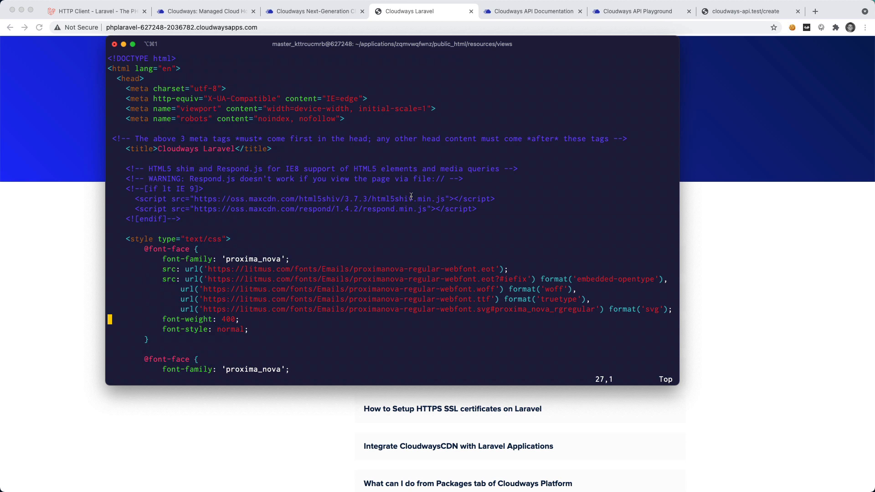
type(":q")
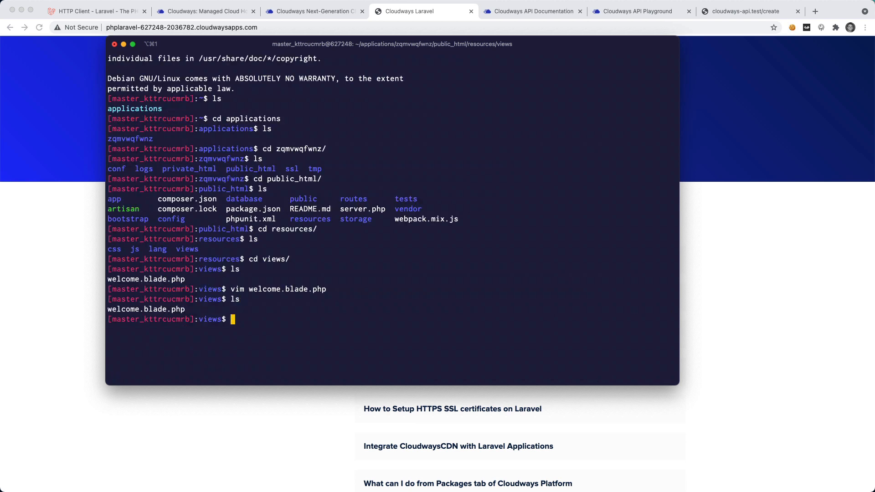
type("cd")
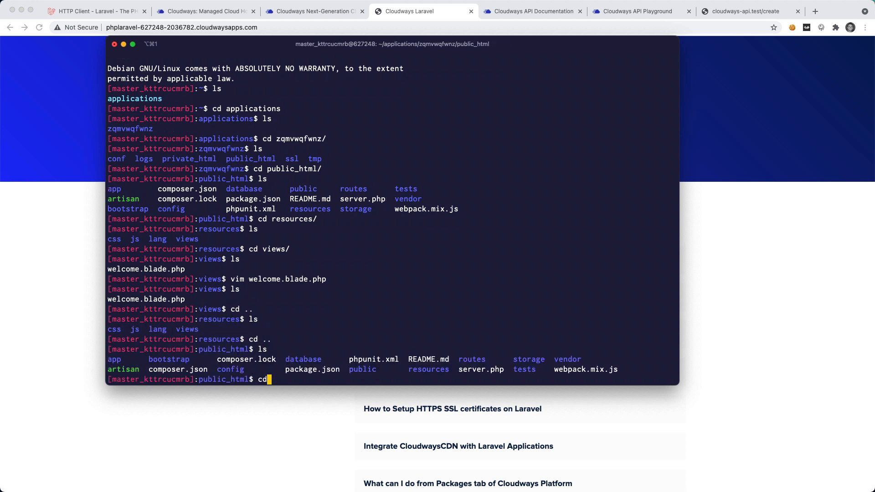
type("routes/")
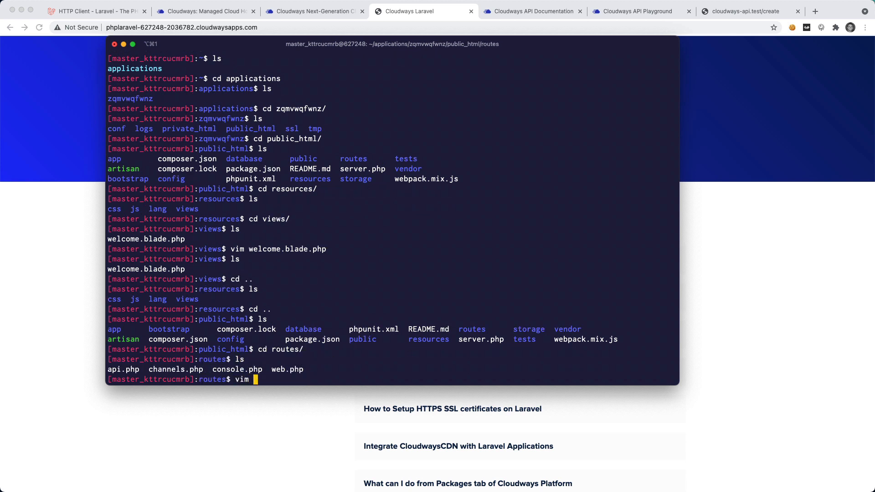
In vim, make the home route echo 'Awesome! We just deployed a laravel app via the API'
type("web.php")
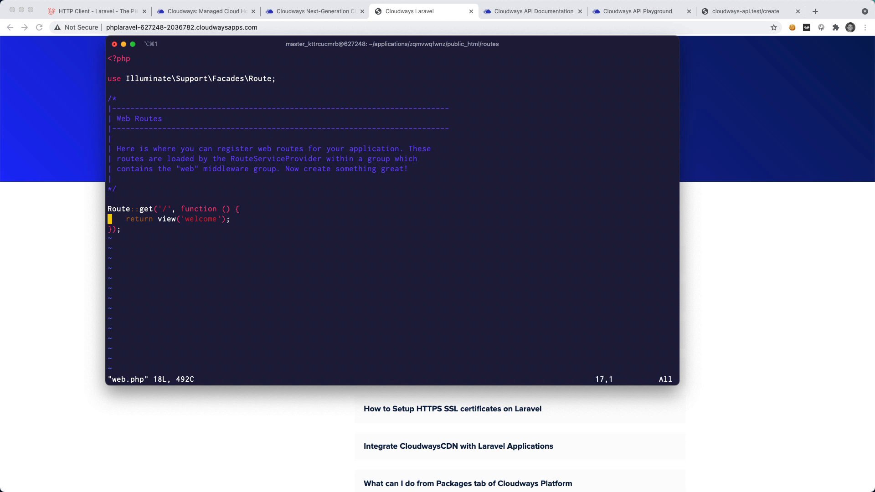
key("i")
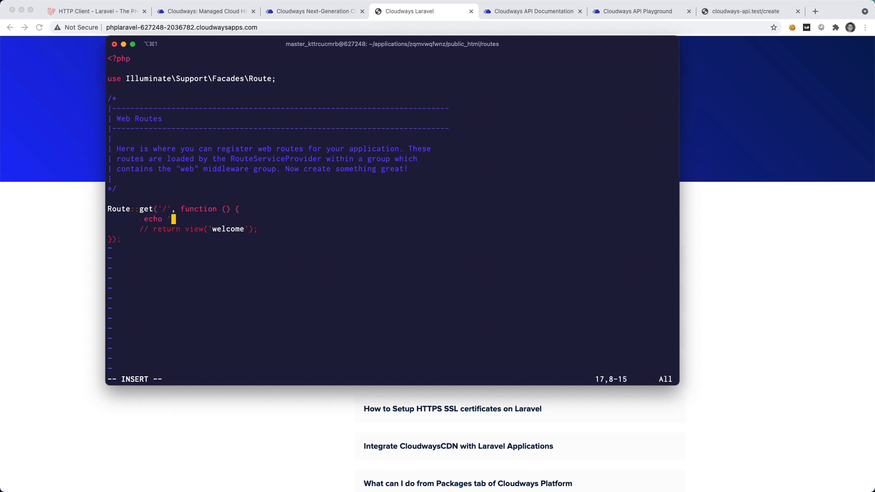
type("'Awesome!")
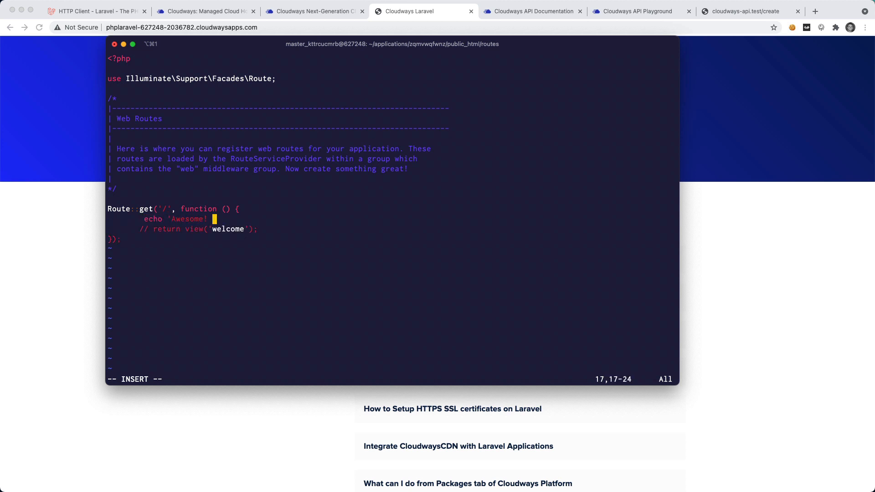
type("We just depl")
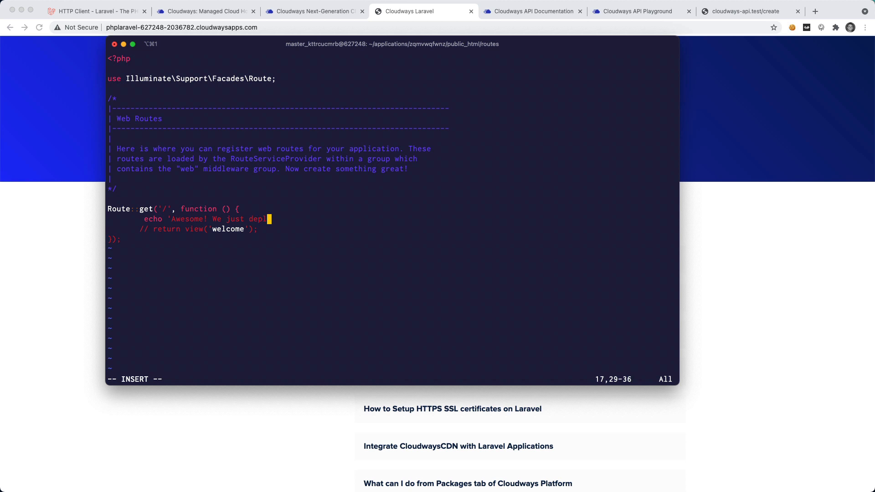
type("oyed a laravel app via the")
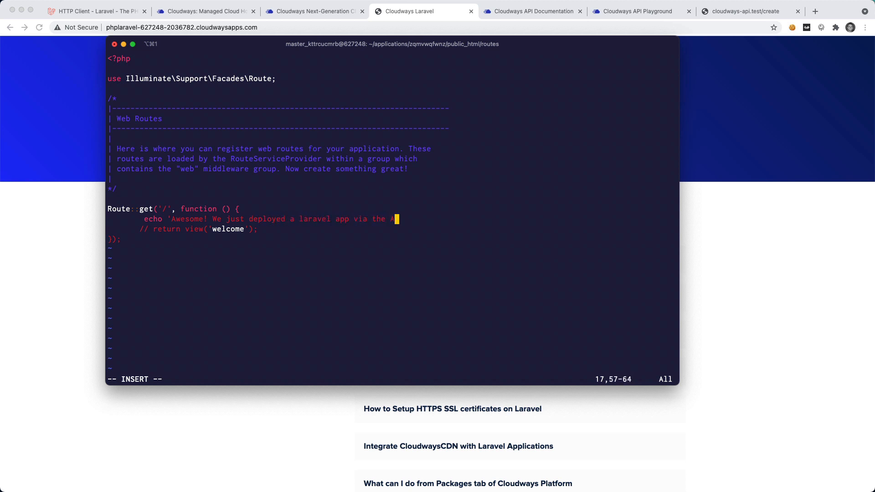
type("API';")
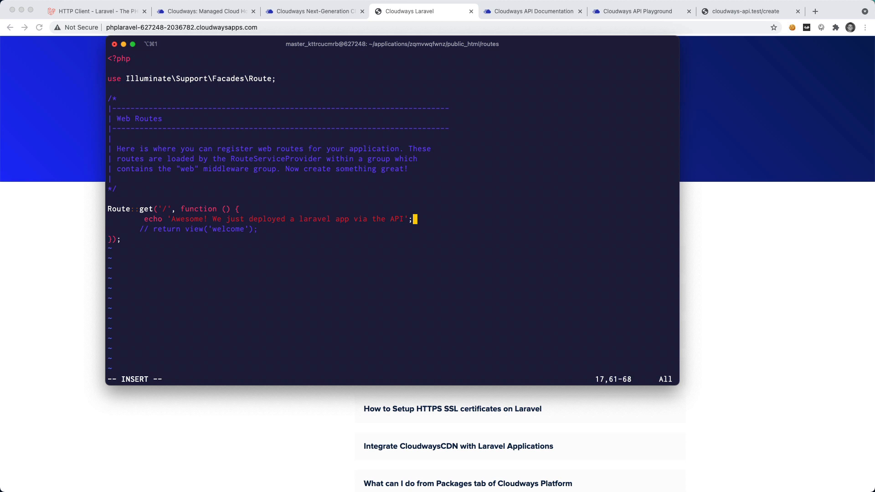